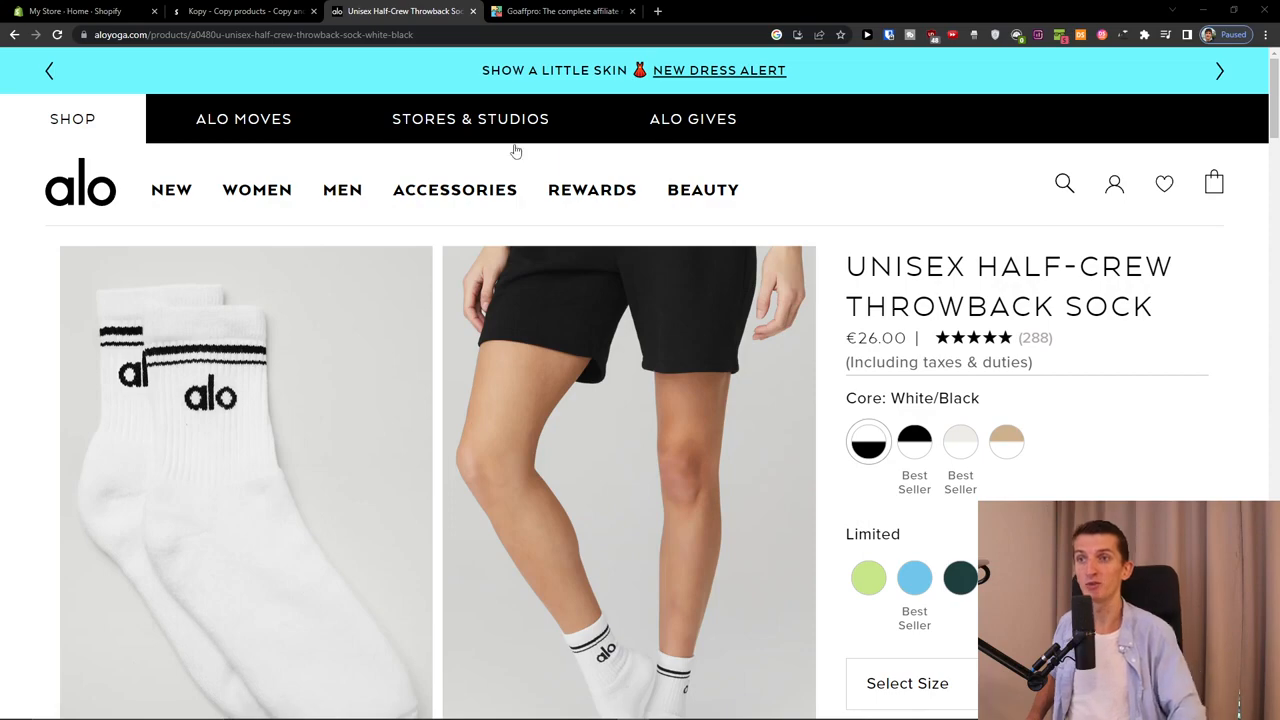
# Review the Alo Yoga Unisex Half-Crew Throwback Sock page, then bring up Kopy's App Store listing
pyautogui.scroll(-3)
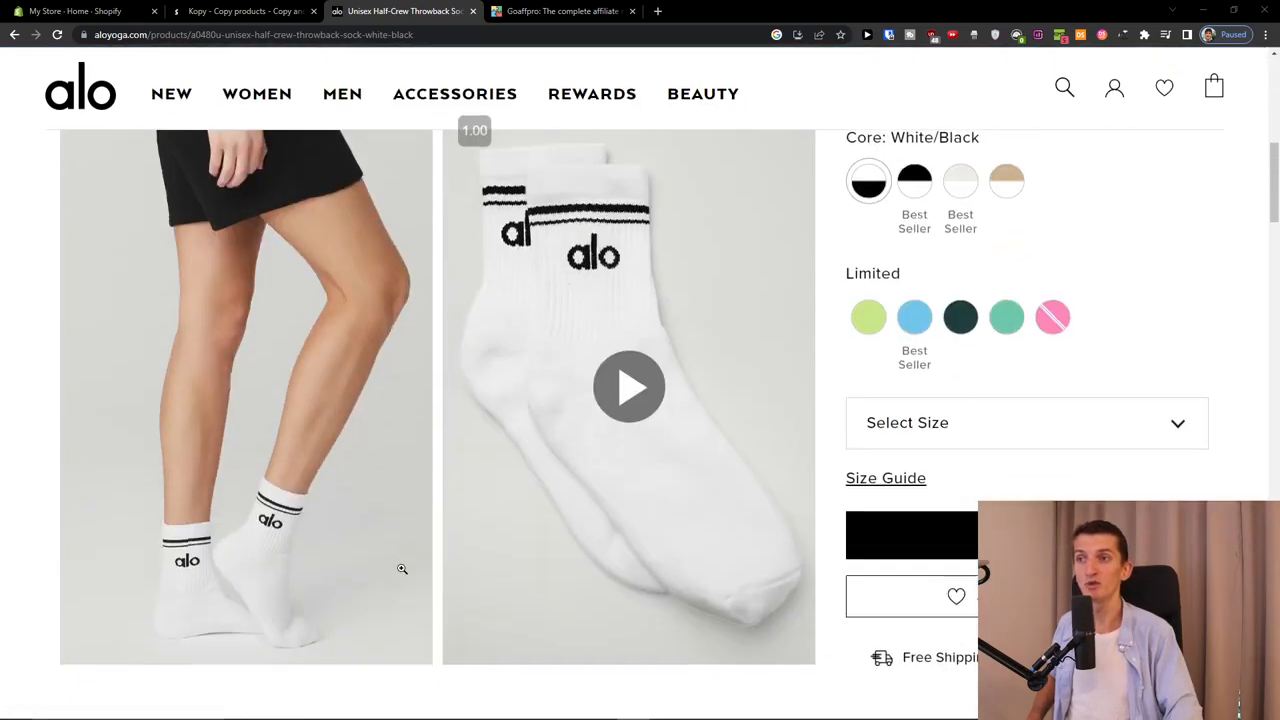
pyautogui.scroll(-3)
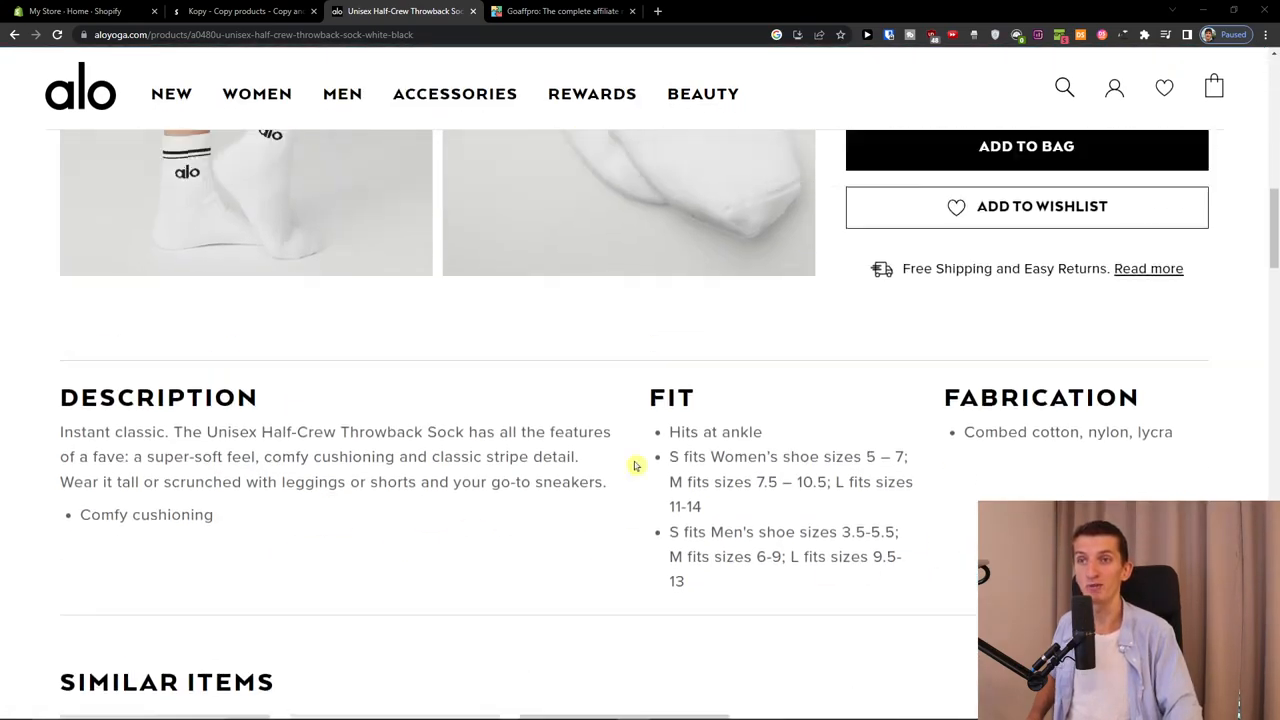
pyautogui.scroll(3)
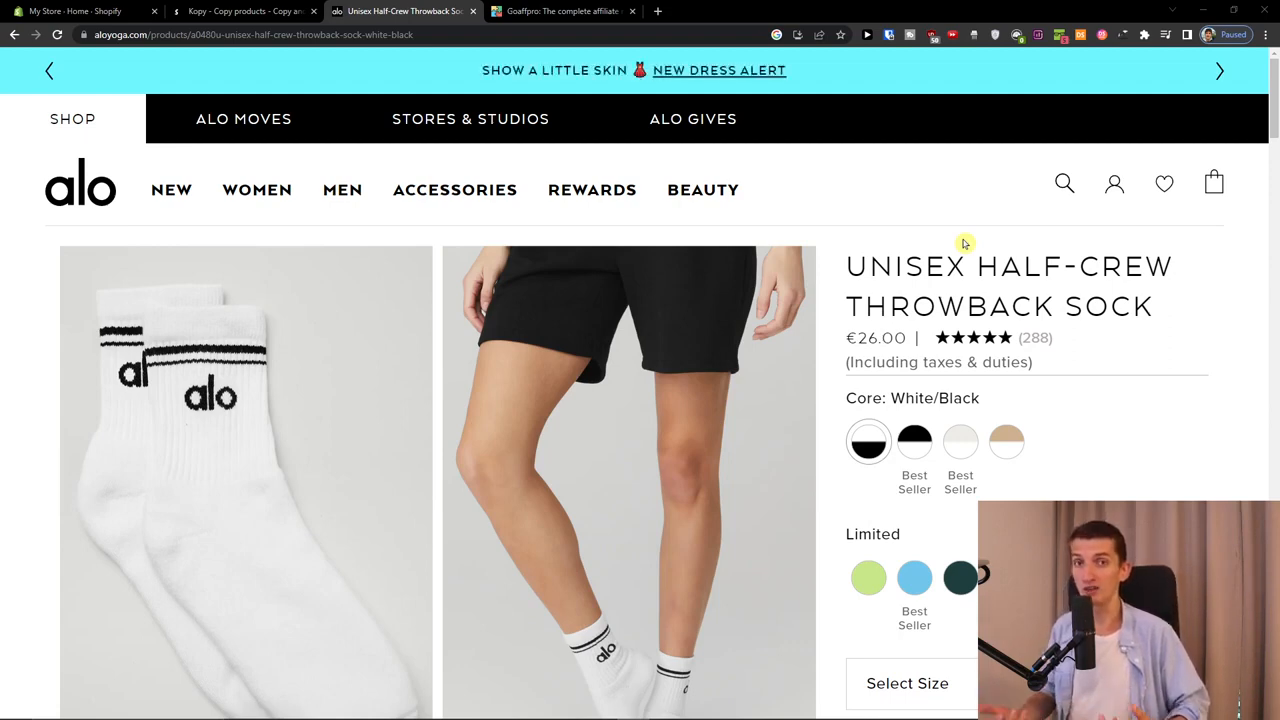
pyautogui.click(245, 11)
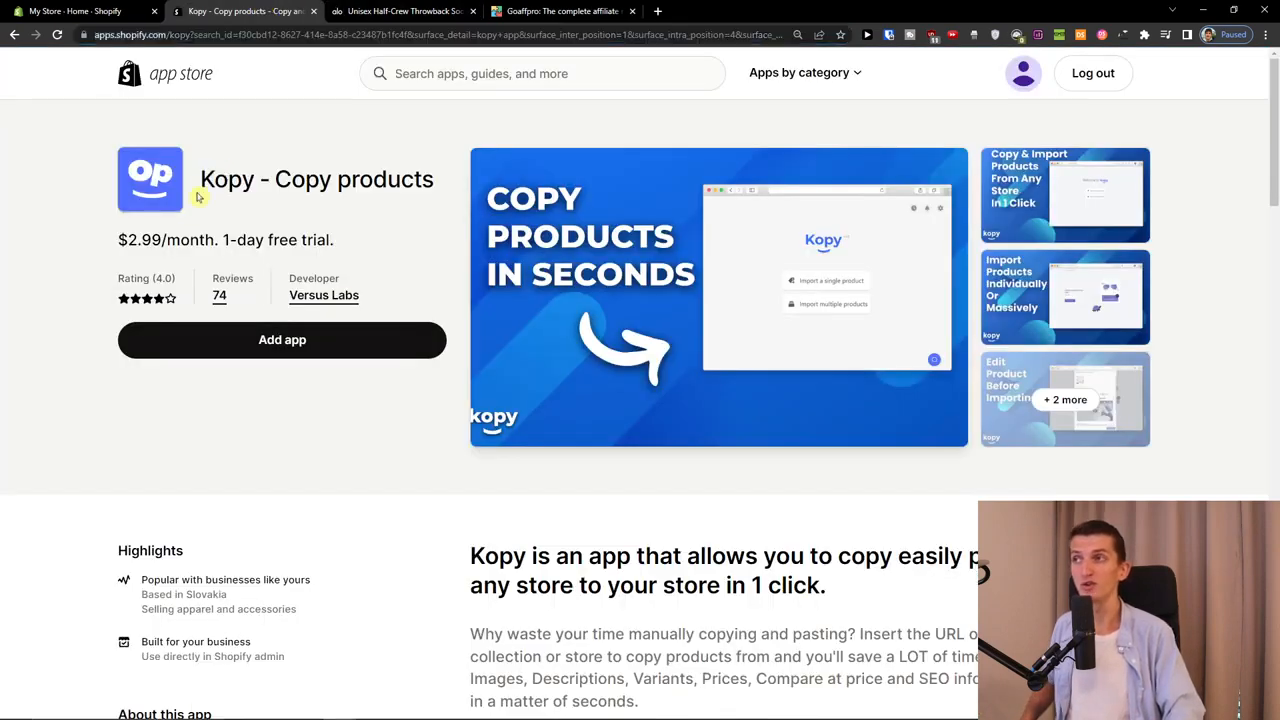
# Add and install Kopy - Copy products, reaching the $2.99 Basic plan approval page
pyautogui.moveTo(214, 179); pyautogui.dragTo(430, 179)
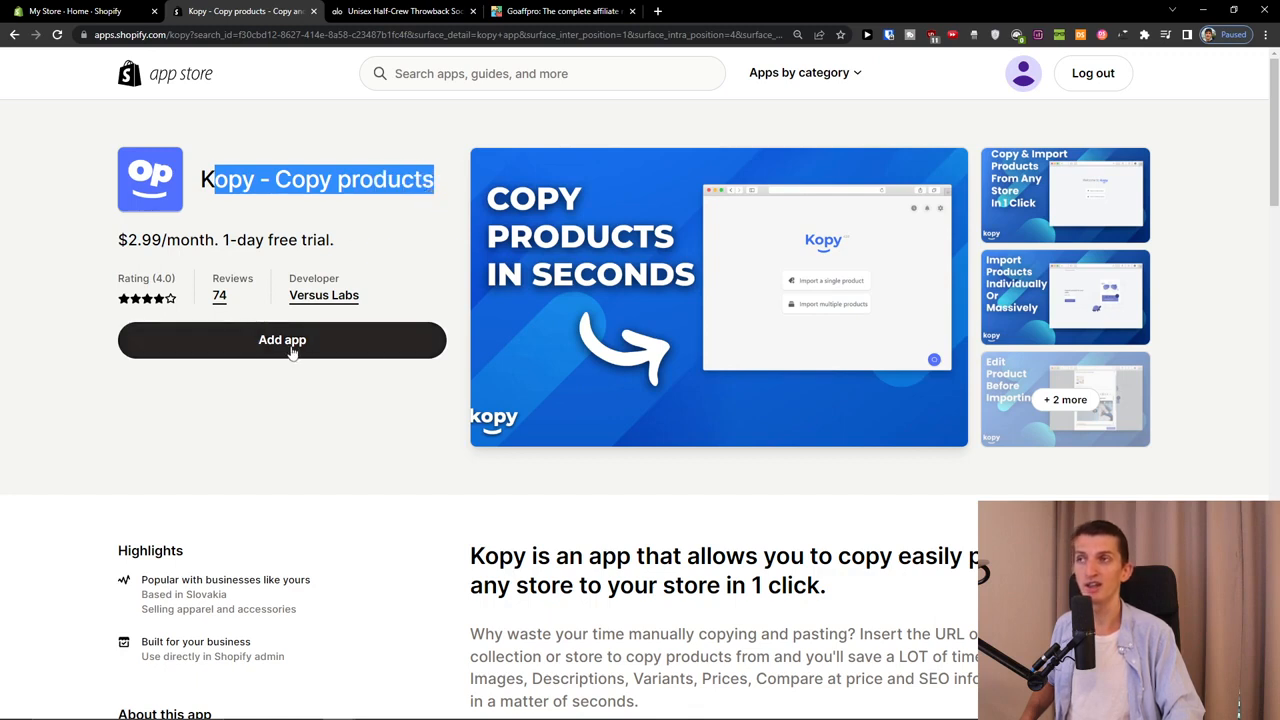
pyautogui.click(283, 340)
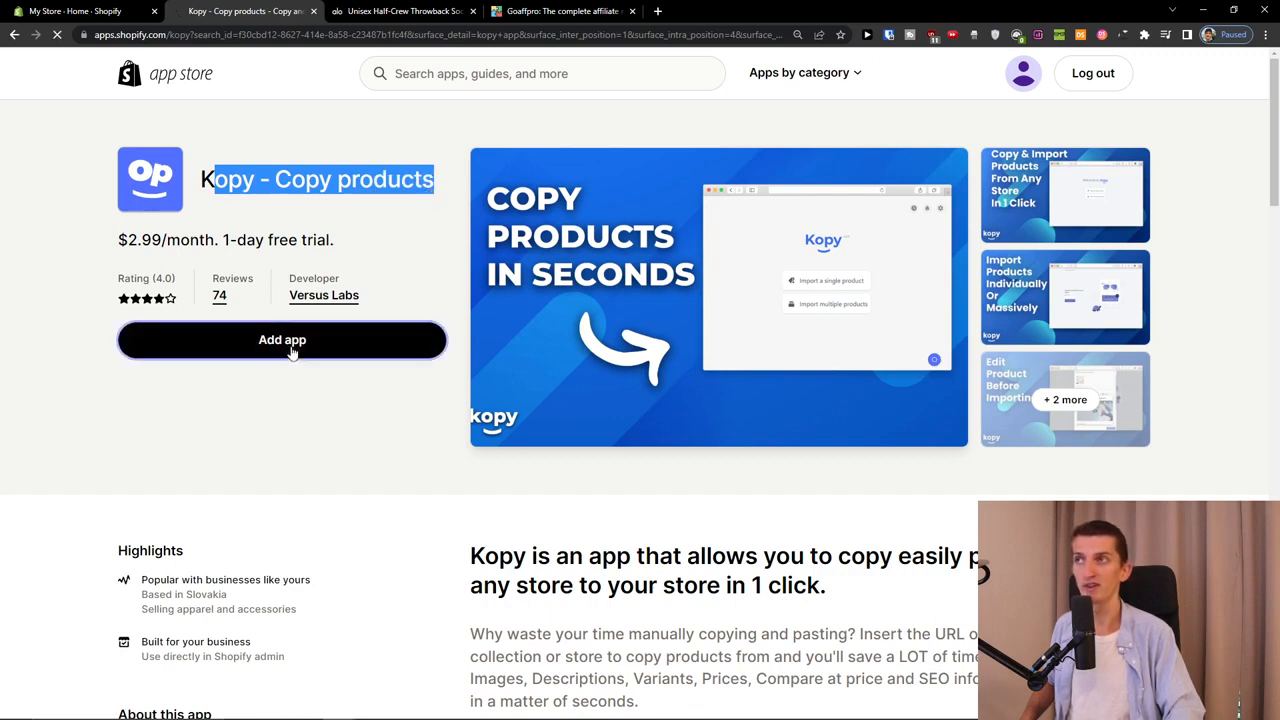
pyautogui.click(282, 340)
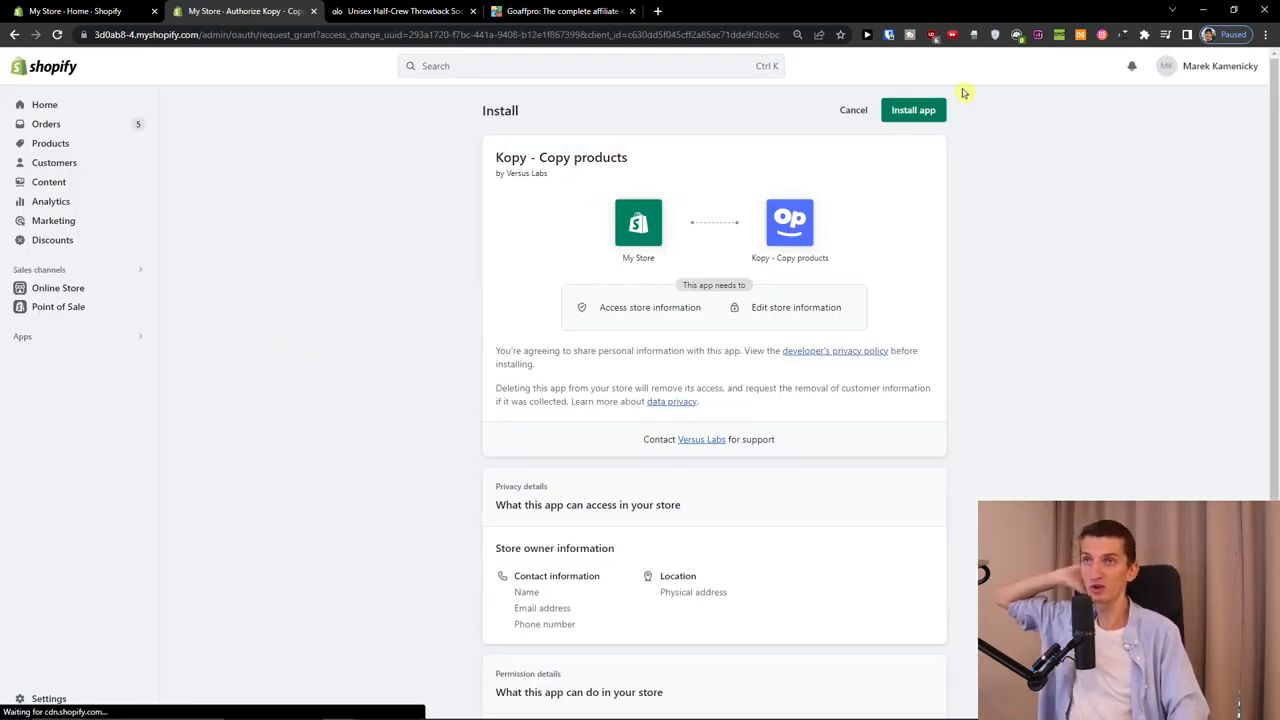
pyautogui.click(913, 109)
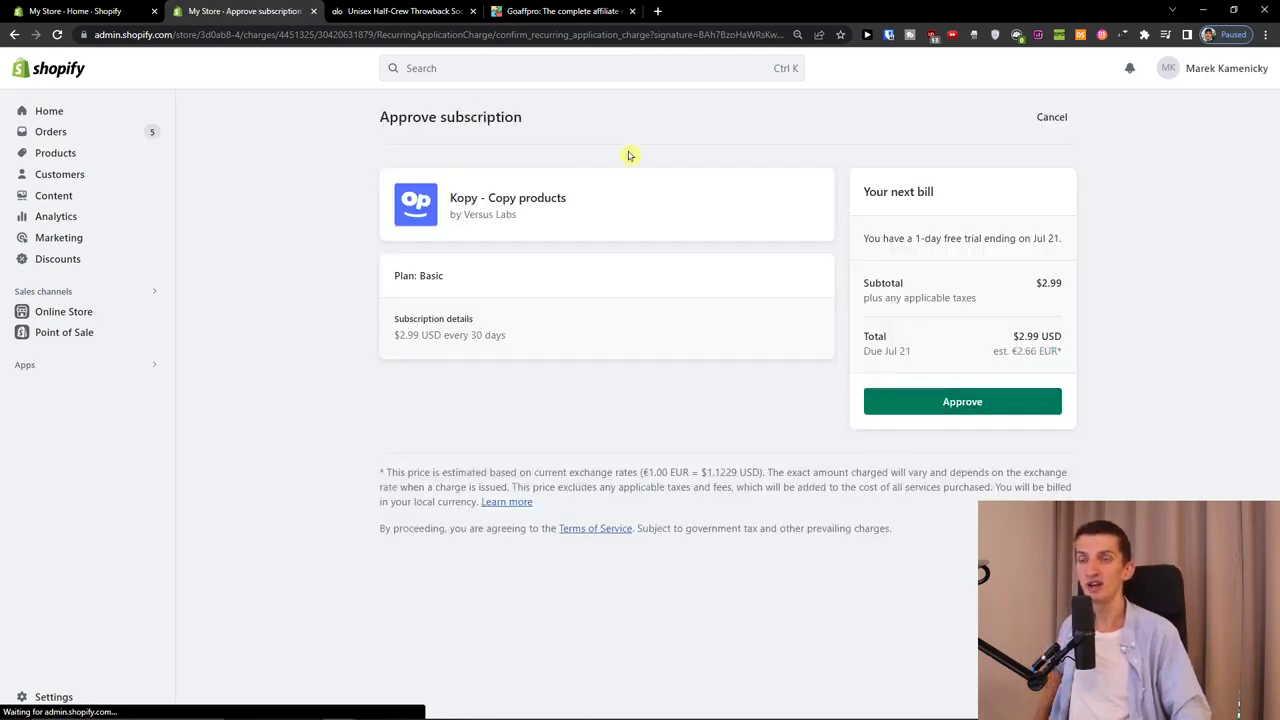
pyautogui.click(400, 11)
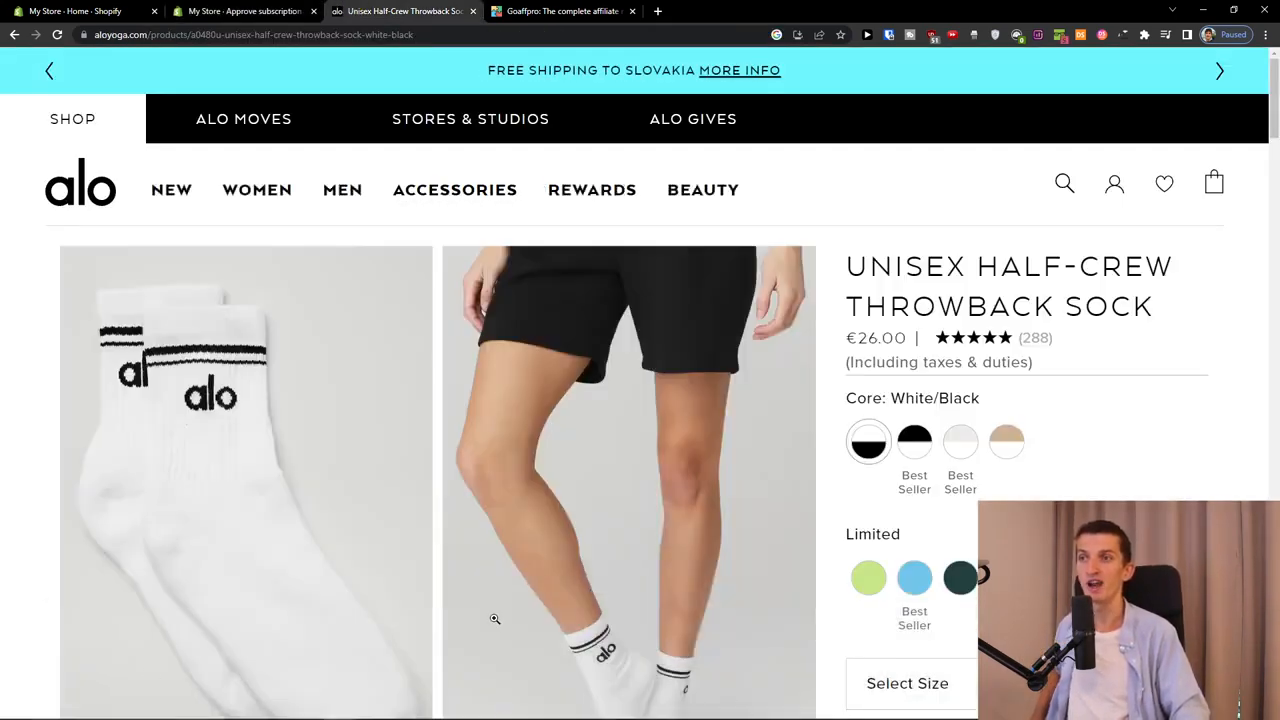
pyautogui.moveTo(561, 629)
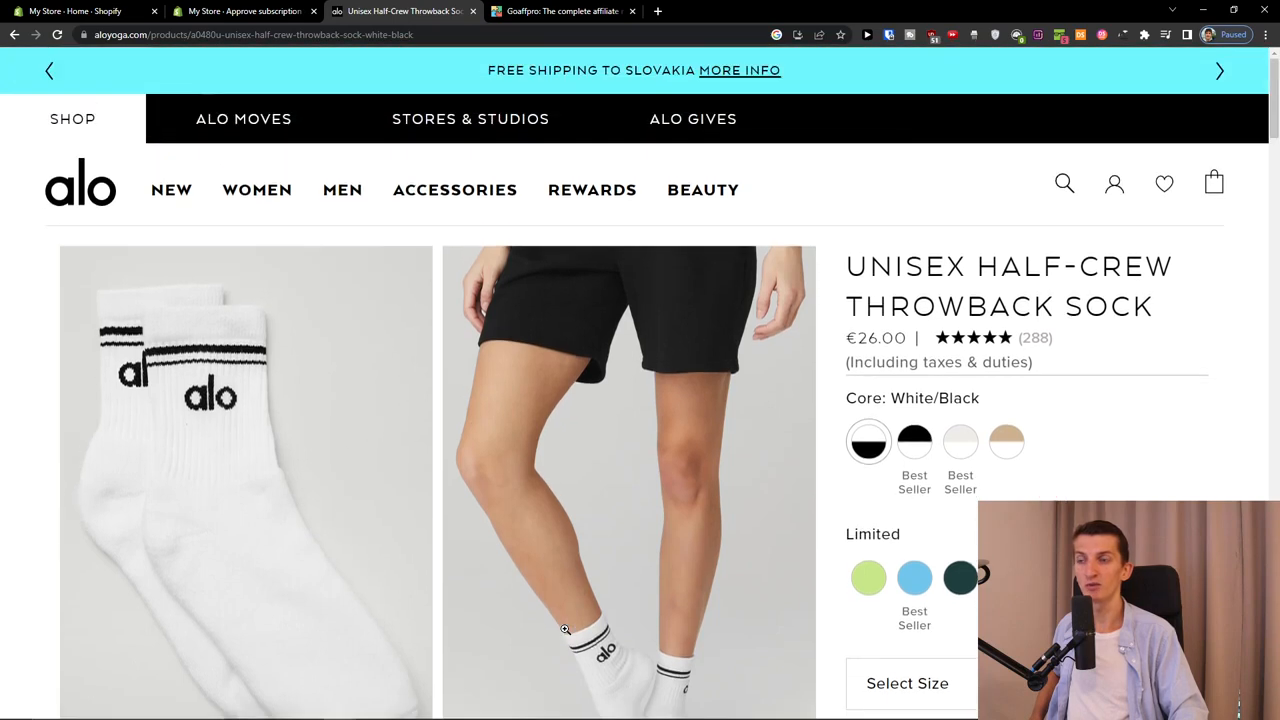
pyautogui.scroll(-3)
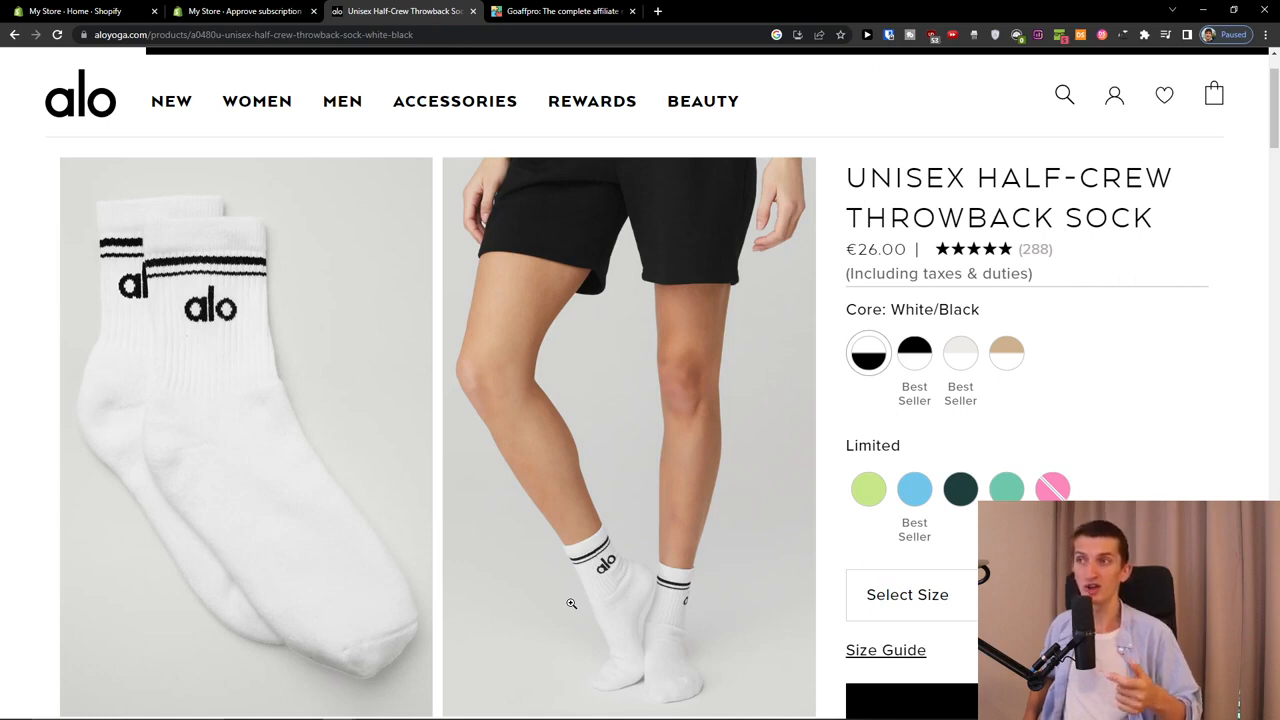
pyautogui.click(240, 11)
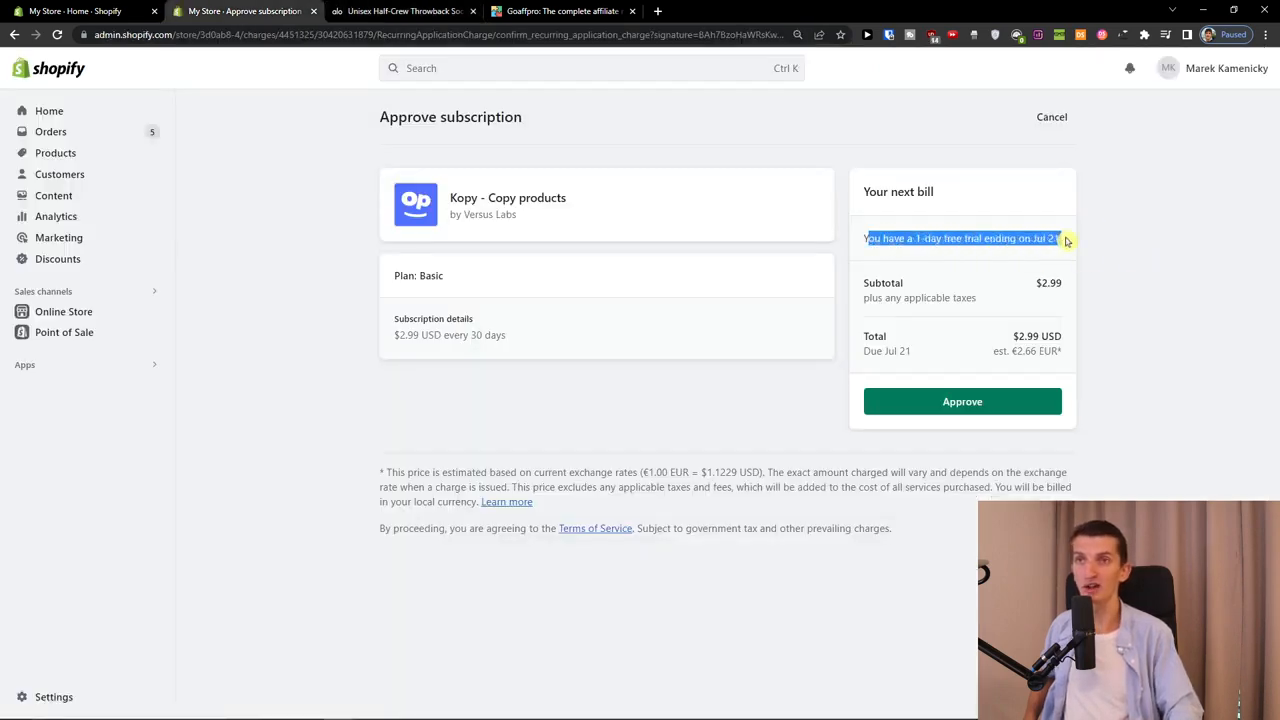
pyautogui.moveTo(1017, 325)
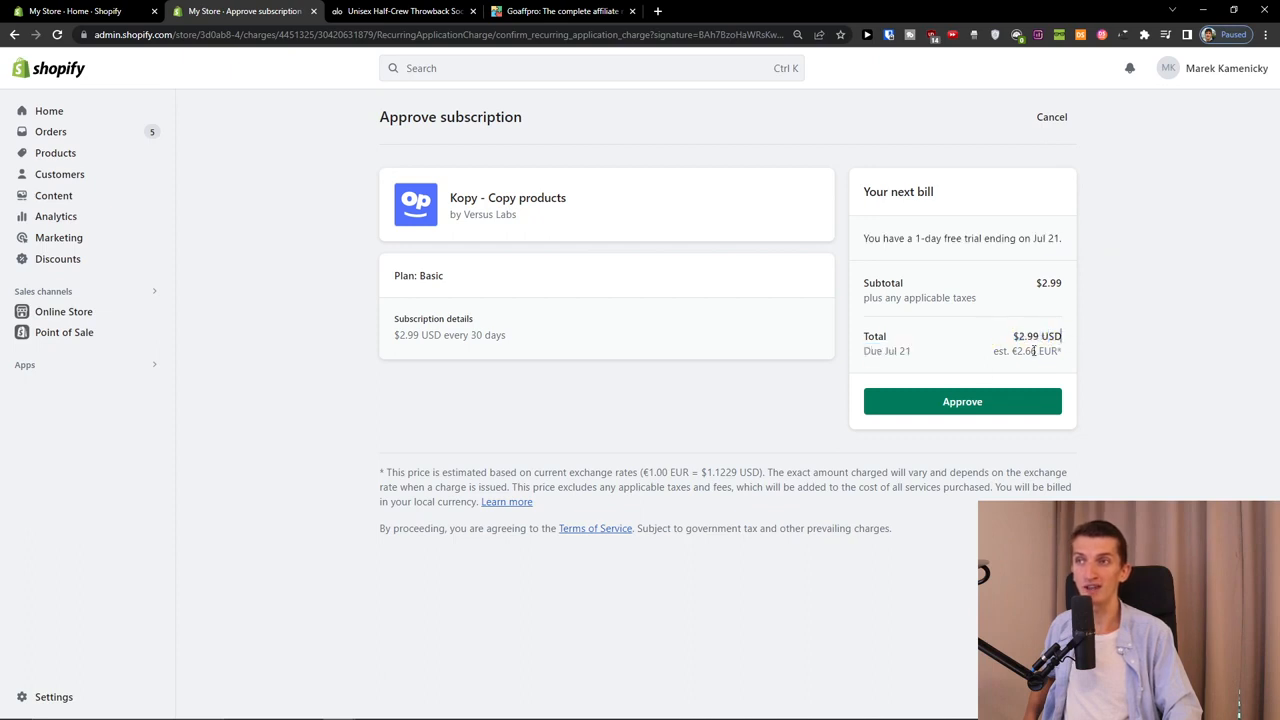
pyautogui.moveTo(949, 407)
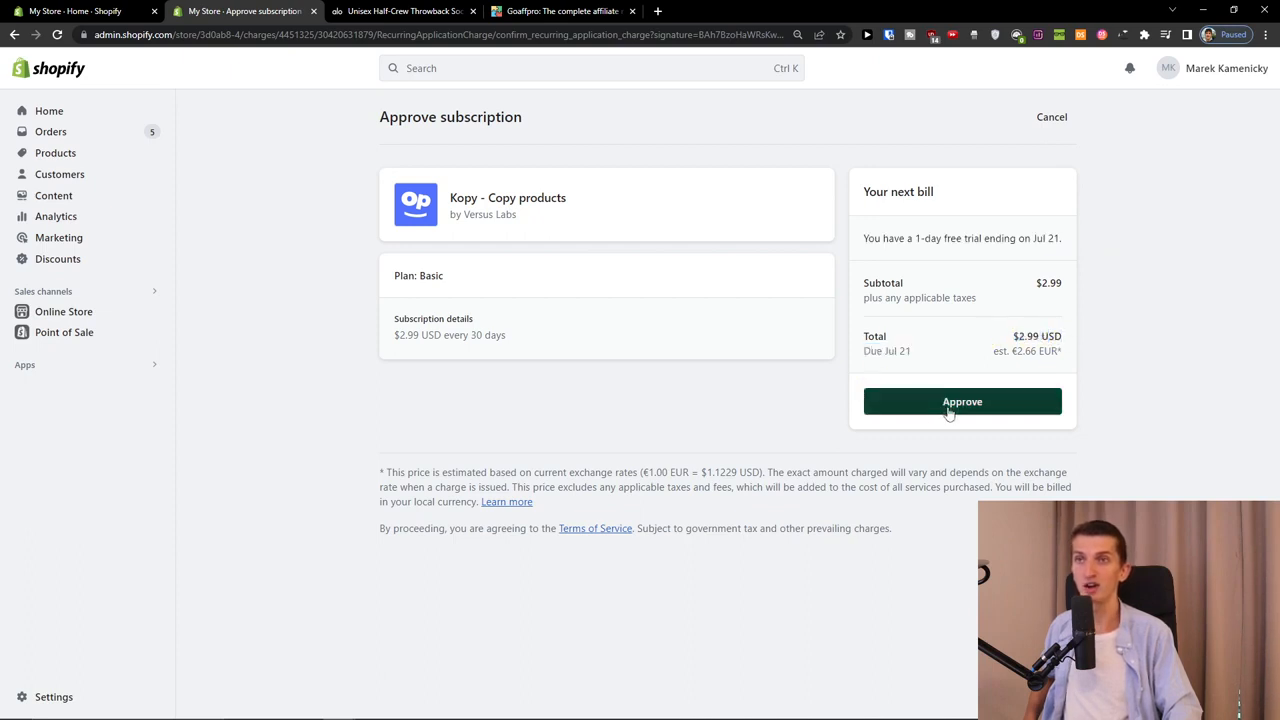
# Approve Kopy's Basic plan subscription with the 1-day free trial
pyautogui.click(962, 401)
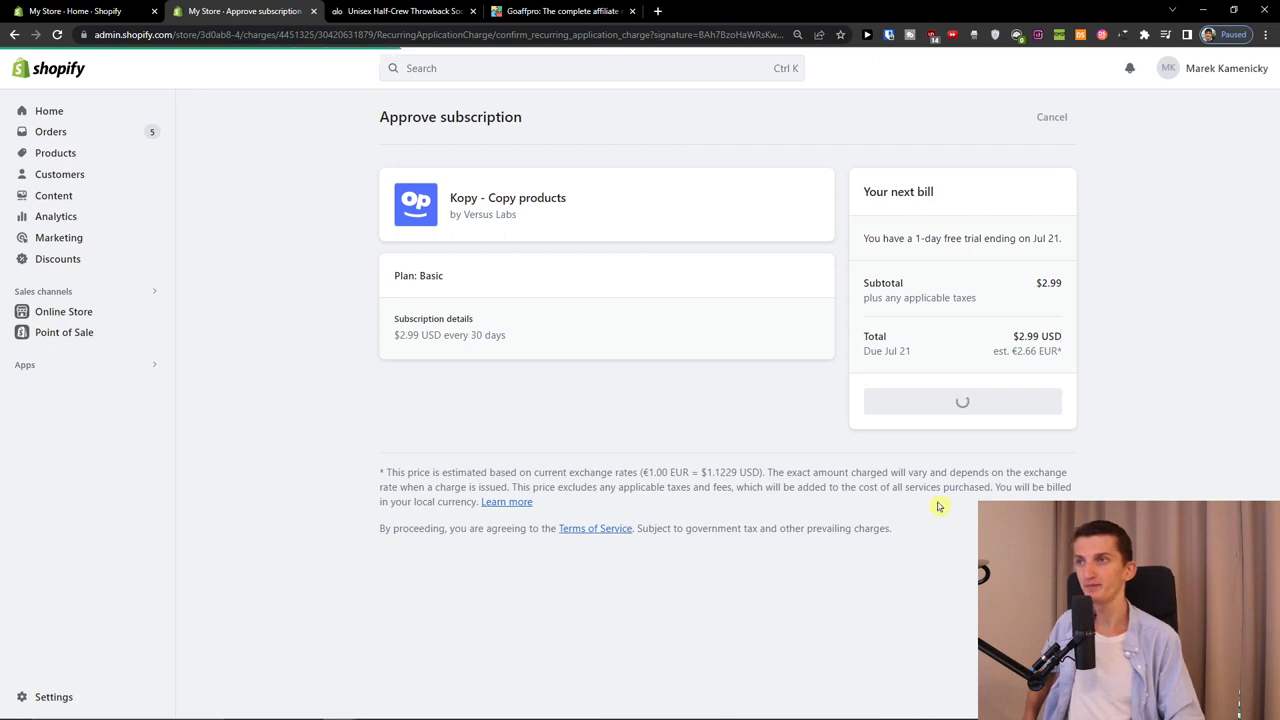
pyautogui.click(962, 401)
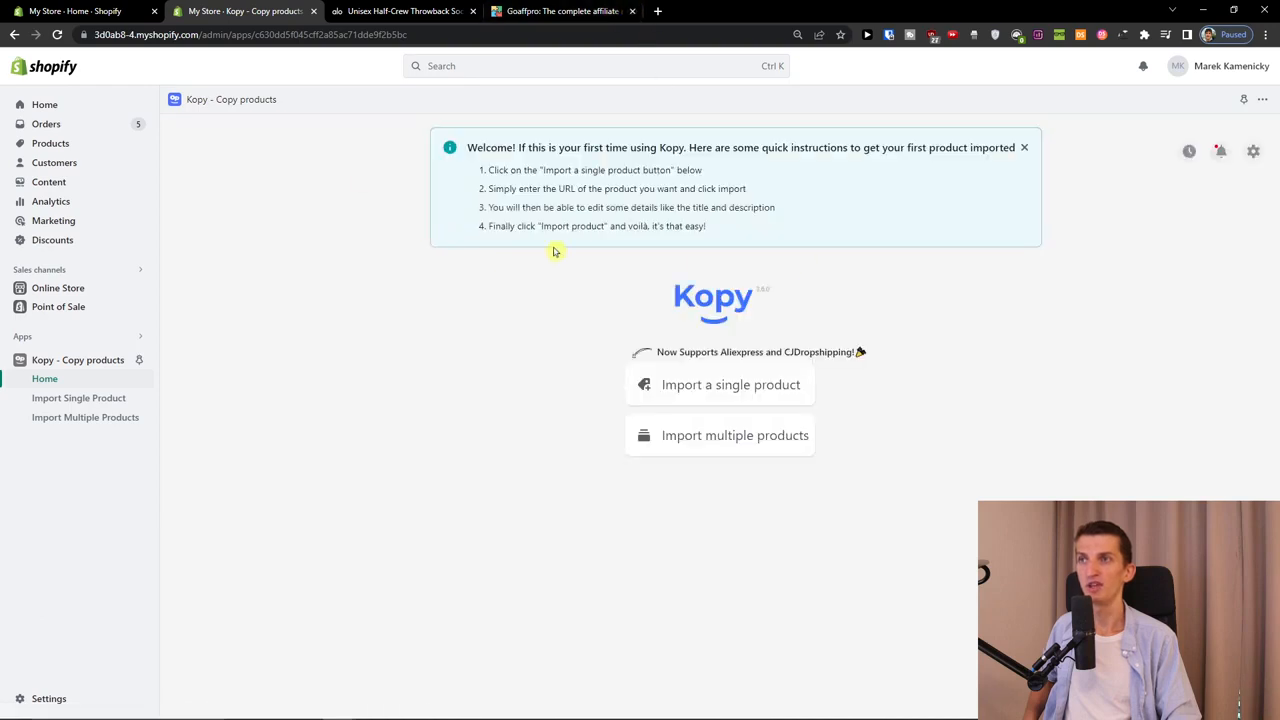
pyautogui.moveTo(634, 388)
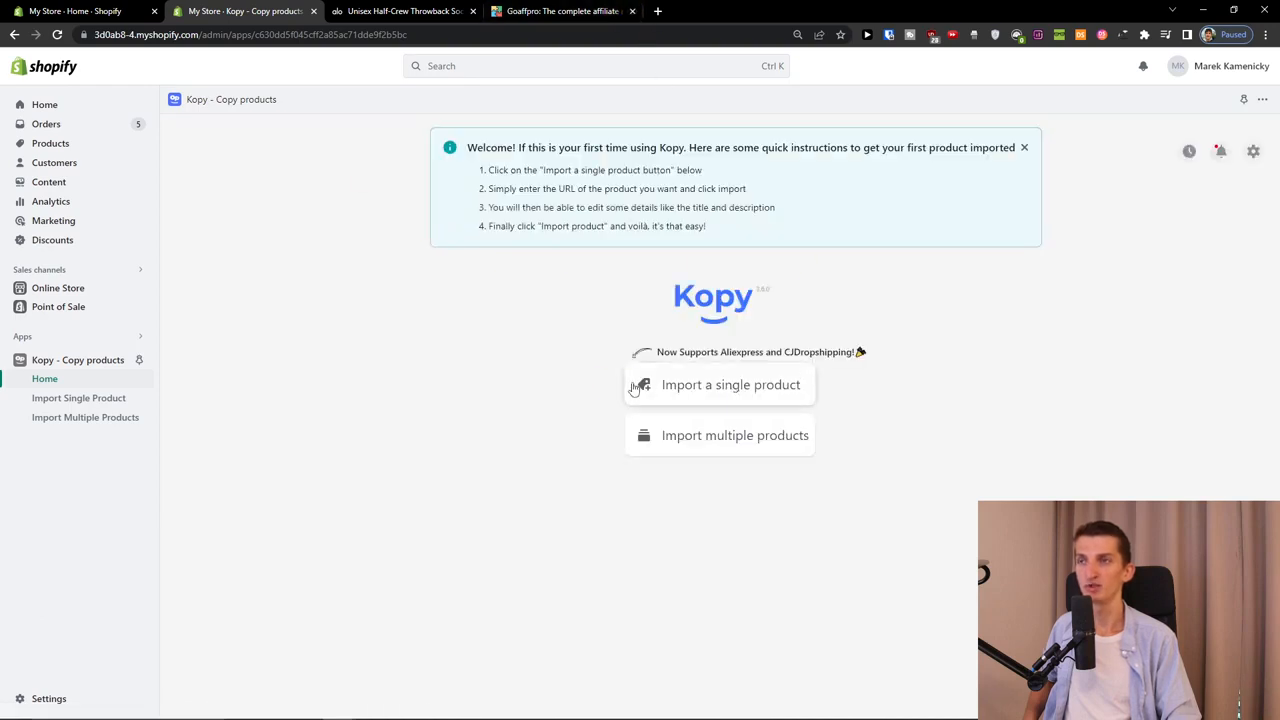
pyautogui.moveTo(716, 449)
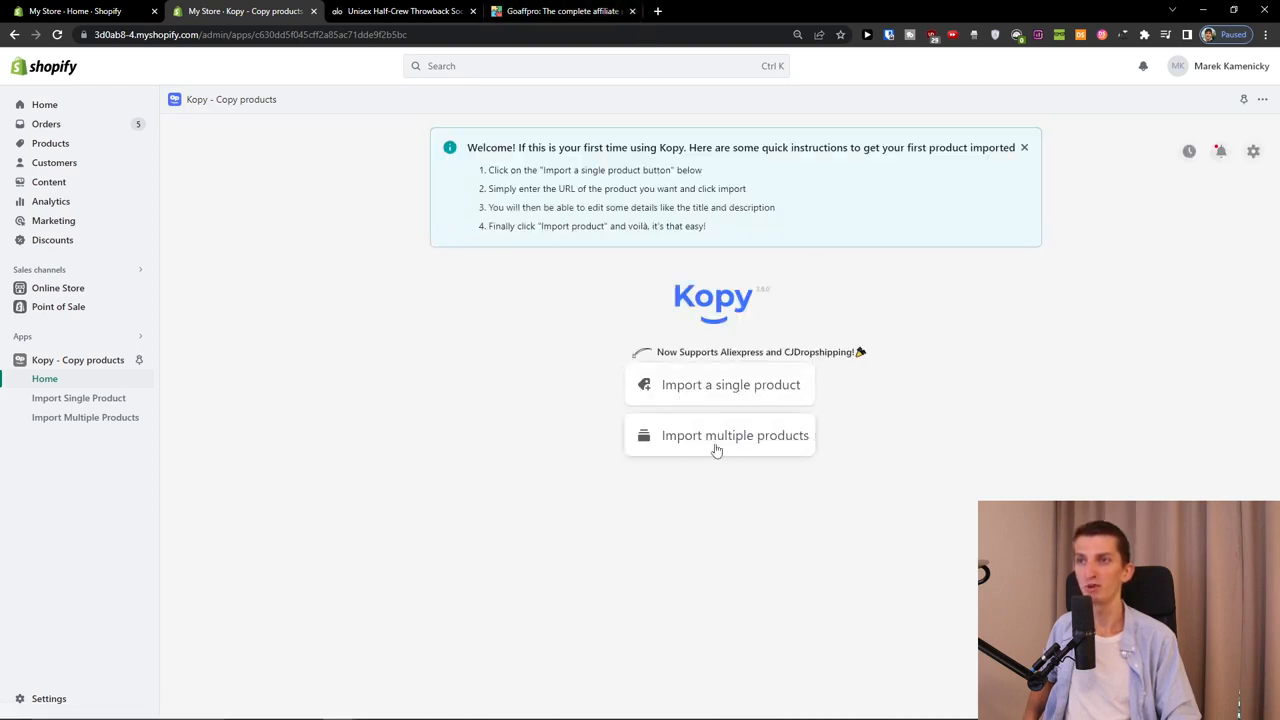
pyautogui.moveTo(510, 164)
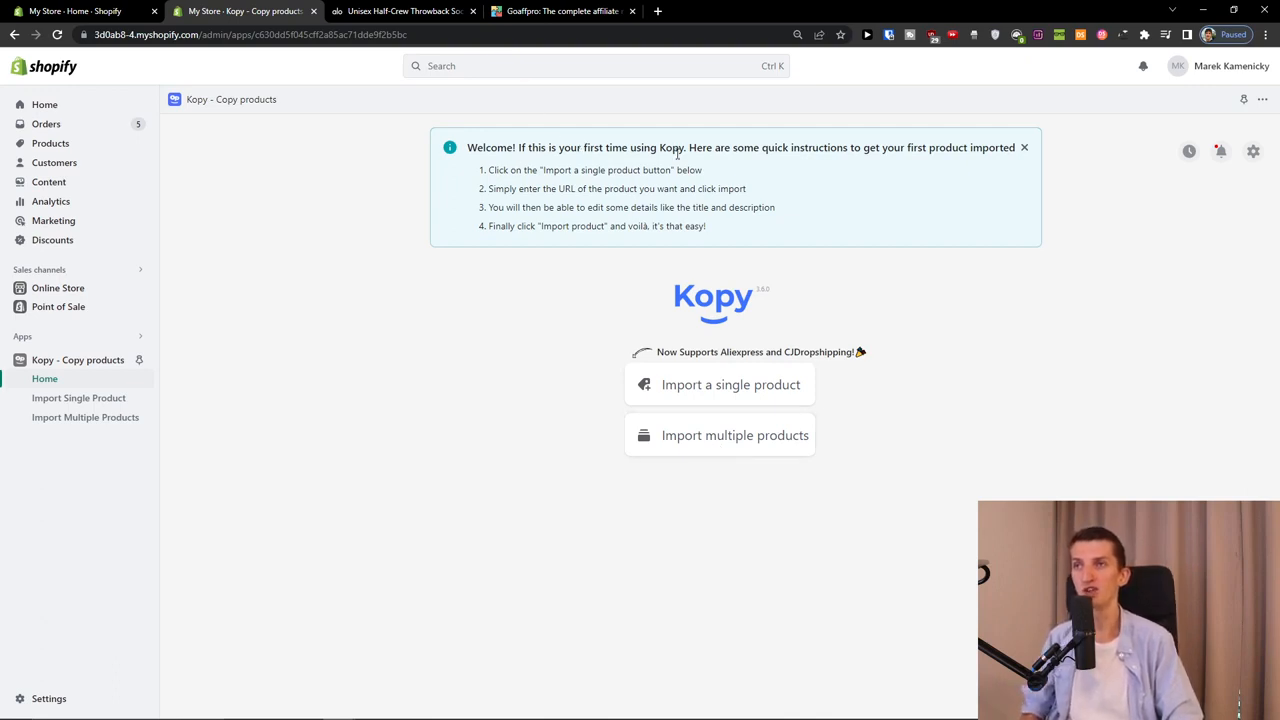
pyautogui.moveTo(545, 188)
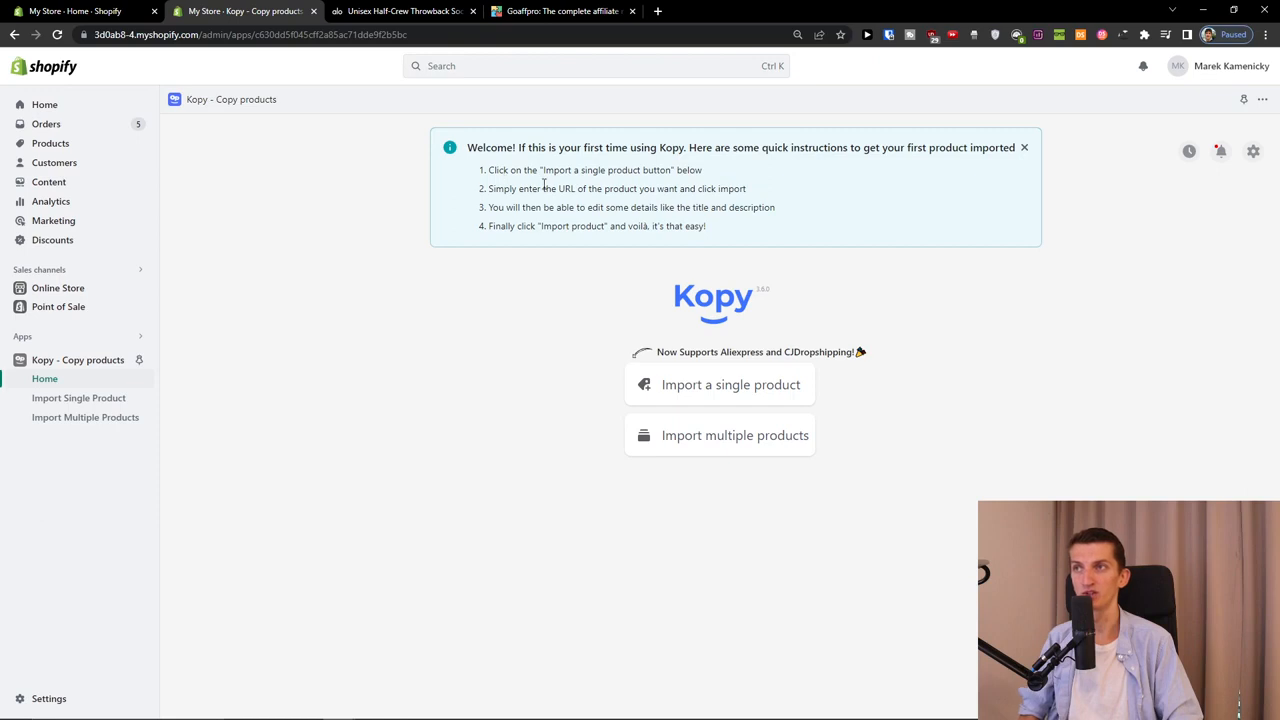
pyautogui.moveTo(670, 408)
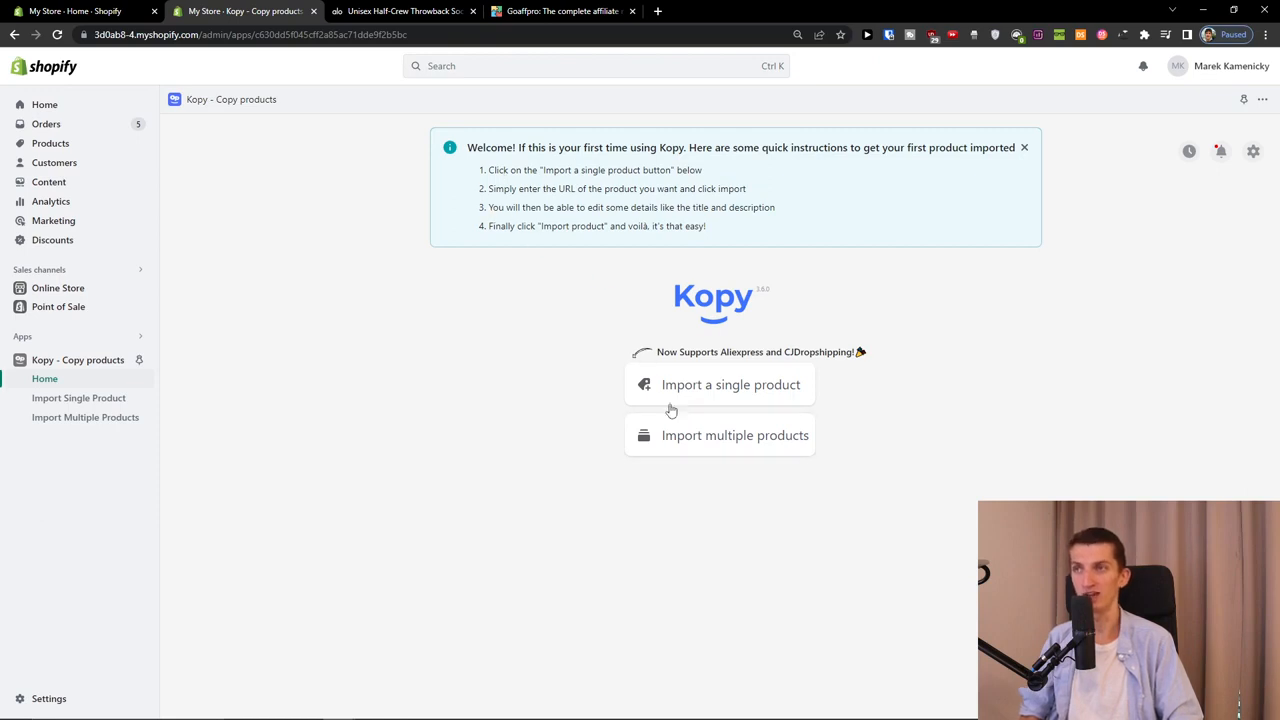
pyautogui.moveTo(505, 207); pyautogui.dragTo(675, 207)
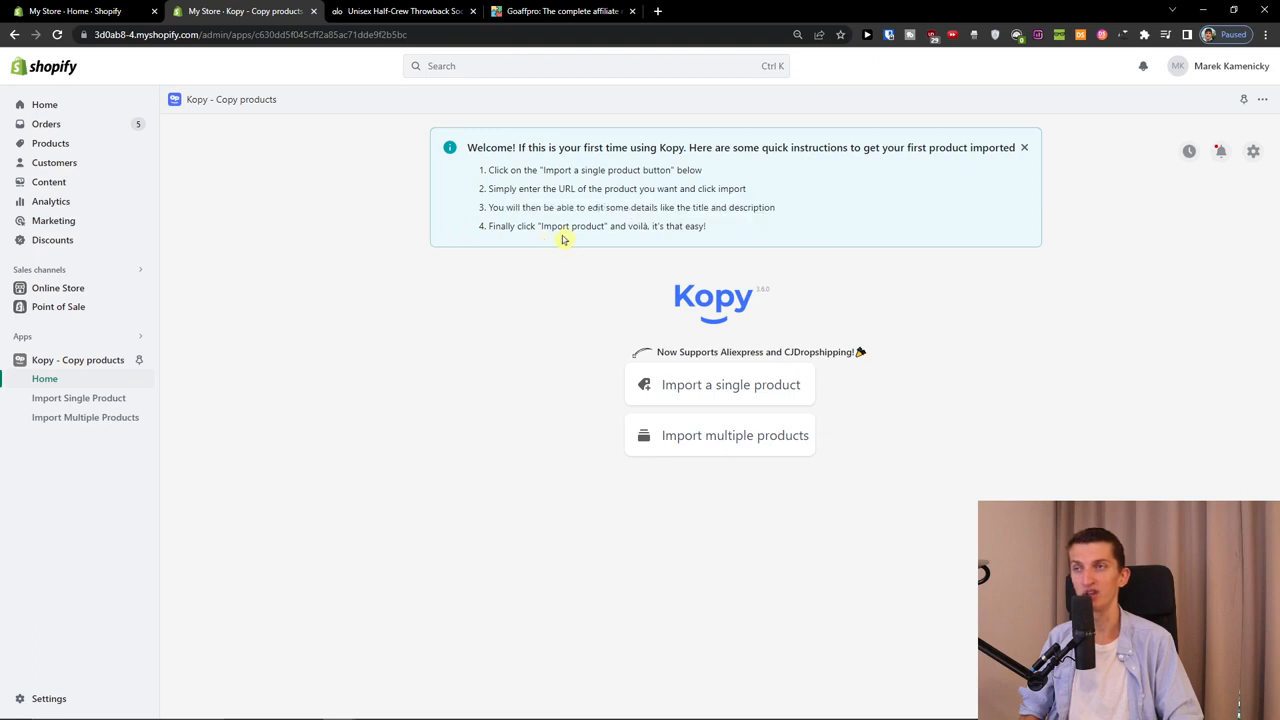
# Import a single product into Kopy using the Alo sock's page URL
pyautogui.click(719, 384)
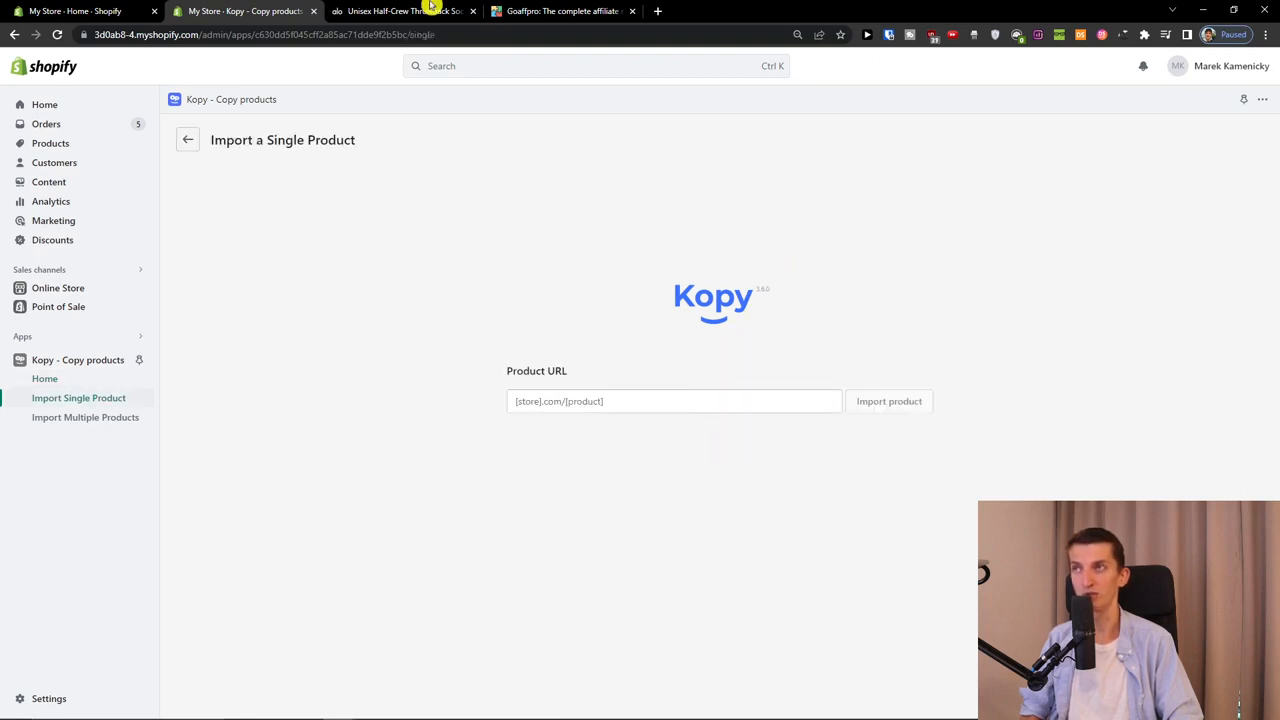
pyautogui.click(395, 11)
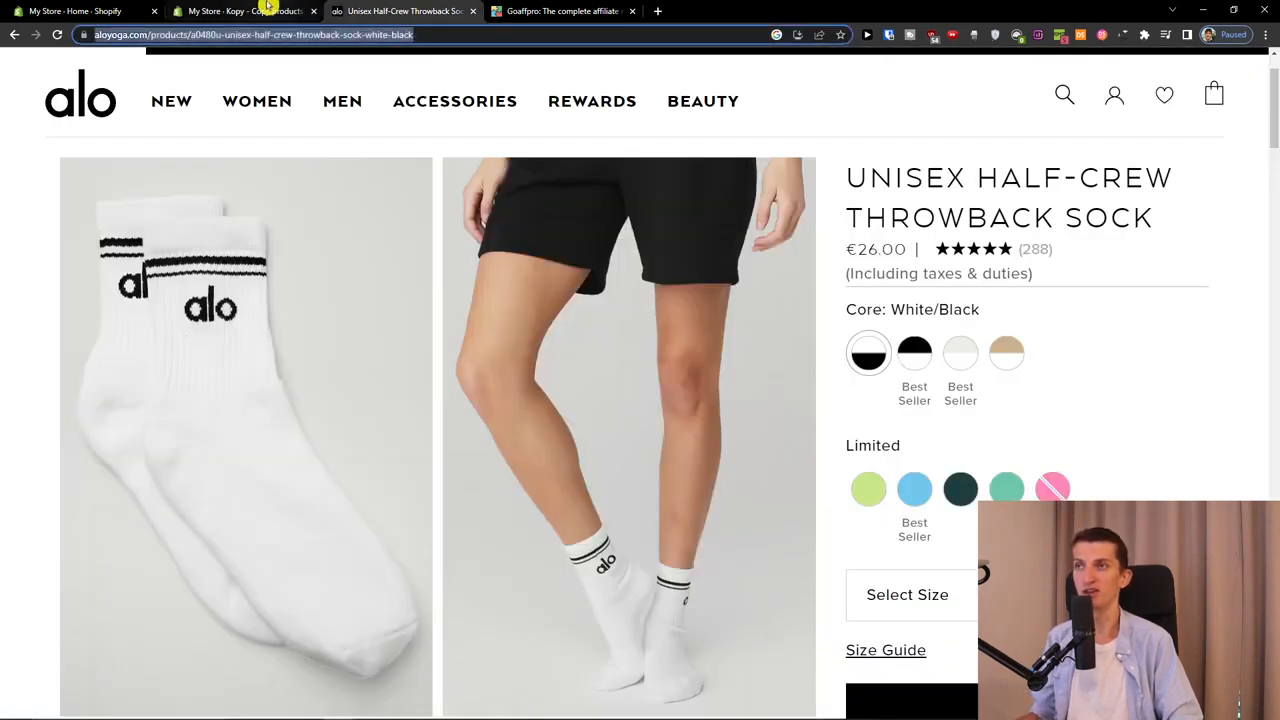
pyautogui.click(230, 11)
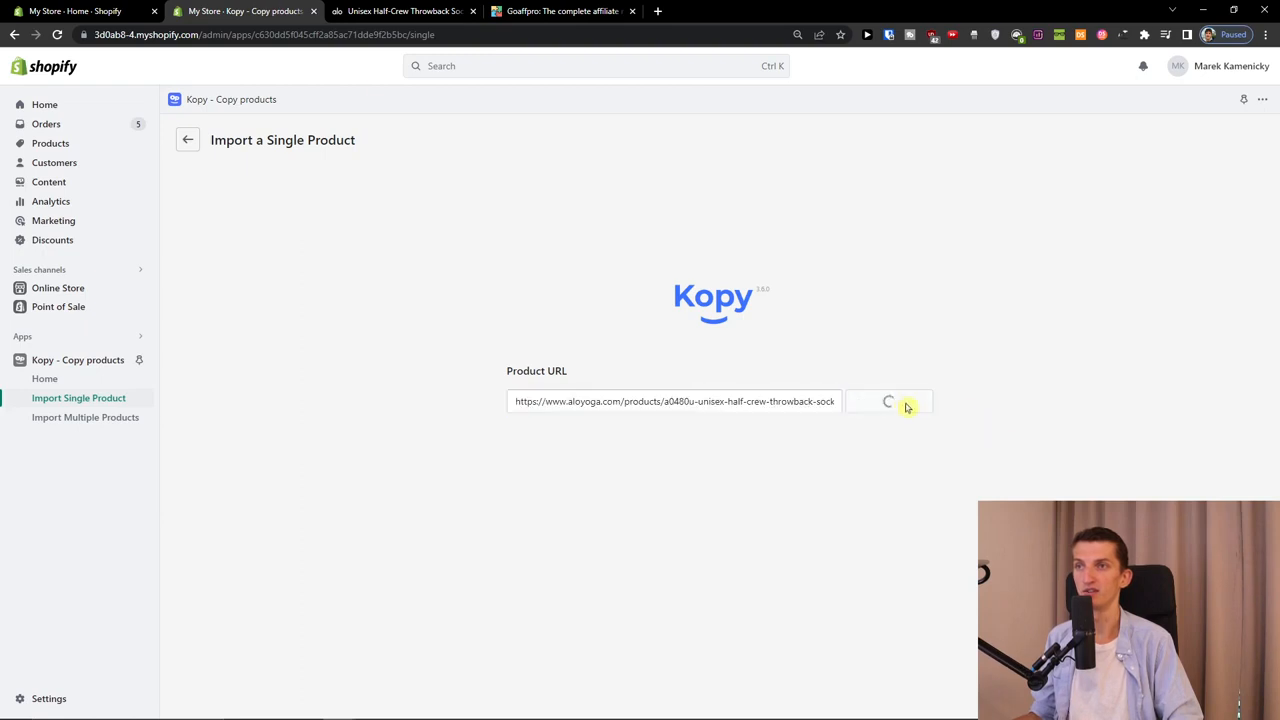
pyautogui.click(888, 402)
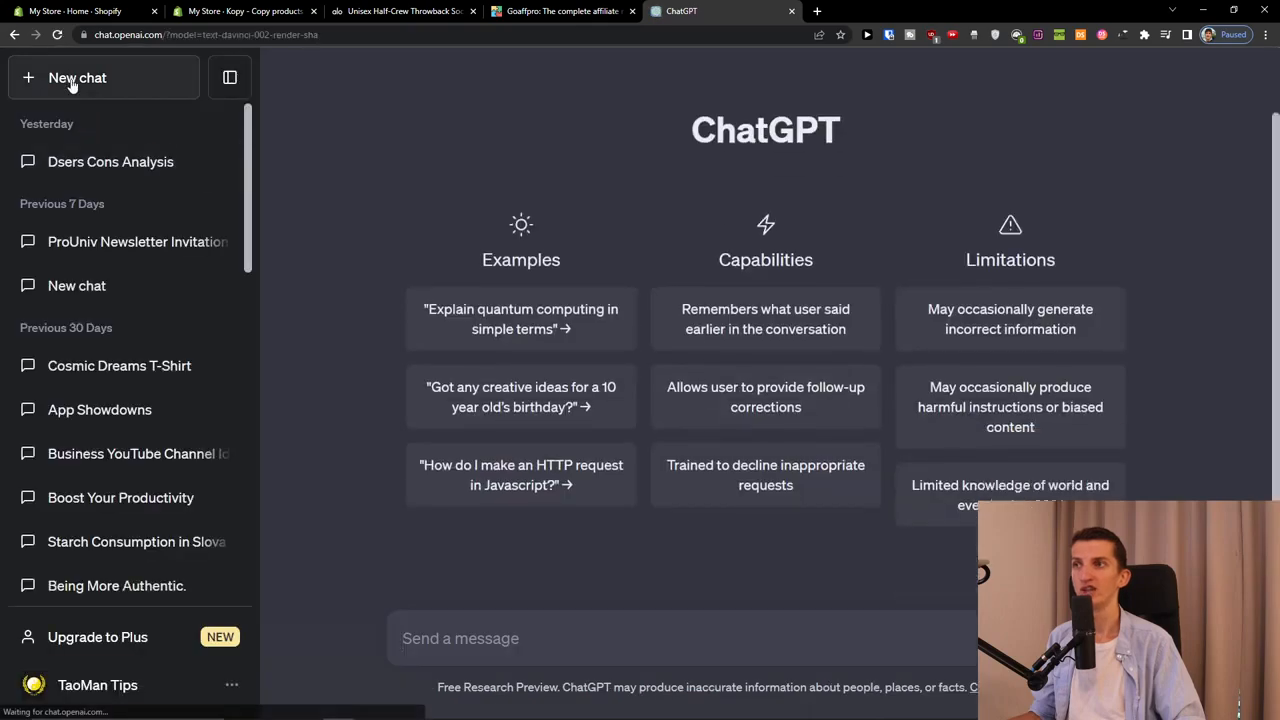
pyautogui.moveTo(430, 8)
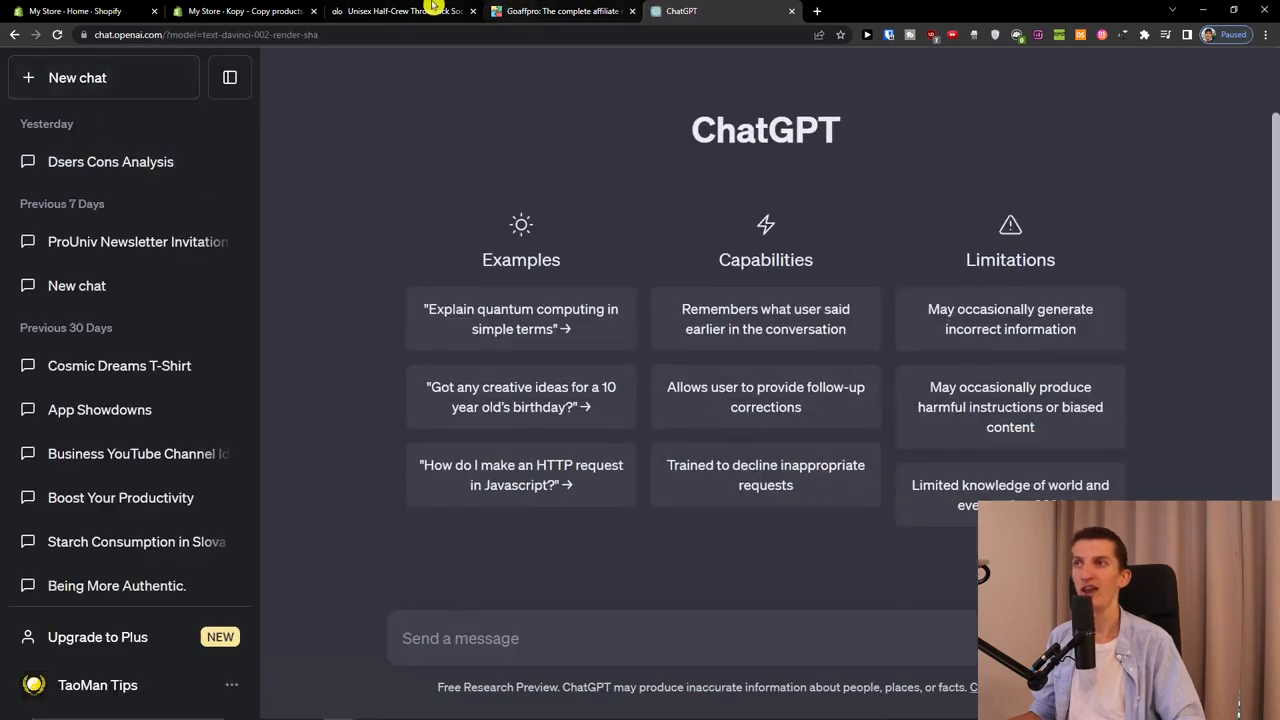
# Have ChatGPT rephrase the sock title into 'White/Black Unisex Half-Crew Throwback Sock'
pyautogui.click(395, 11)
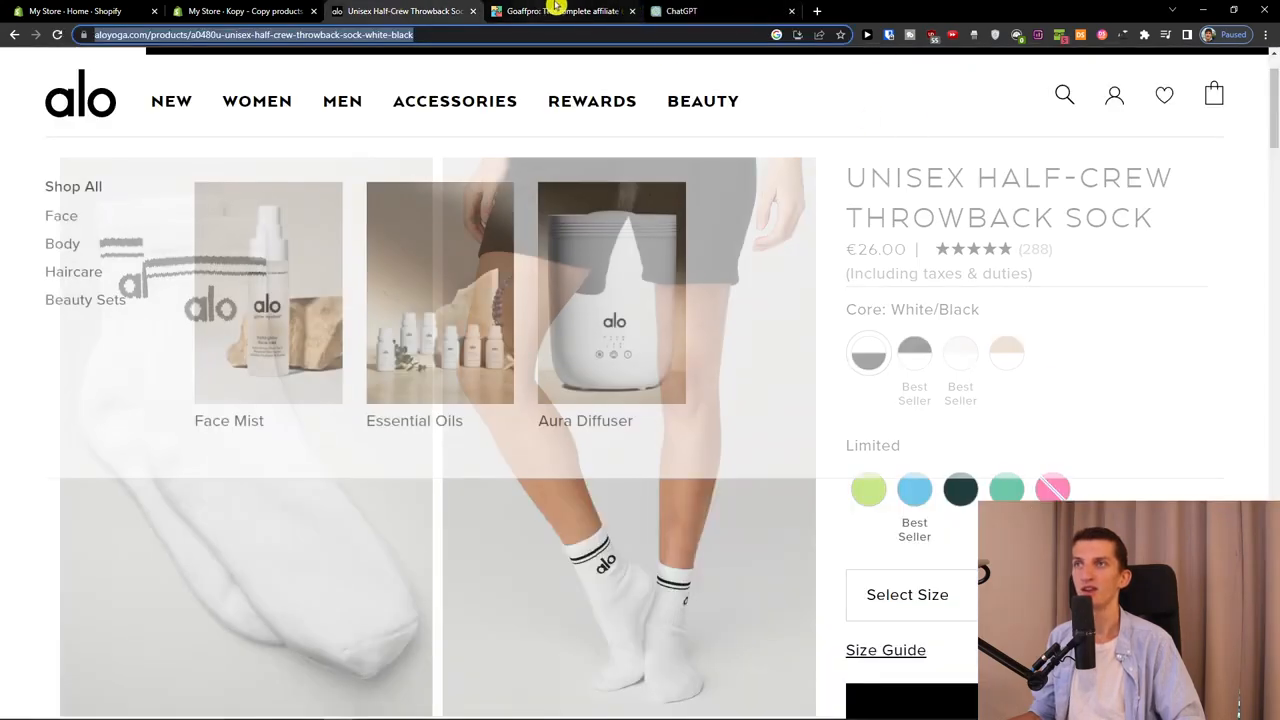
pyautogui.click(573, 11)
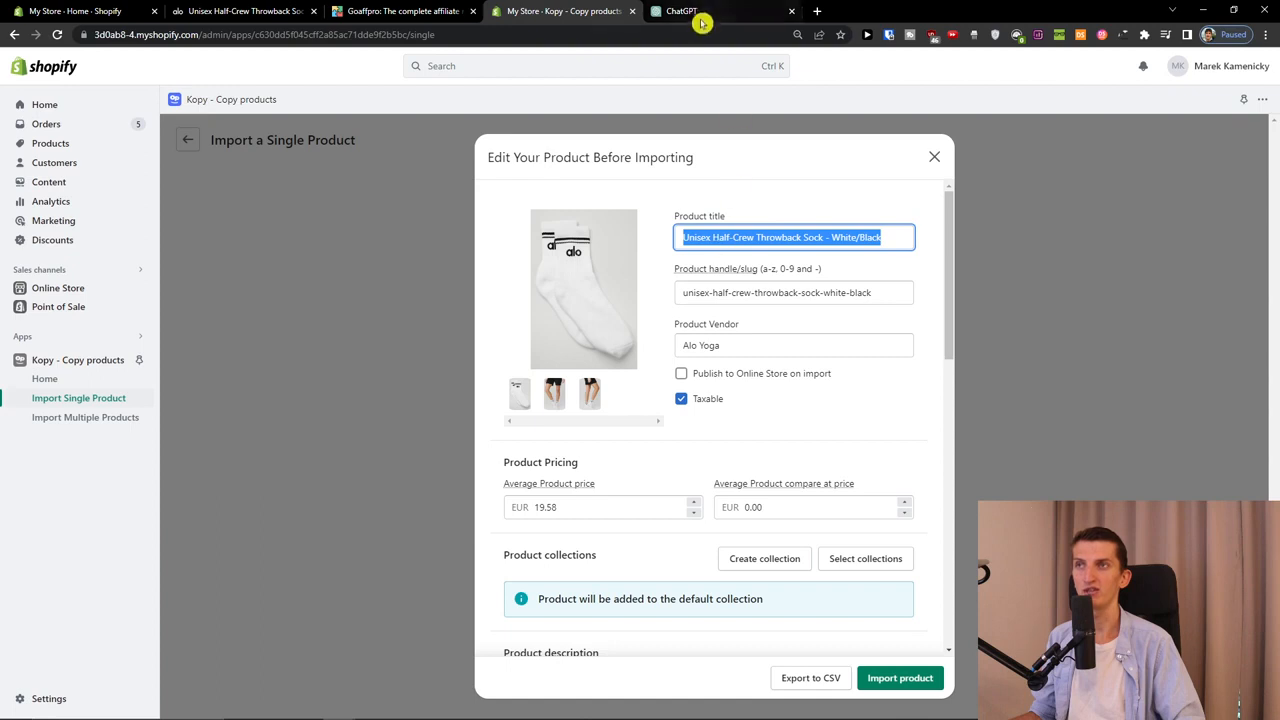
pyautogui.click(700, 11)
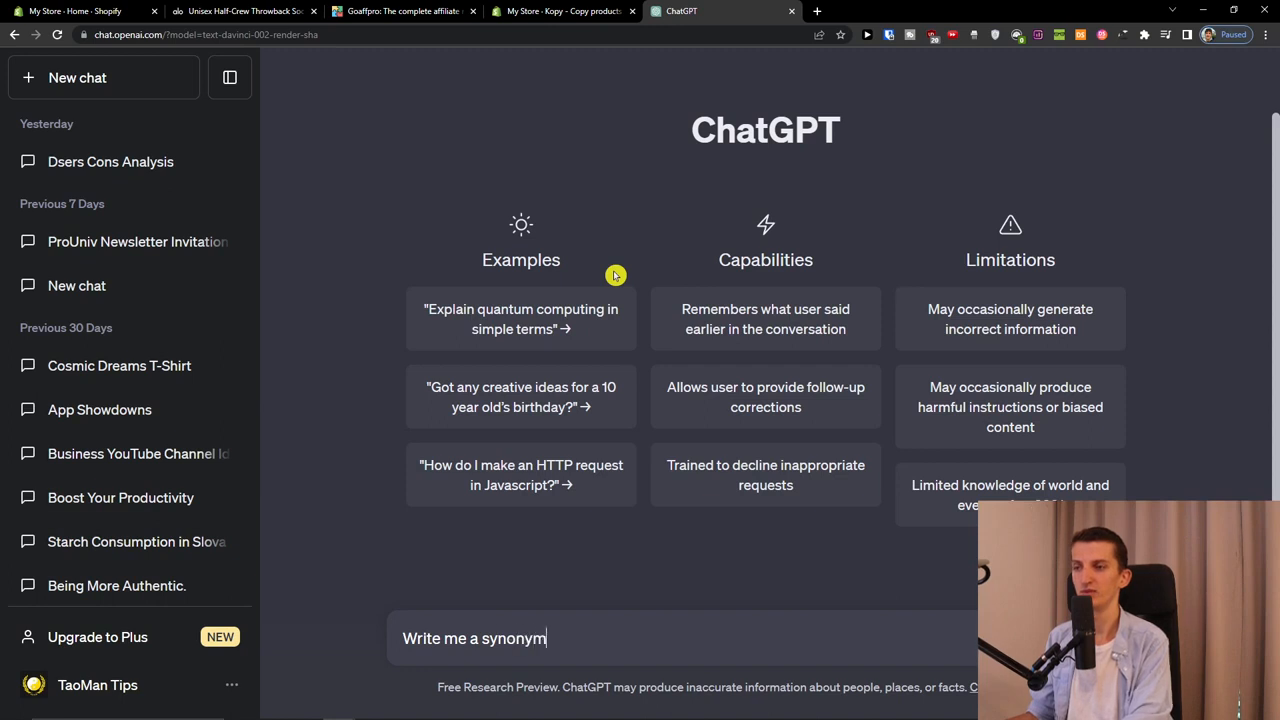
pyautogui.press('Backspace')
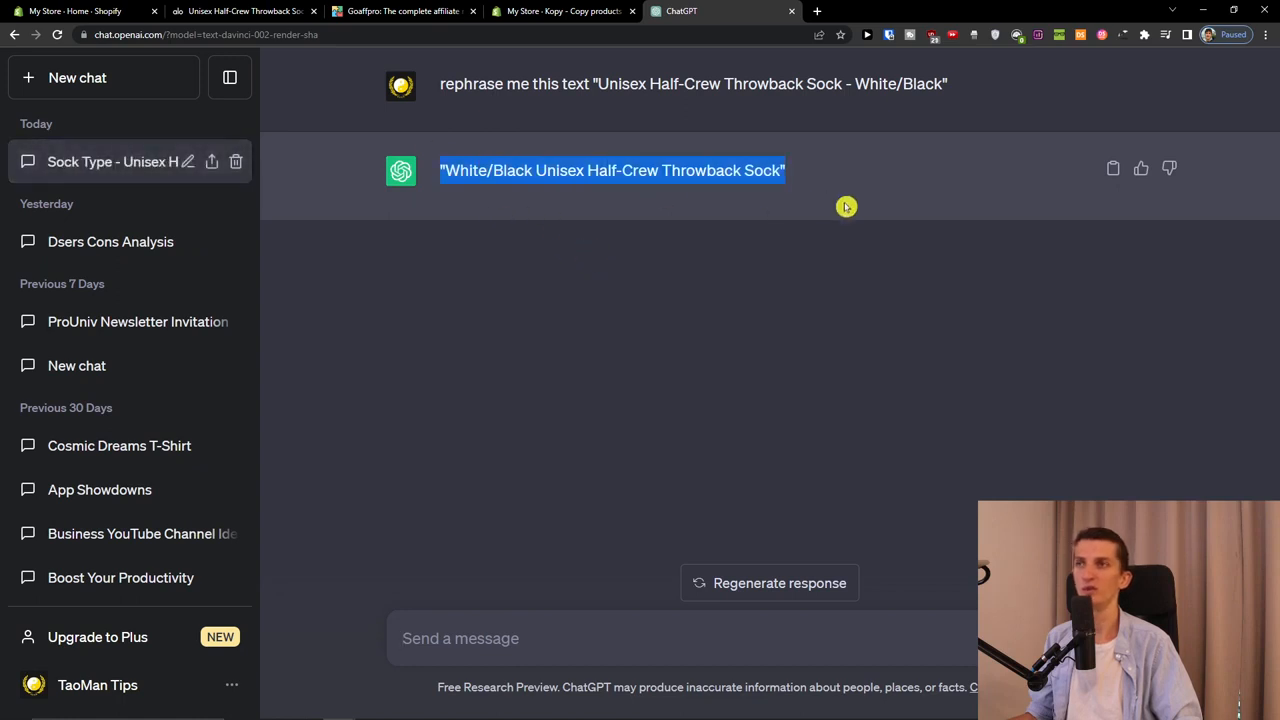
pyautogui.moveTo(545, 11)
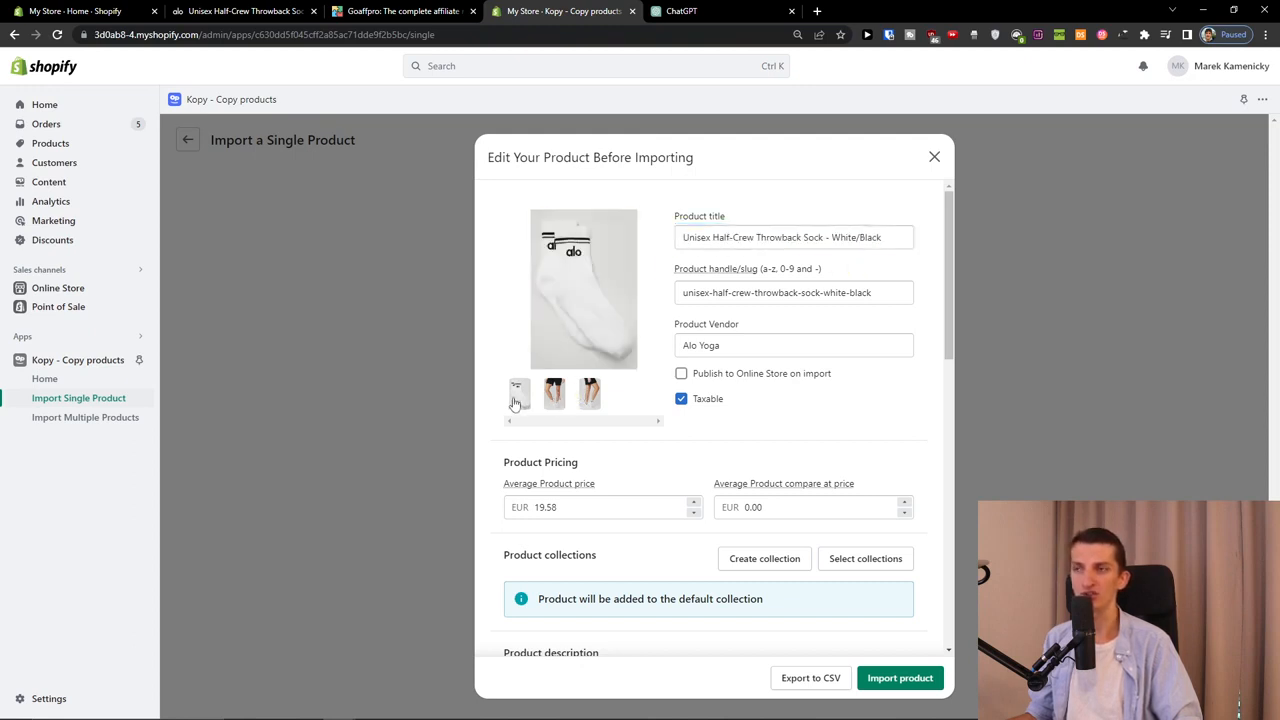
pyautogui.click(589, 395)
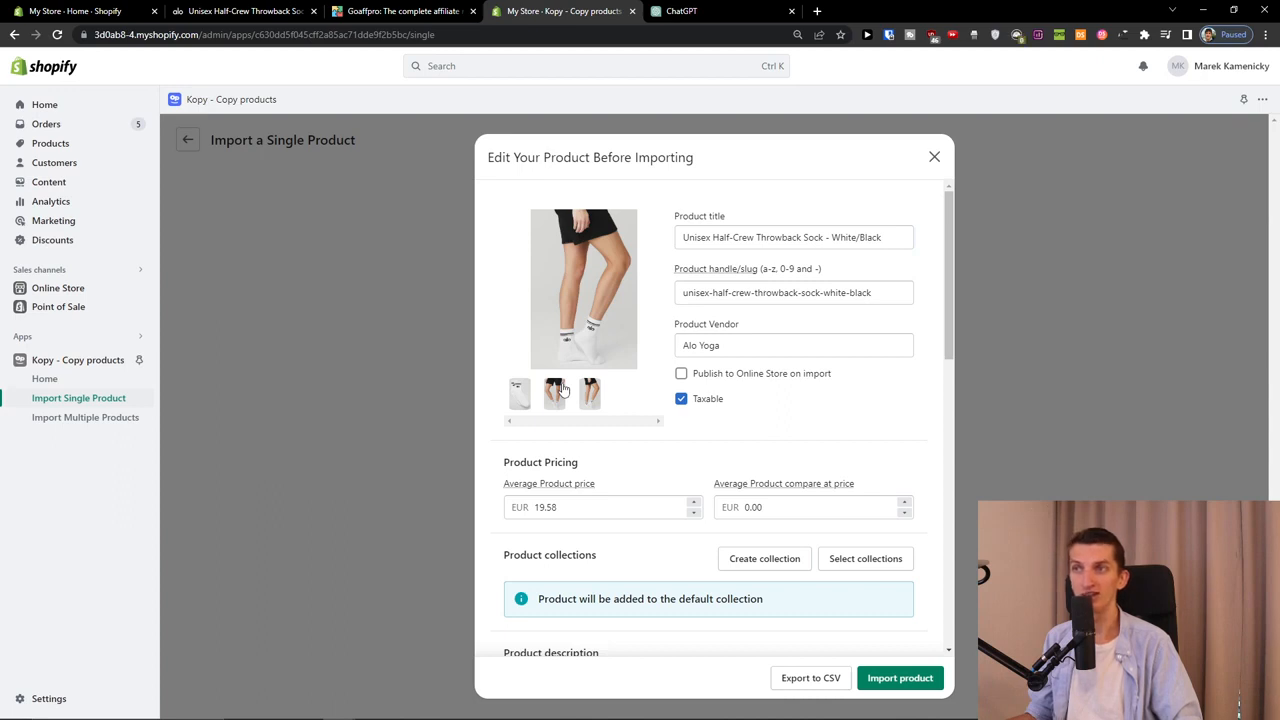
pyautogui.click(518, 393)
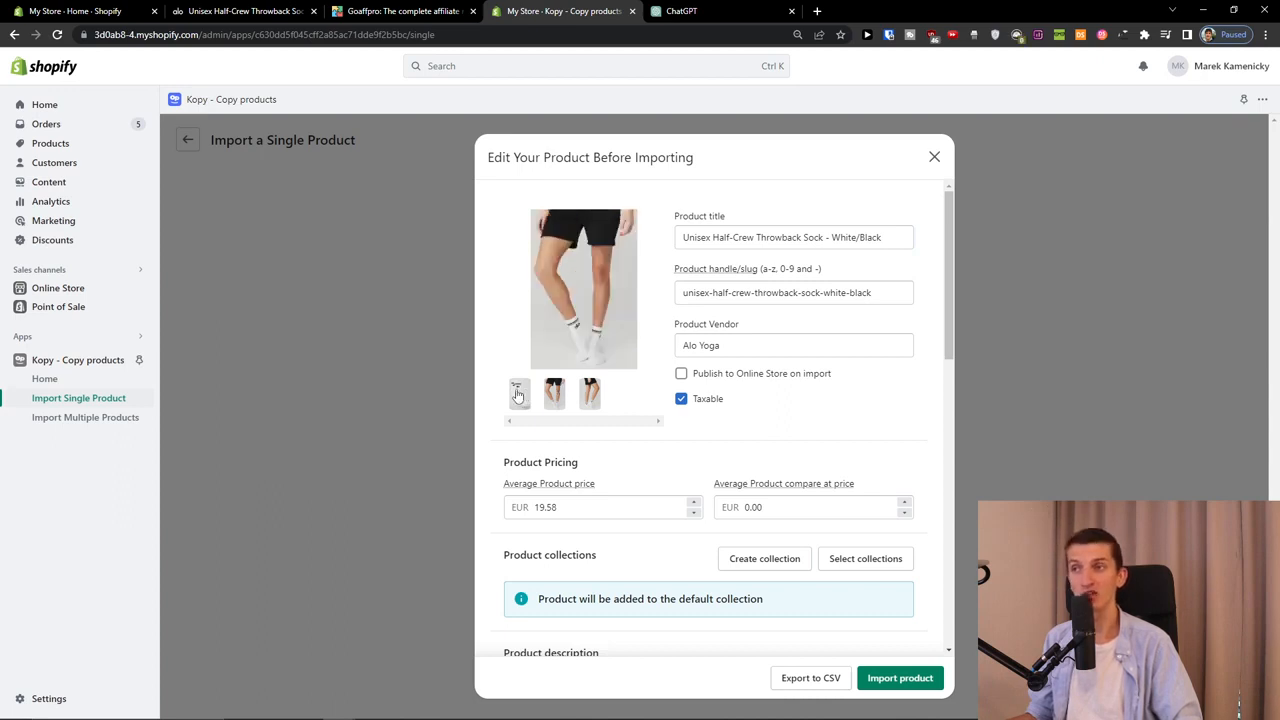
pyautogui.click(518, 394)
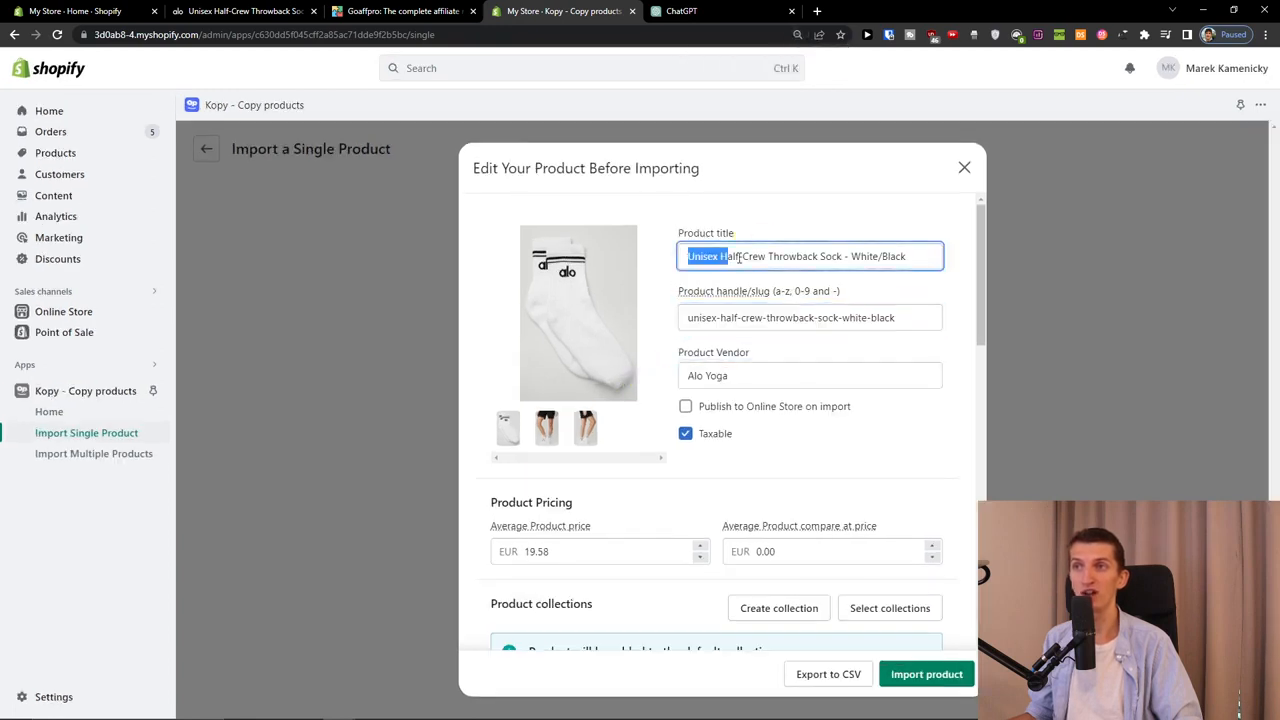
pyautogui.scroll(-3)
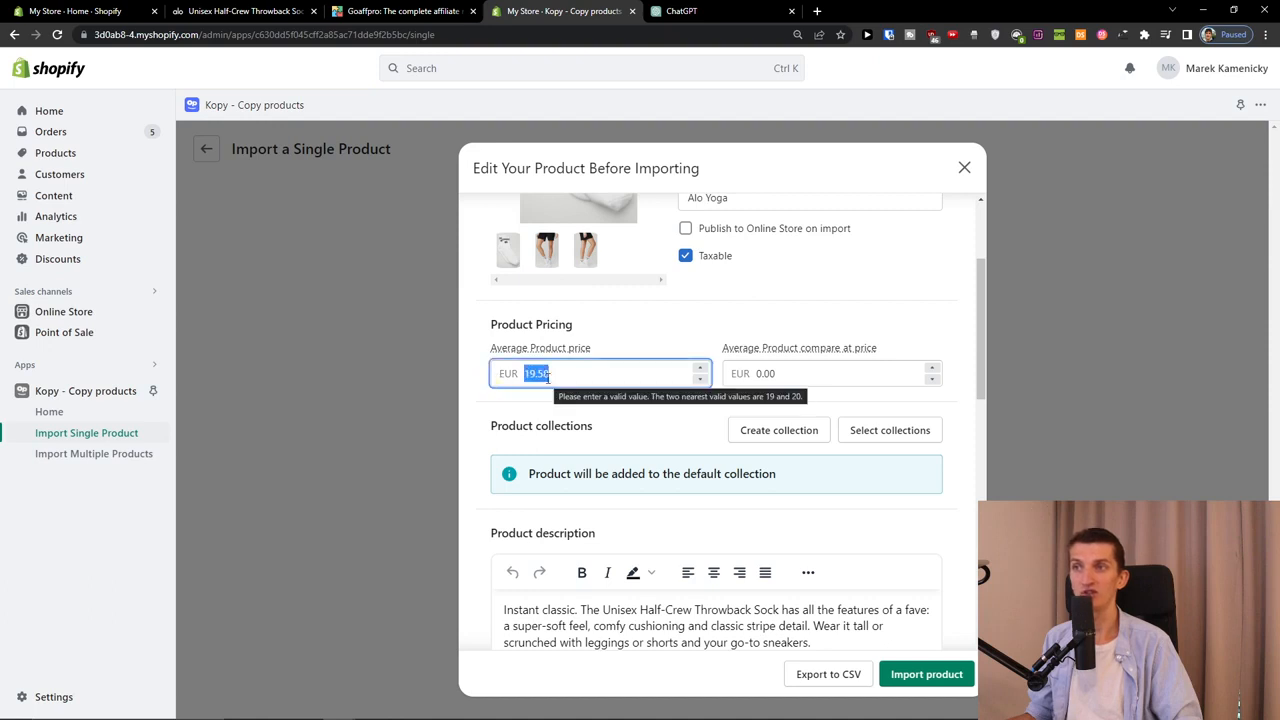
pyautogui.click(830, 373)
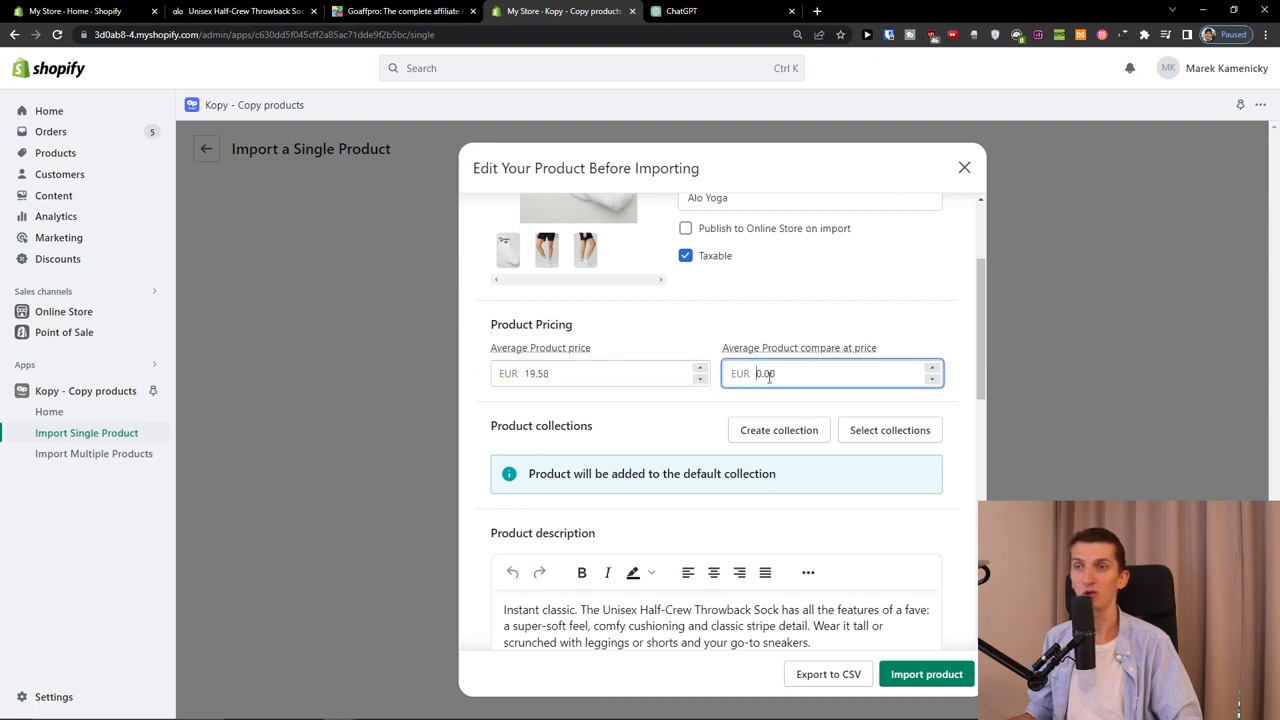
pyautogui.scroll(-3)
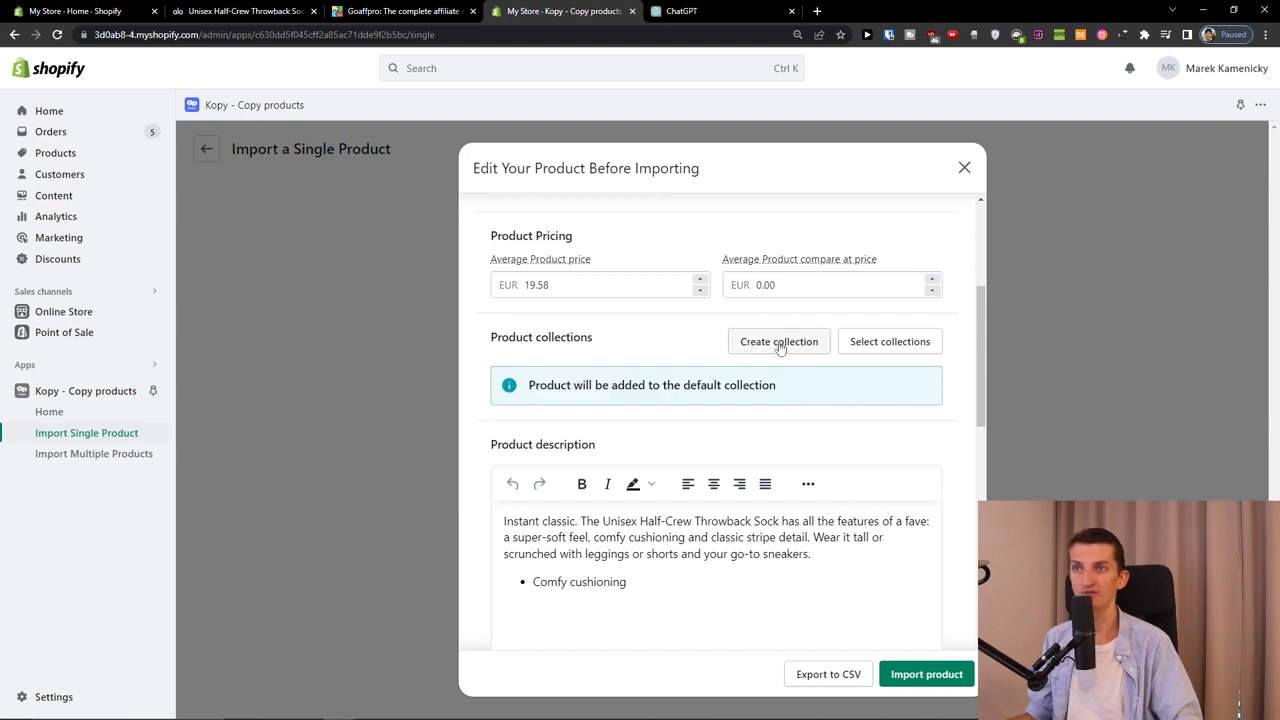
pyautogui.moveTo(810, 352)
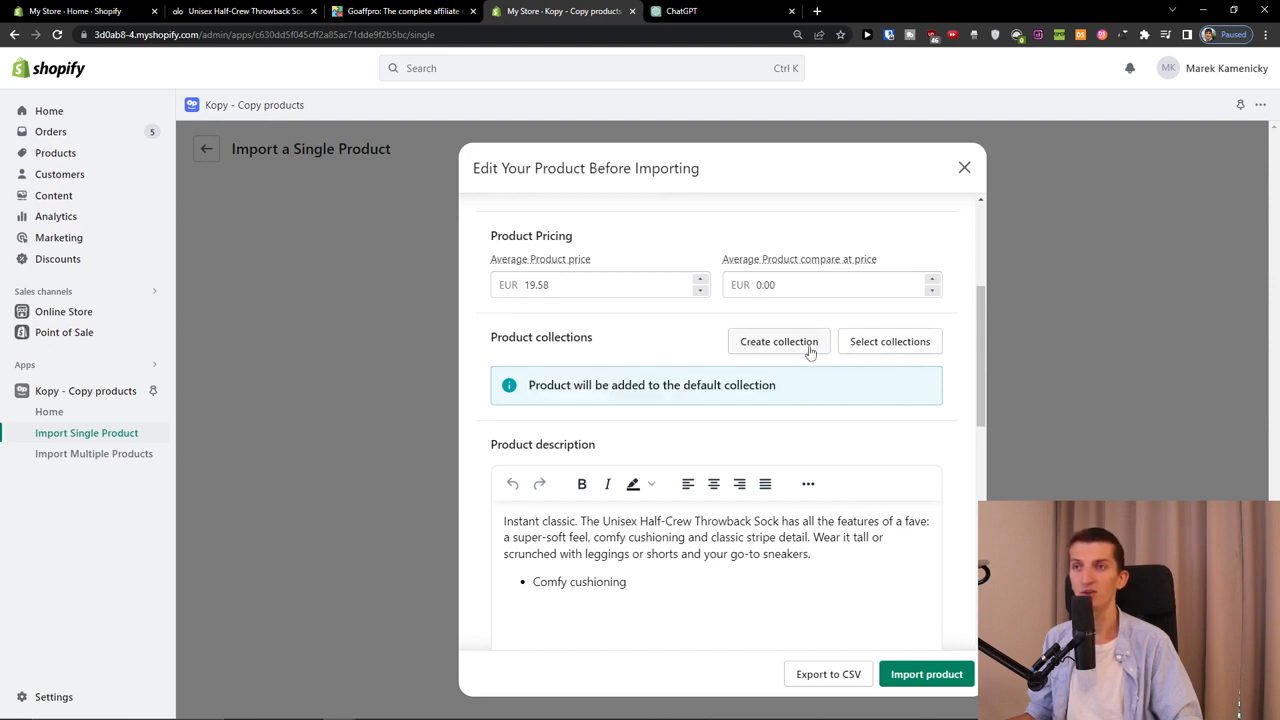
pyautogui.scroll(-3)
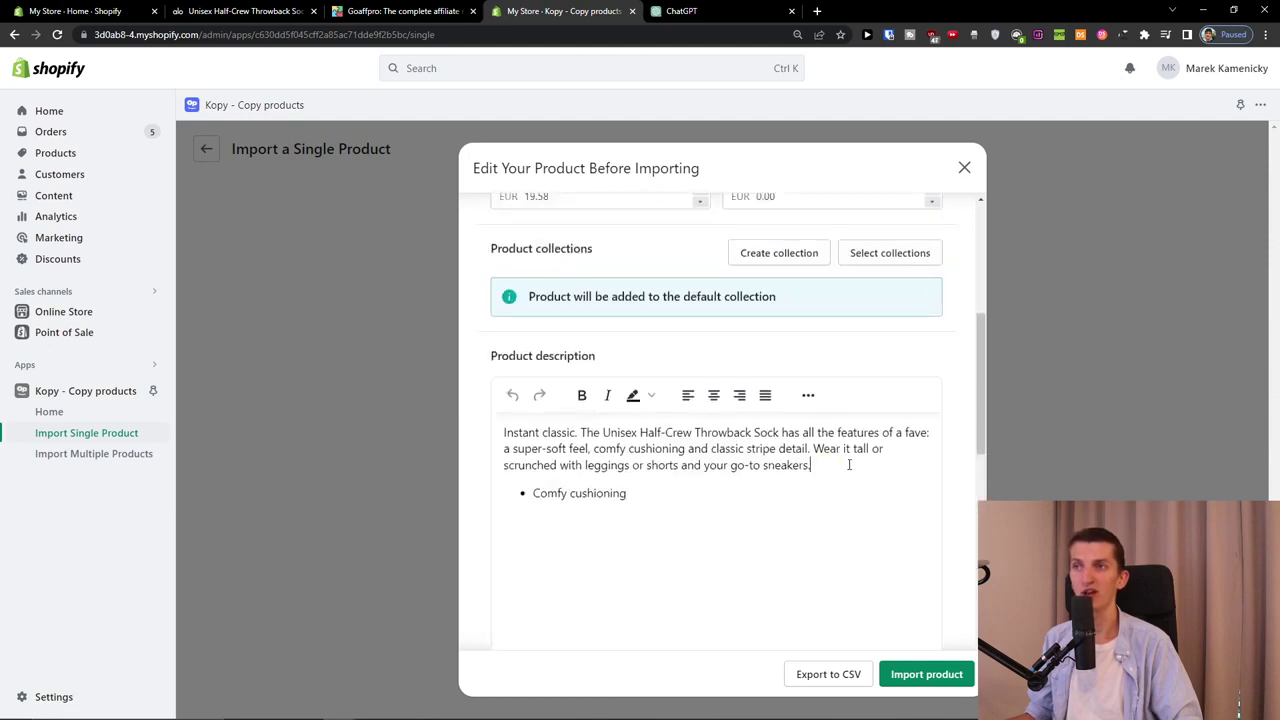
# Prompt ChatGPT to rephrase the sock description and select its reply
pyautogui.click(685, 11)
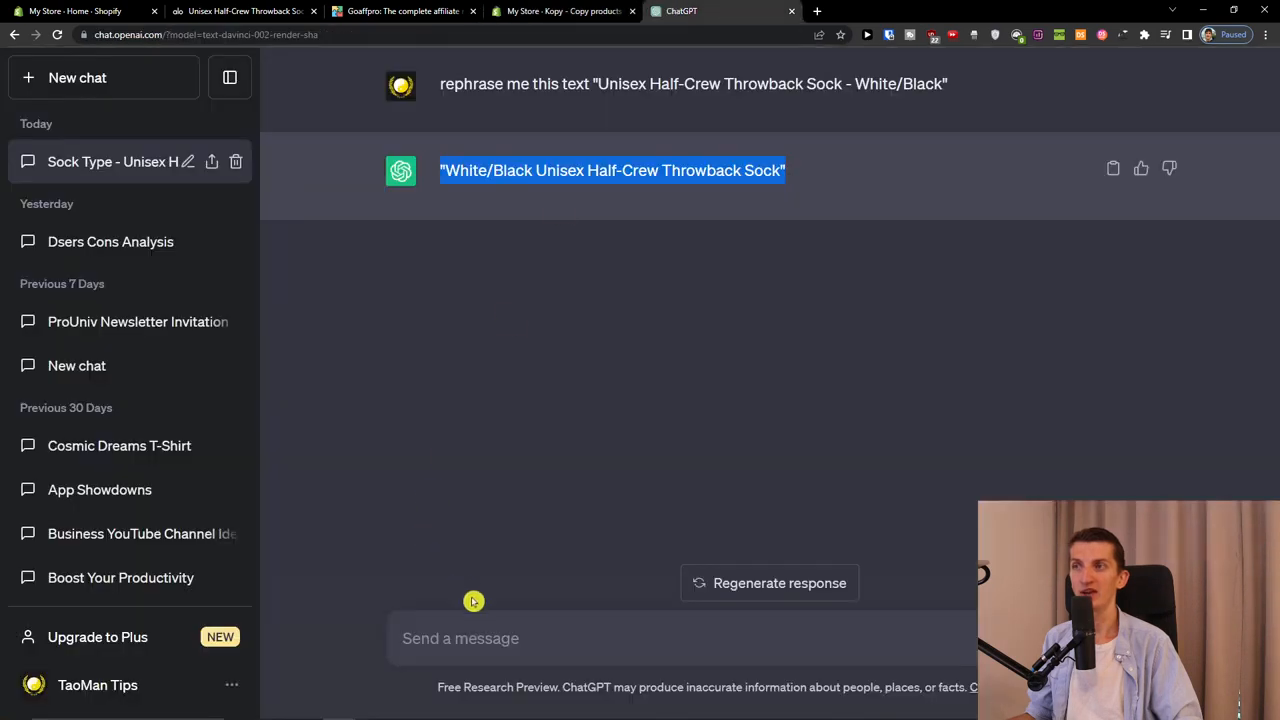
pyautogui.write('rep')
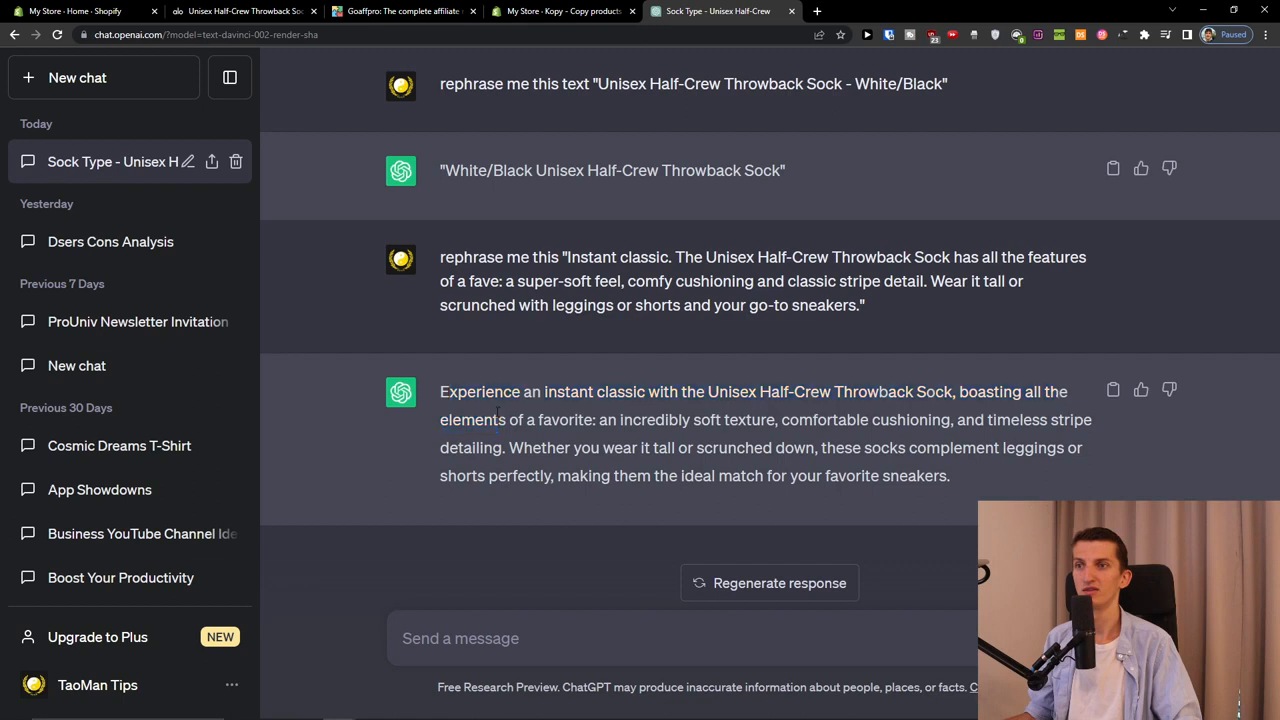
pyautogui.moveTo(440, 391); pyautogui.dragTo(949, 475)
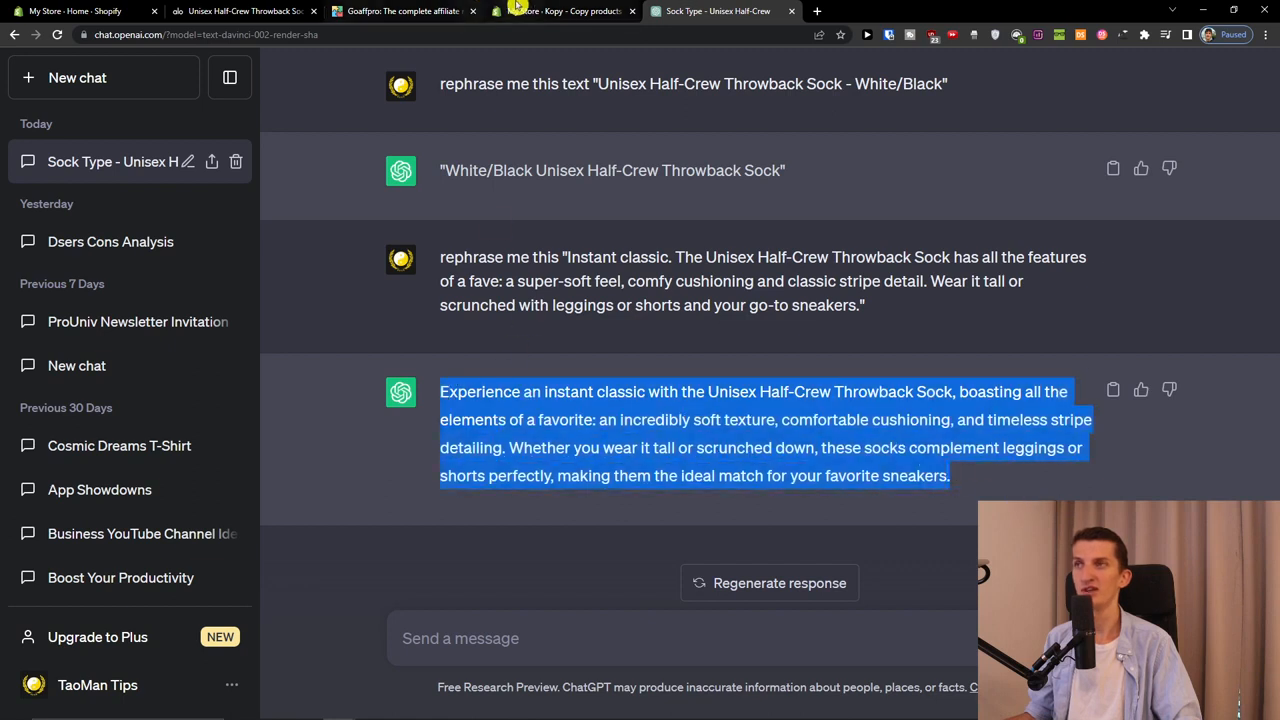
# Paste the rephrased paragraph below the original text in Kopy's Product description
pyautogui.click(560, 13)
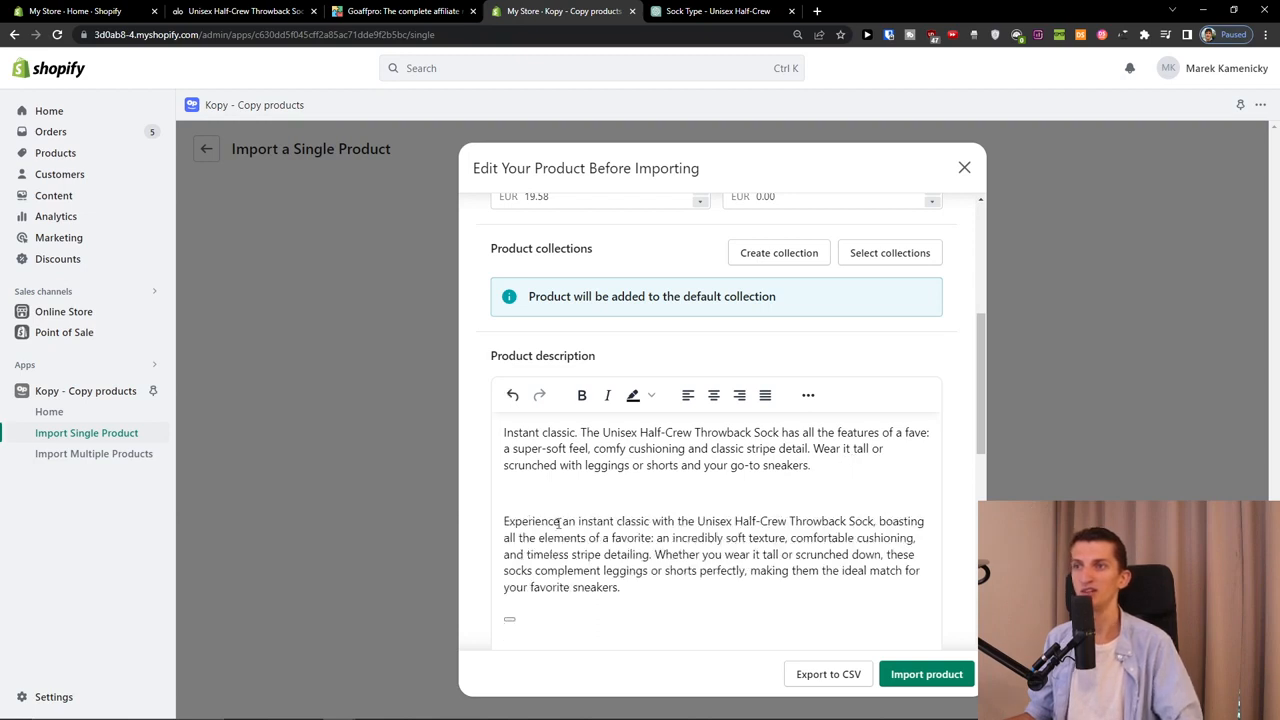
pyautogui.moveTo(588, 520); pyautogui.dragTo(748, 520)
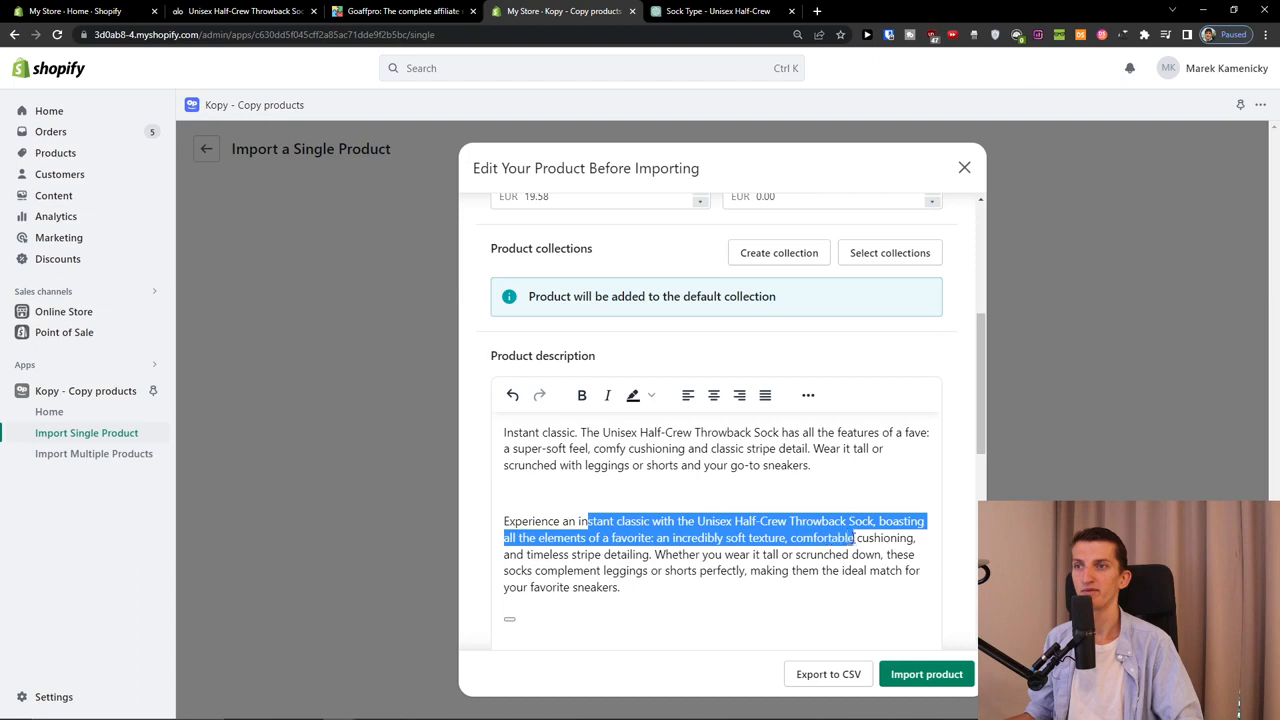
pyautogui.moveTo(855, 537); pyautogui.dragTo(637, 570)
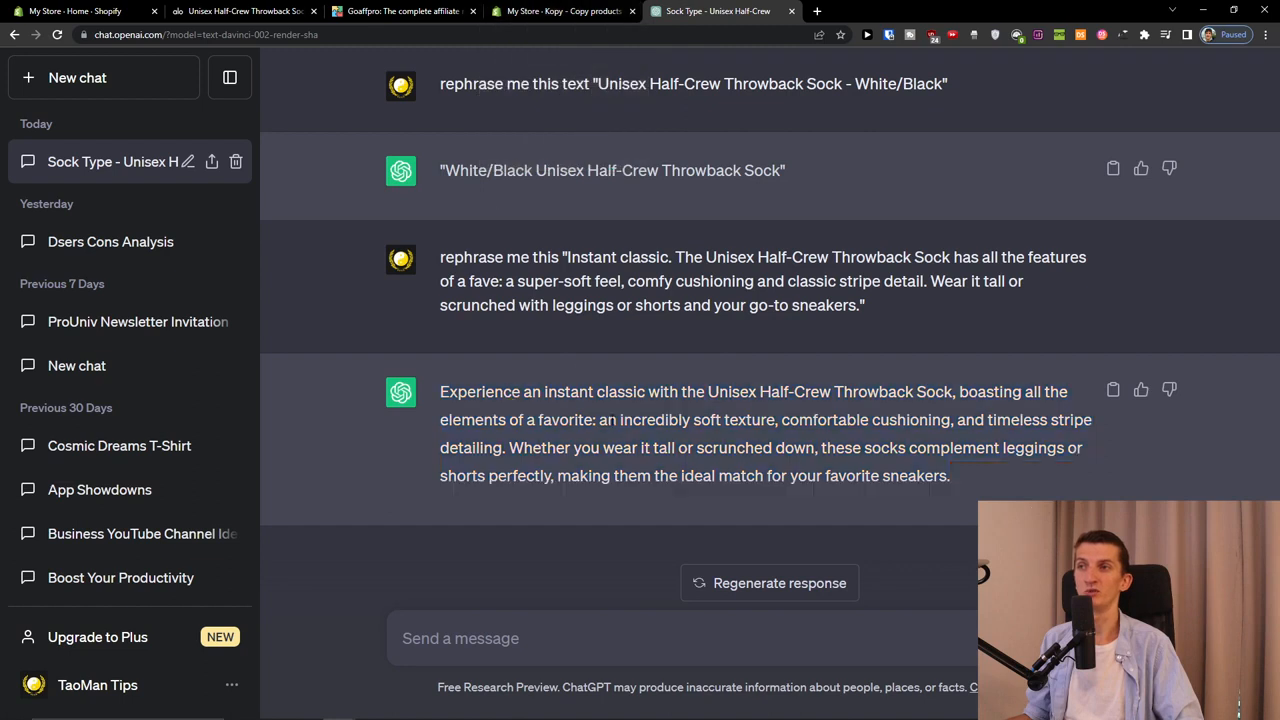
# Select ChatGPT's entire rephrased sock description reply to copy it
pyautogui.moveTo(440, 391); pyautogui.dragTo(949, 476)
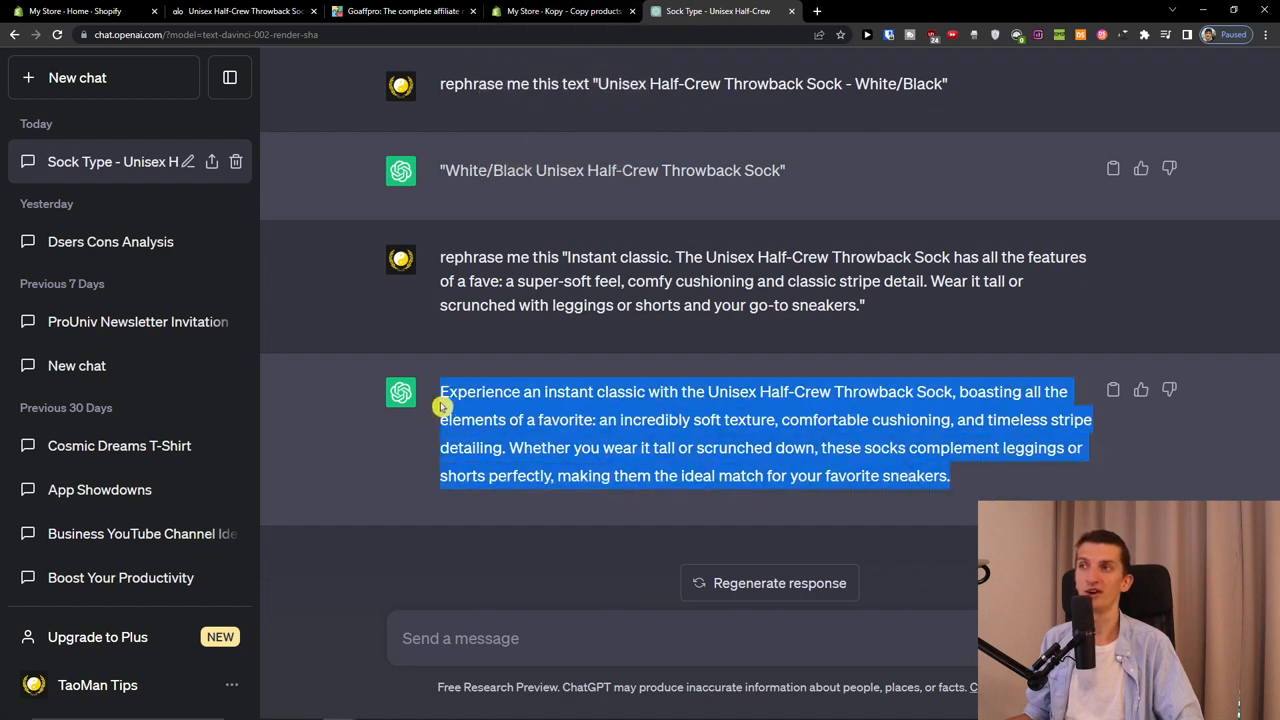
pyautogui.moveTo(687, 439)
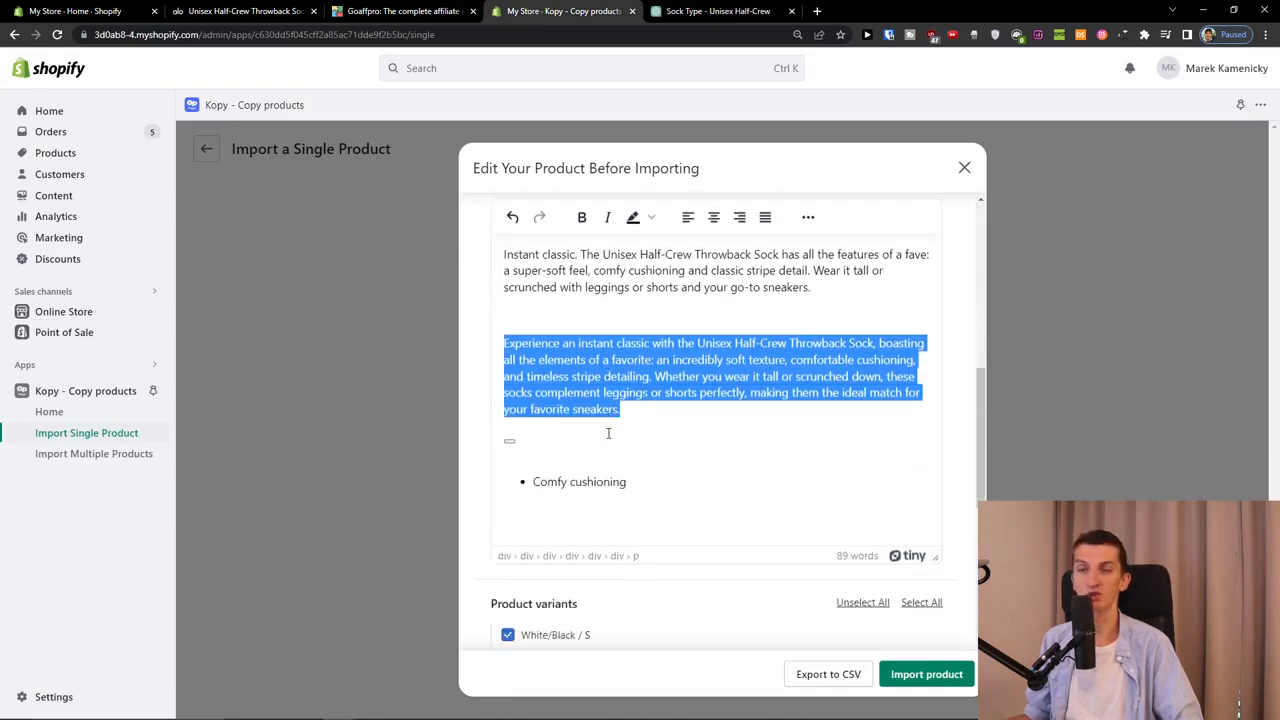
# Delete the Comfy cushioning bullet, then review the three White/Black variants and tags
pyautogui.scroll(-3)
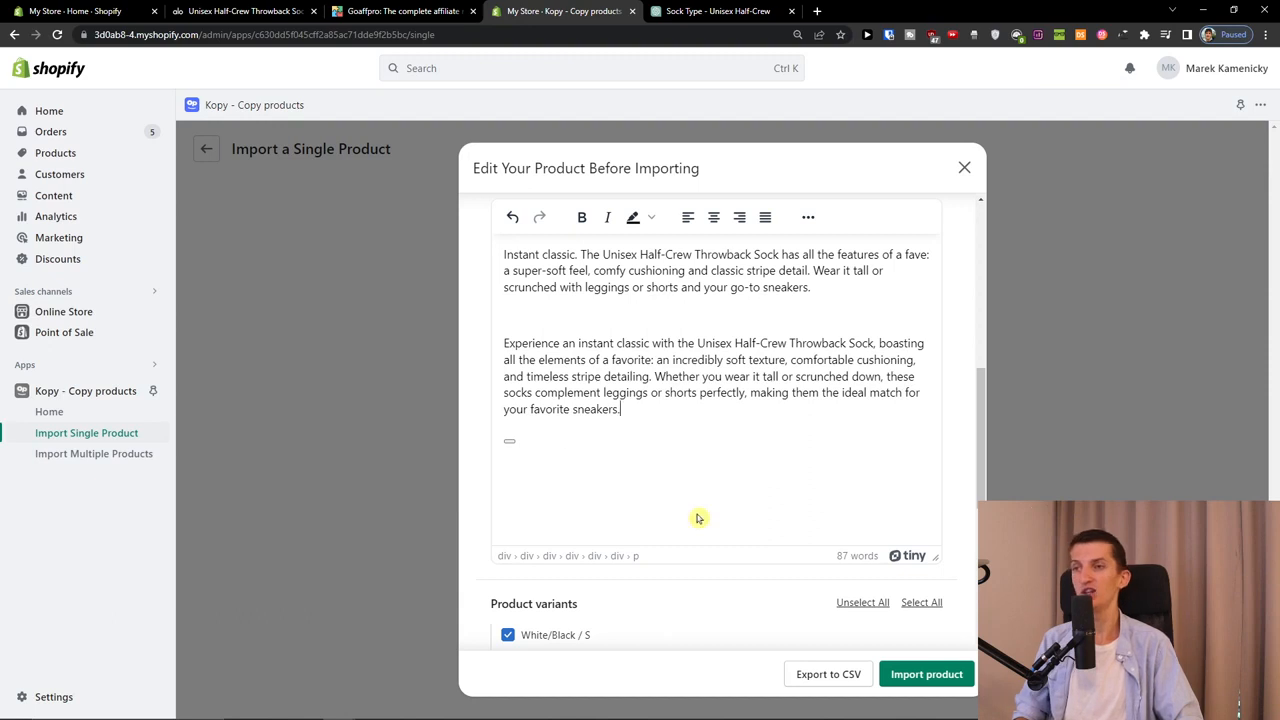
pyautogui.scroll(-3)
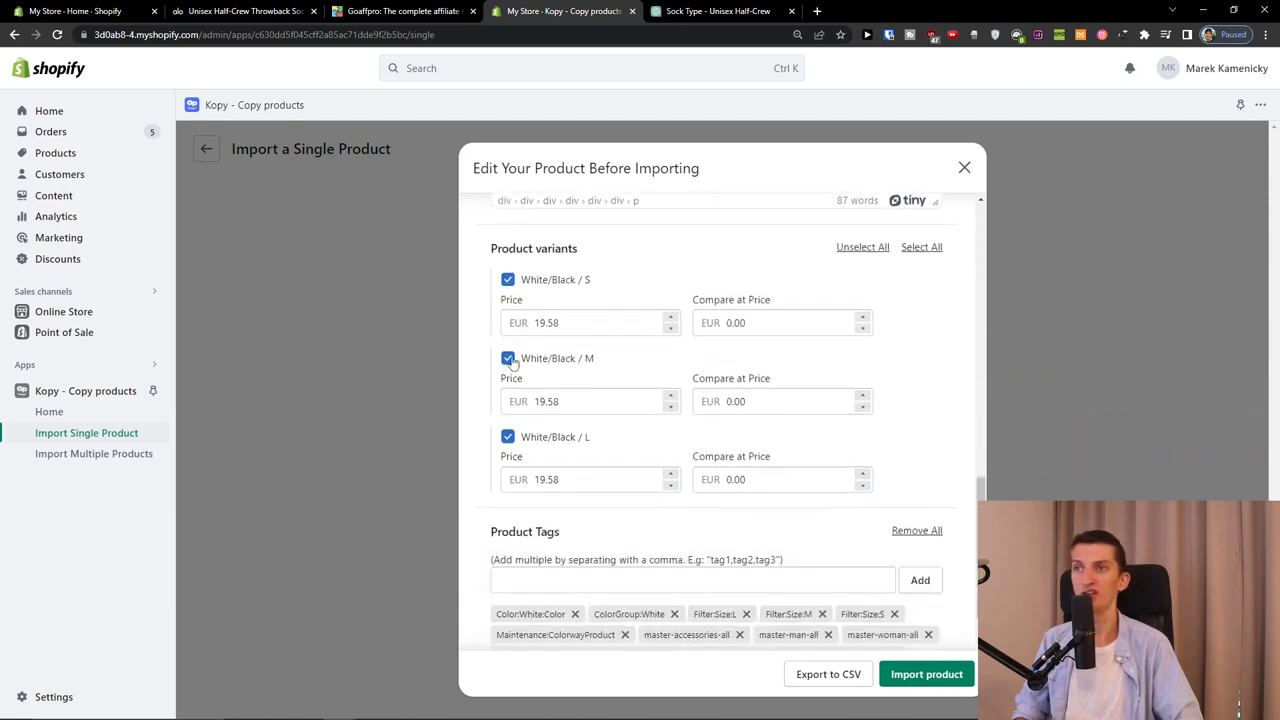
pyautogui.moveTo(799, 307)
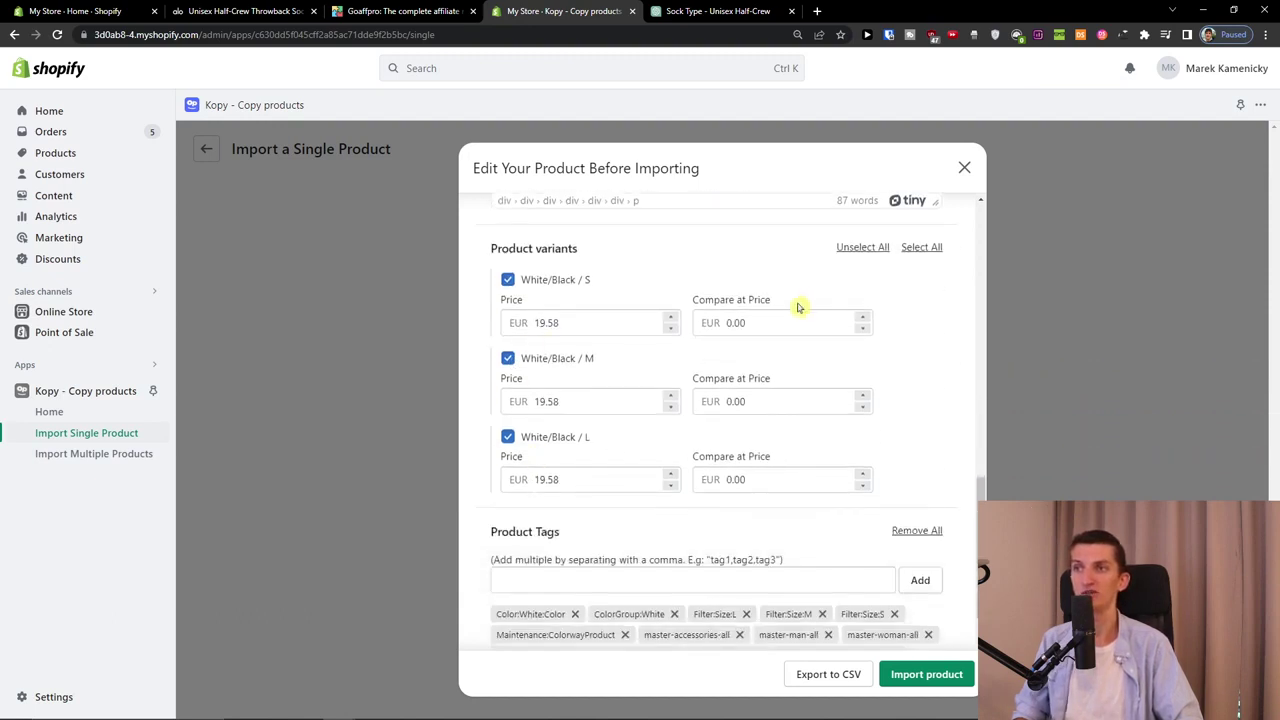
pyautogui.scroll(-3)
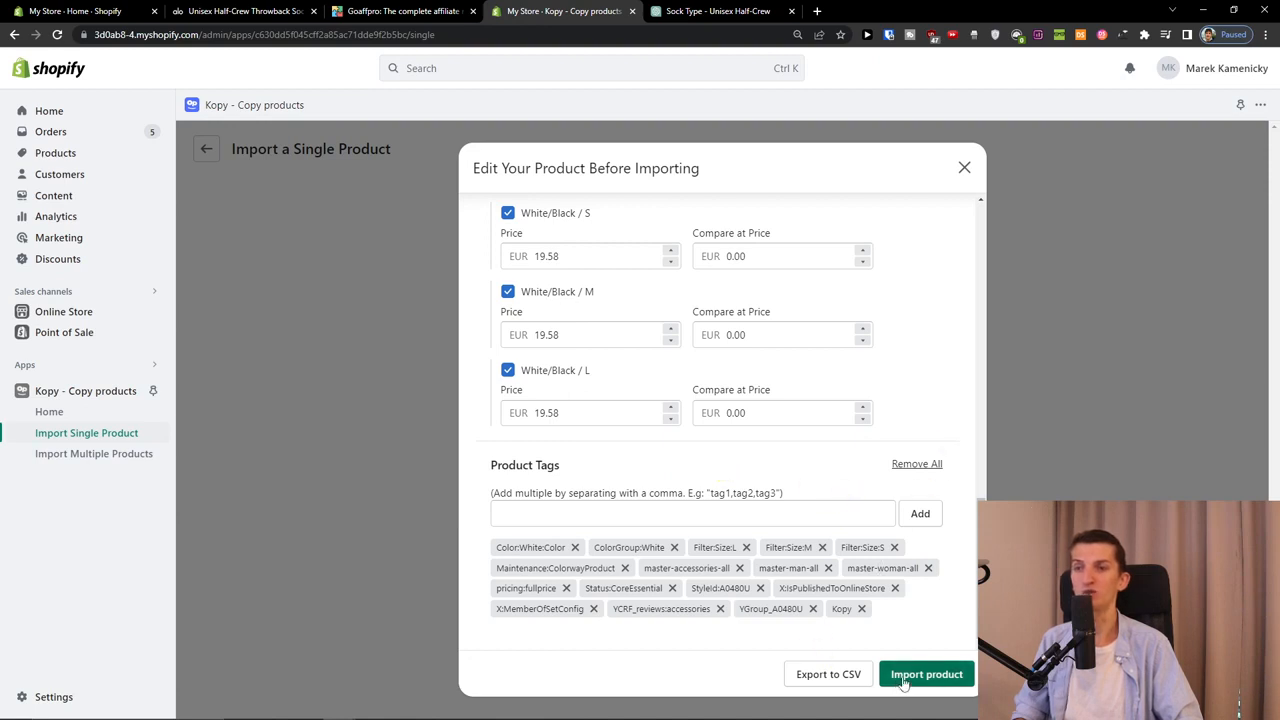
# Import the edited sock and confirm it appears active in the Products list
pyautogui.click(926, 674)
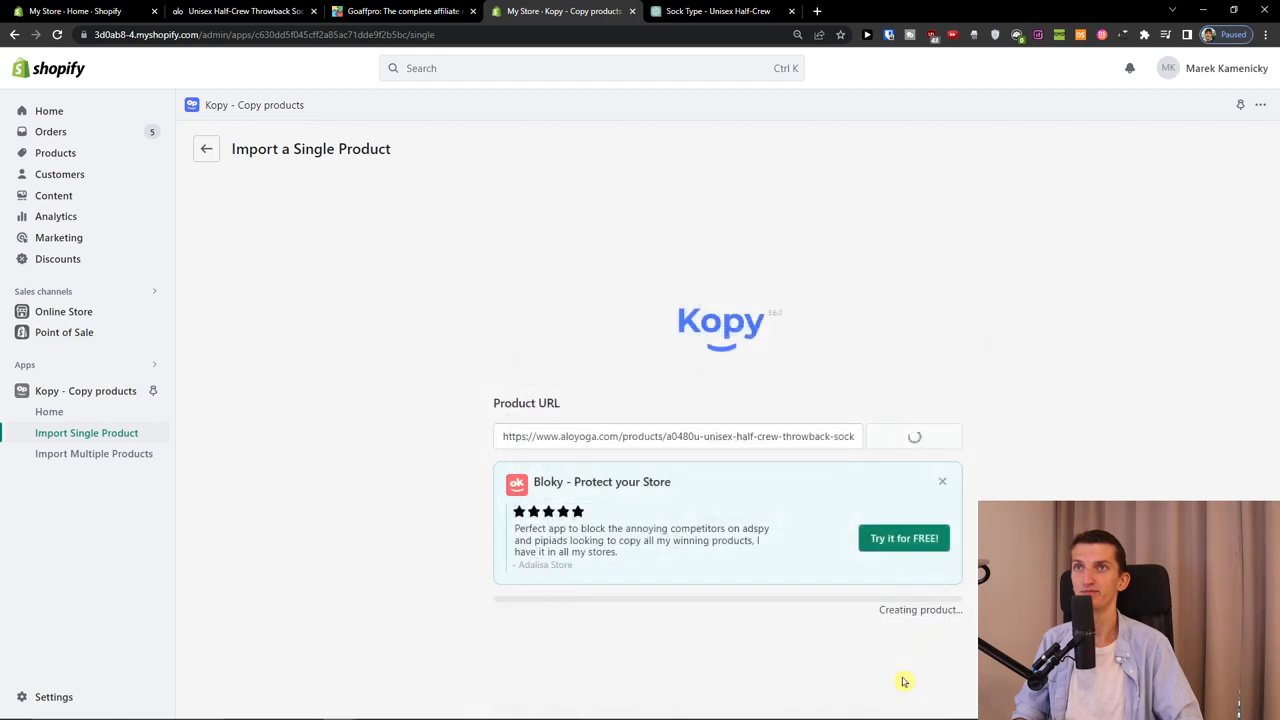
pyautogui.moveTo(849, 658)
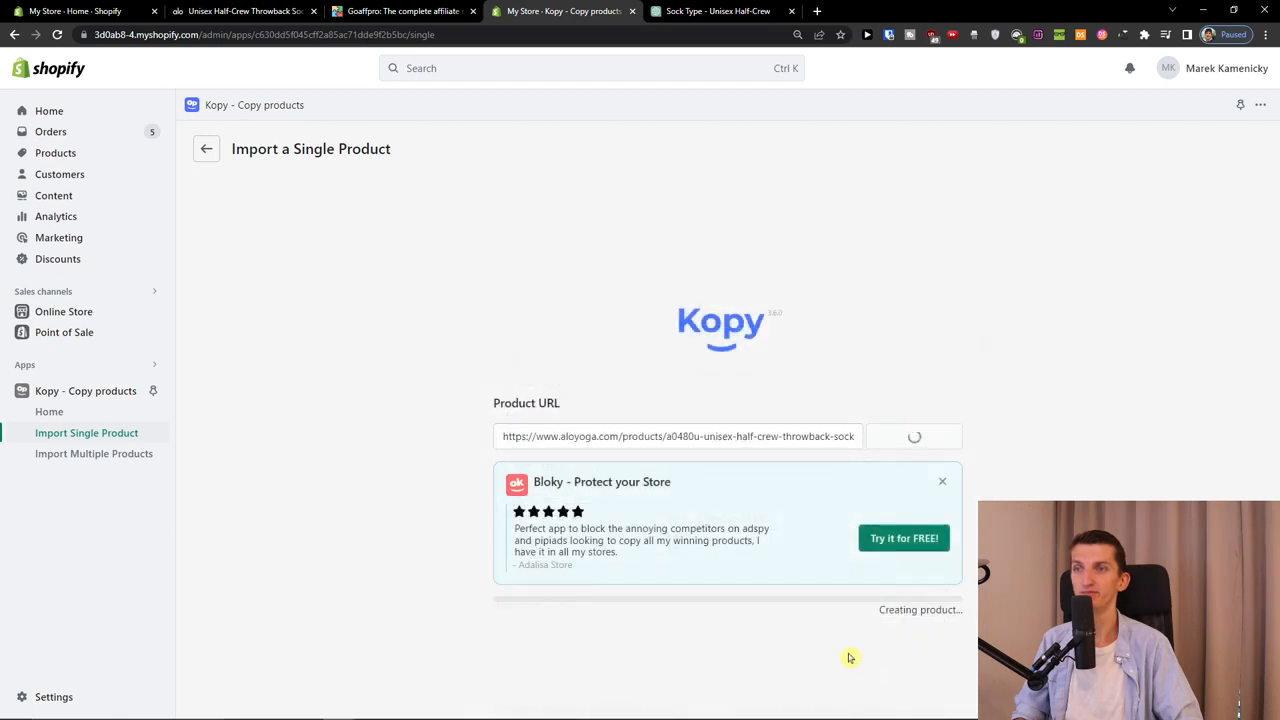
pyautogui.moveTo(806, 630)
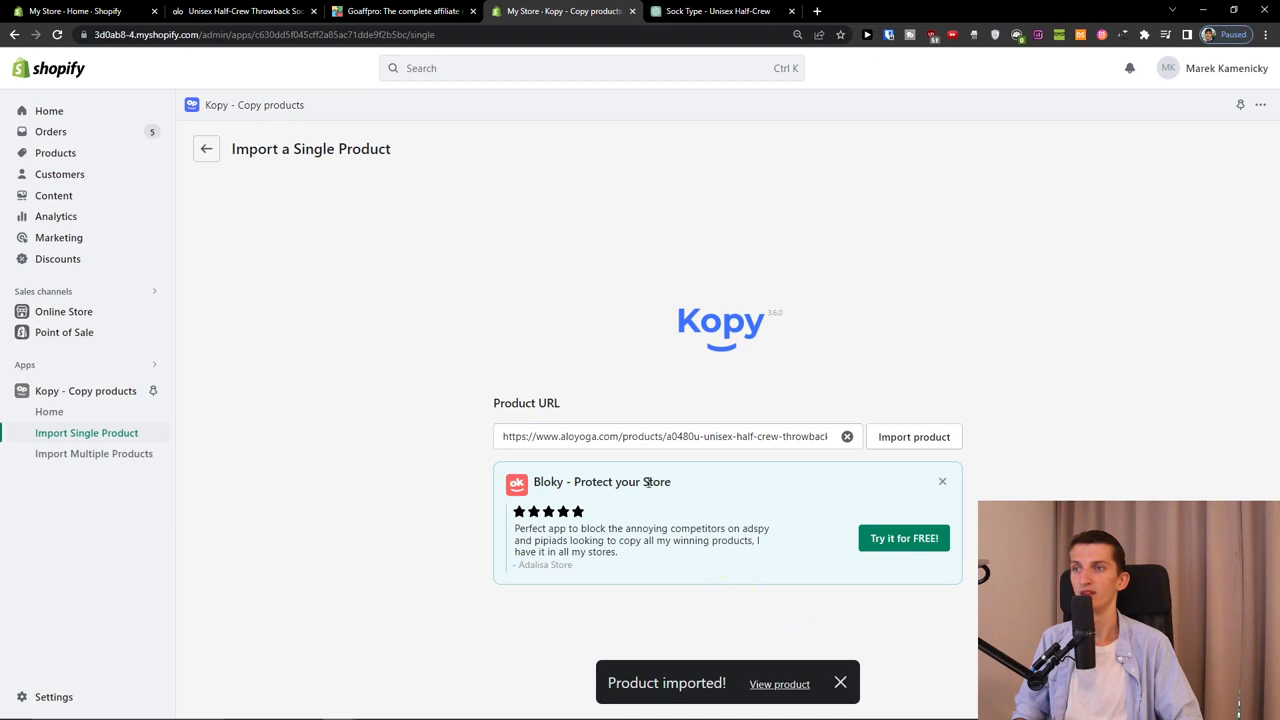
pyautogui.moveTo(56, 155)
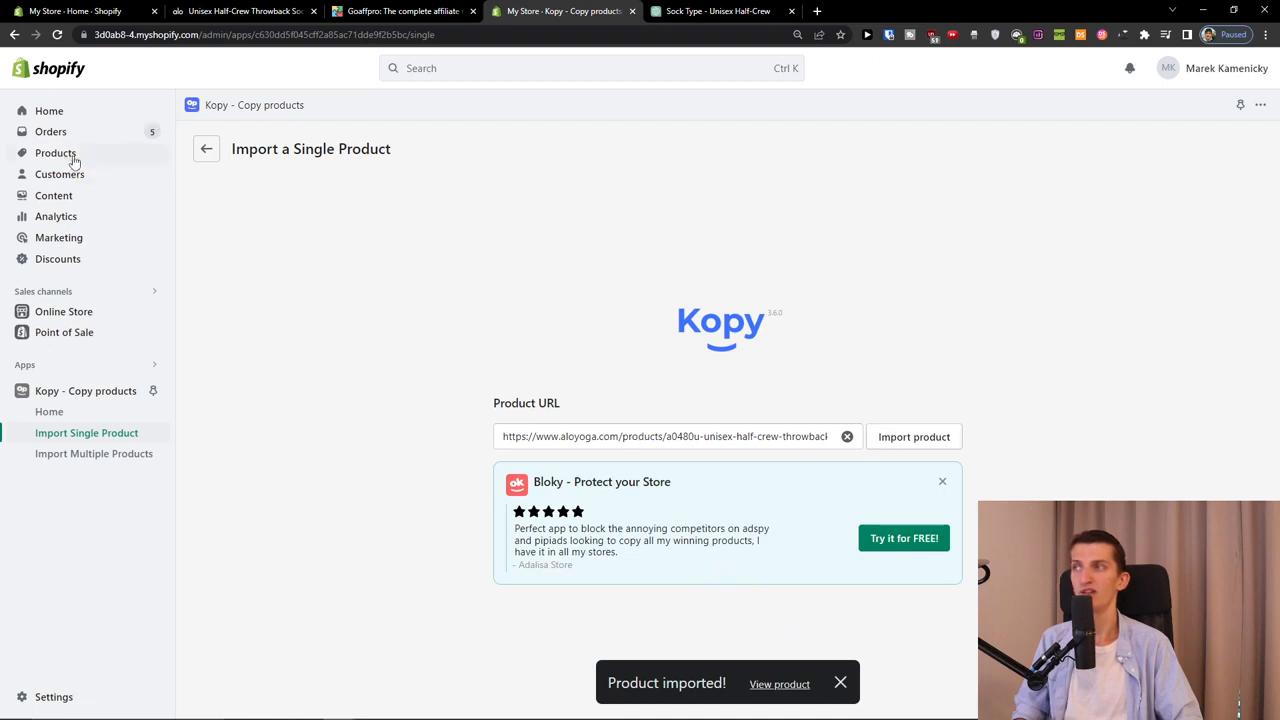
pyautogui.click(54, 153)
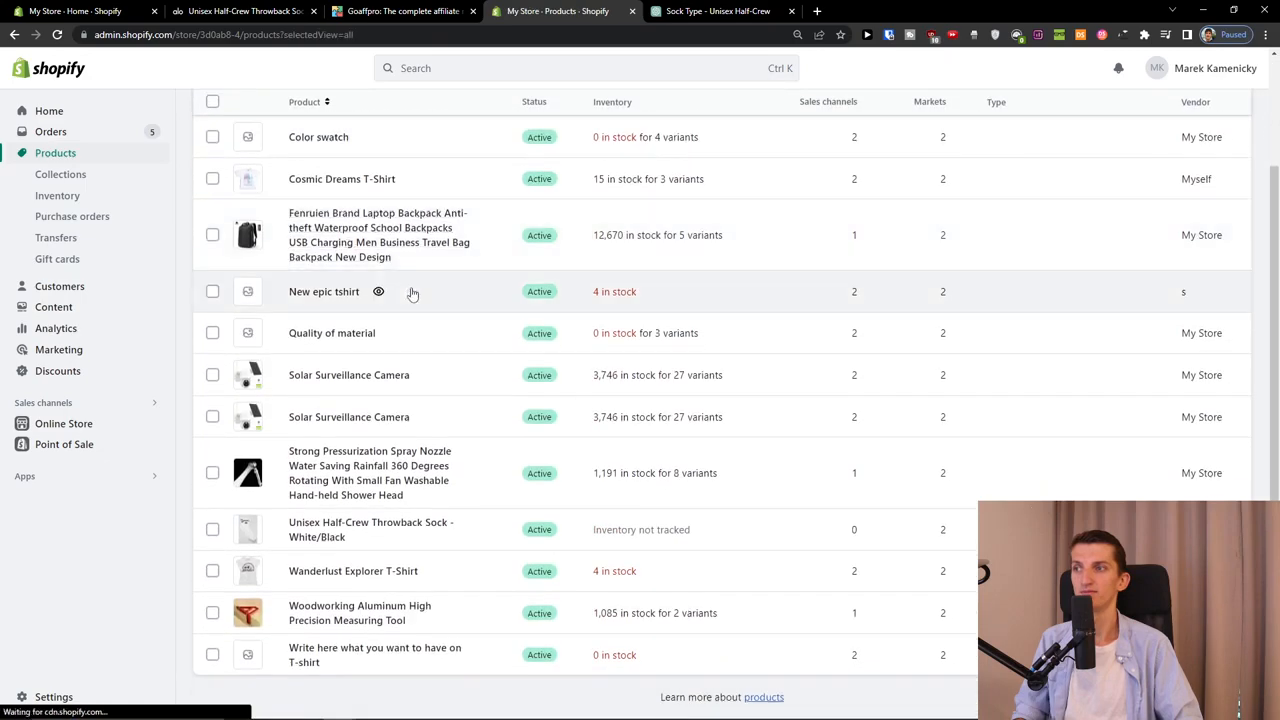
pyautogui.moveTo(482, 433)
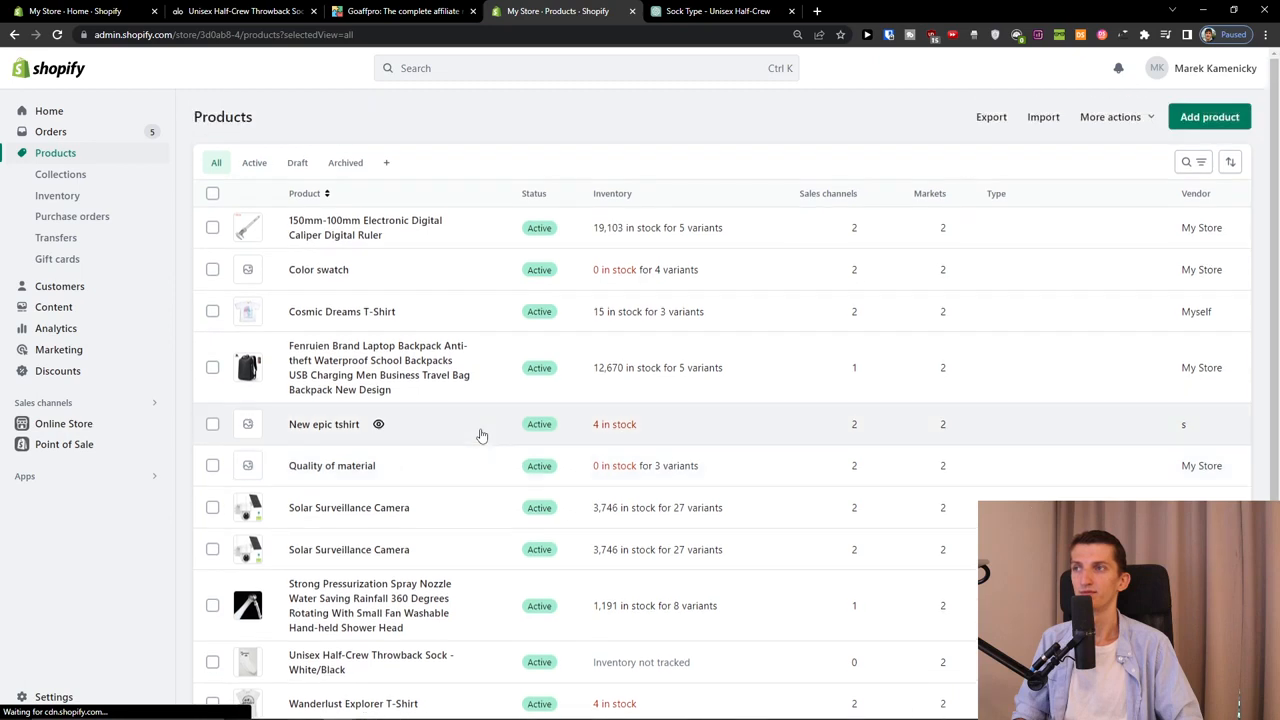
# Open the Kopy app and review its Import Single Product and Import Multiple Products pages
pyautogui.click(297, 162)
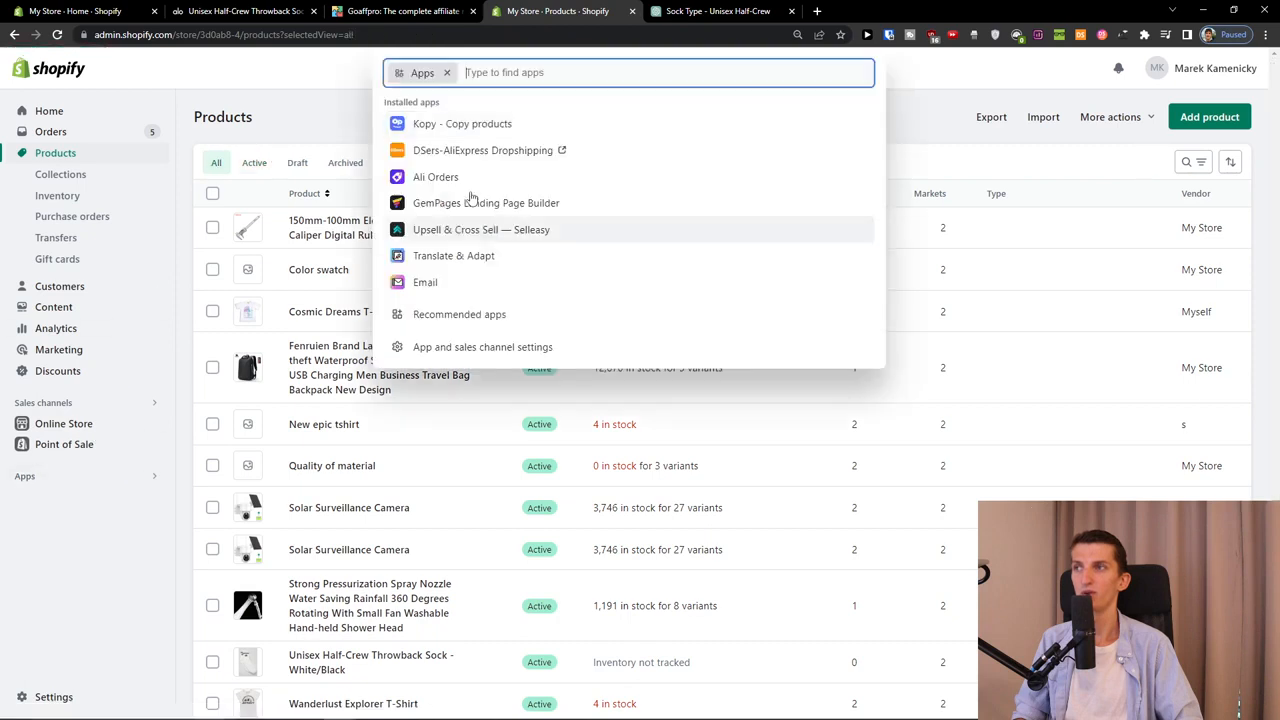
pyautogui.click(463, 123)
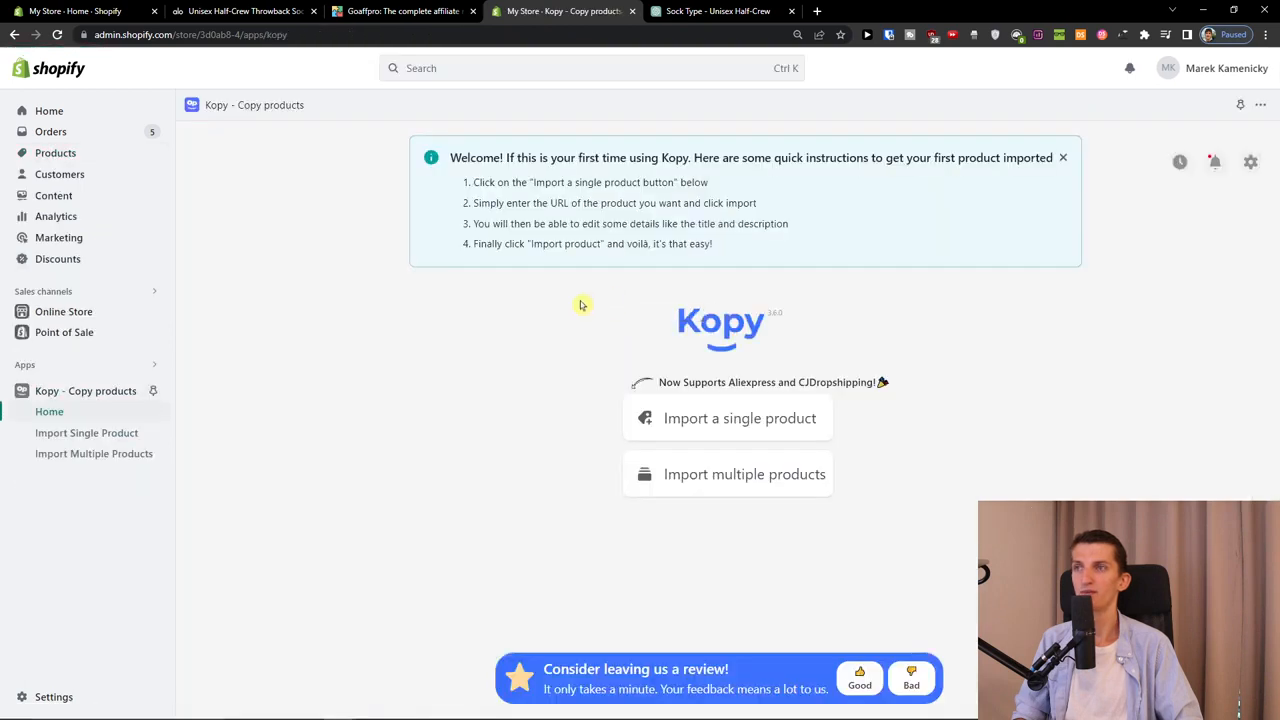
pyautogui.click(86, 433)
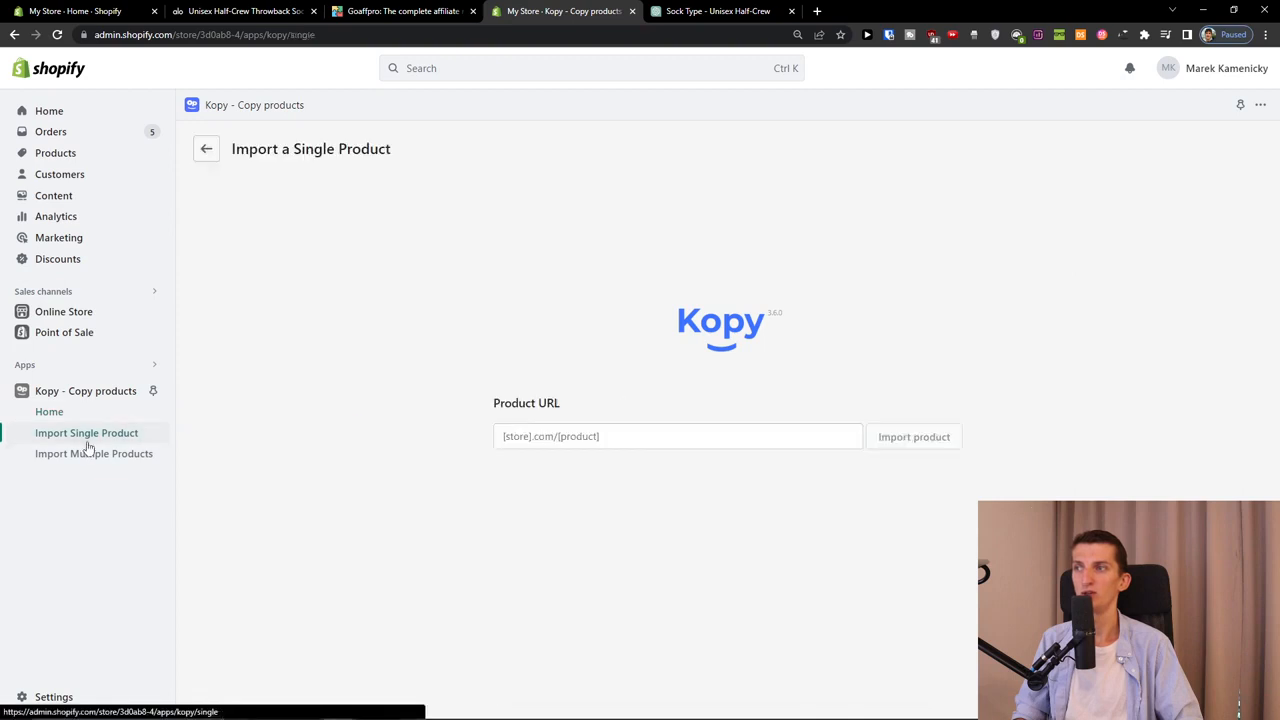
pyautogui.click(94, 453)
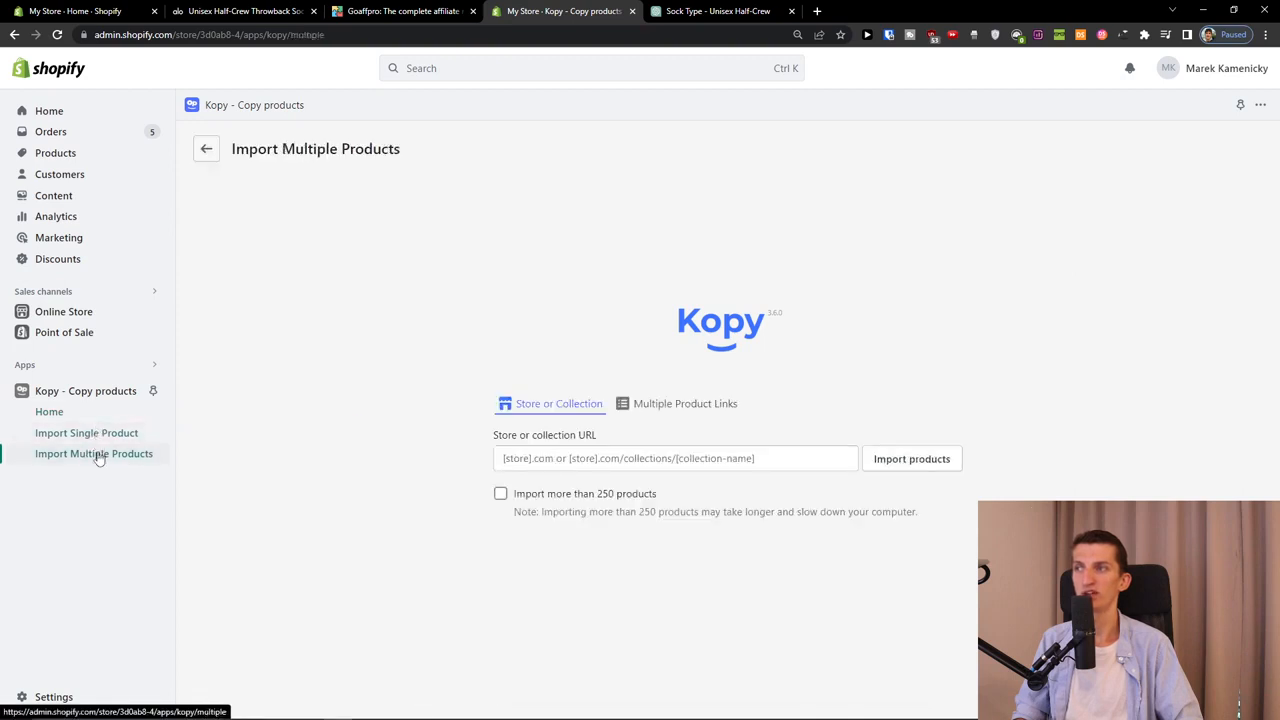
# Scroll Shopify's product list down to the imported Unisex Half-Crew Throwback Sock
pyautogui.click(55, 152)
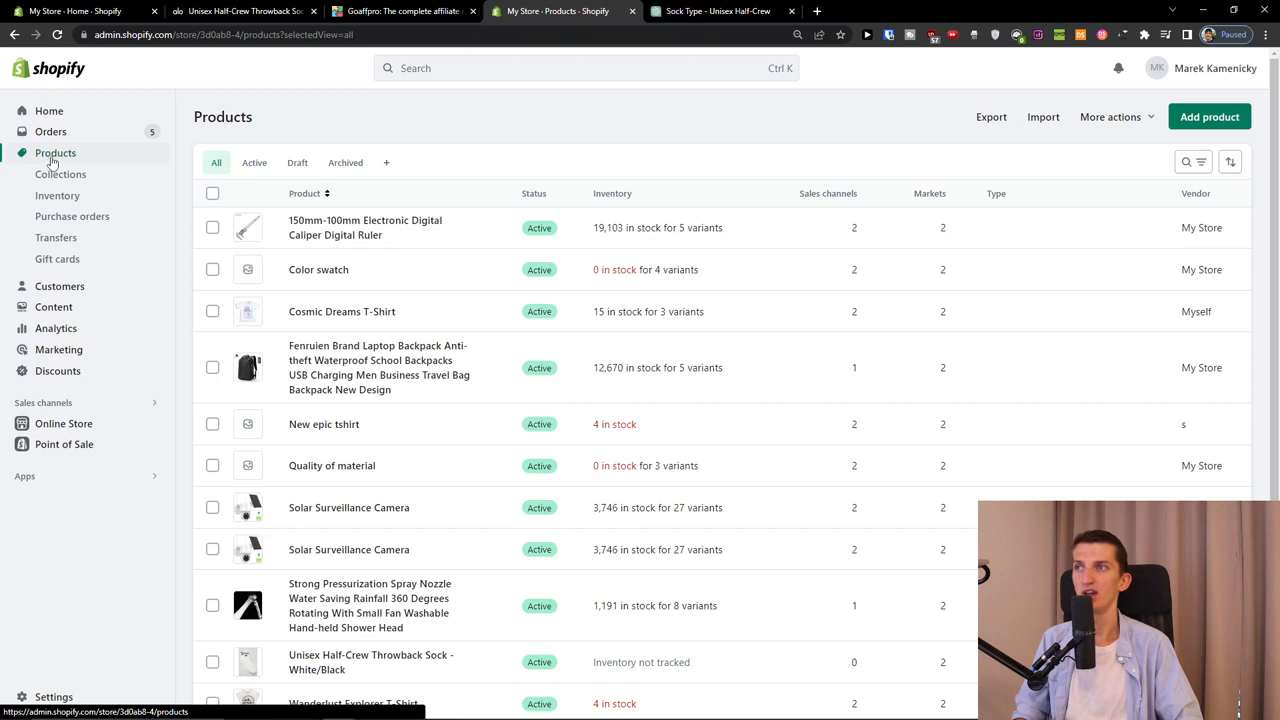
pyautogui.scroll(-3)
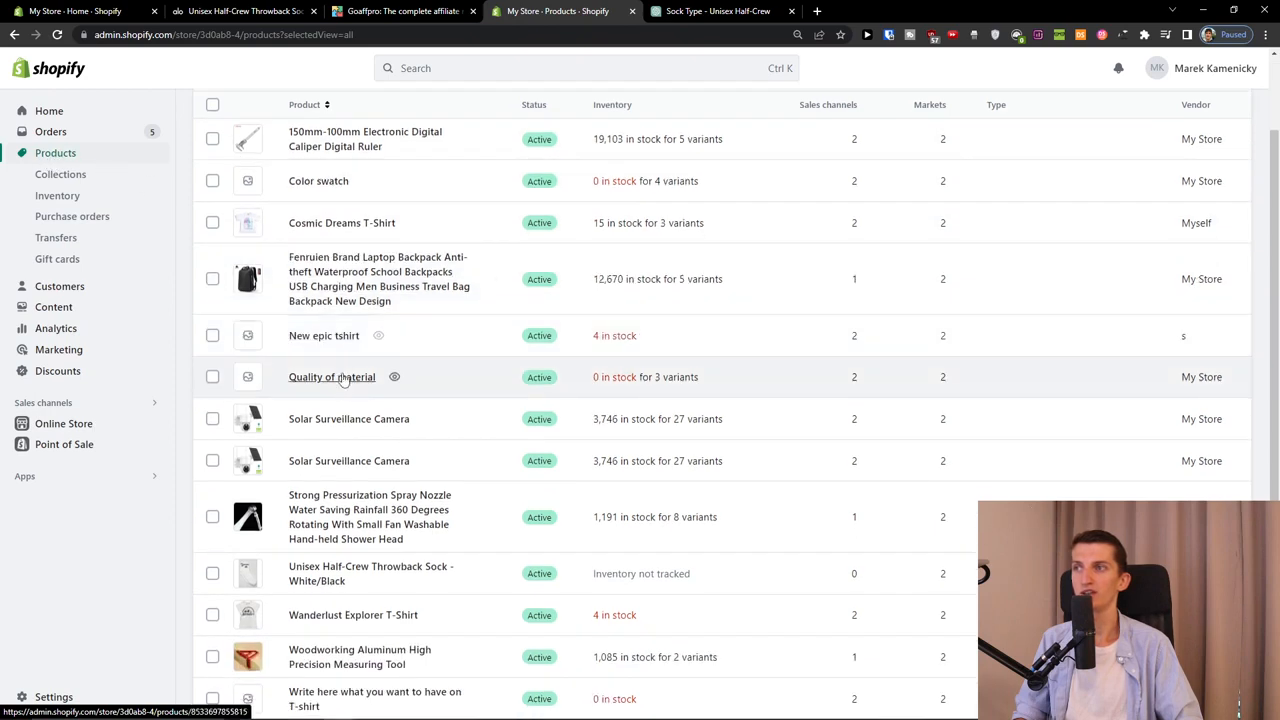
pyautogui.scroll(-3)
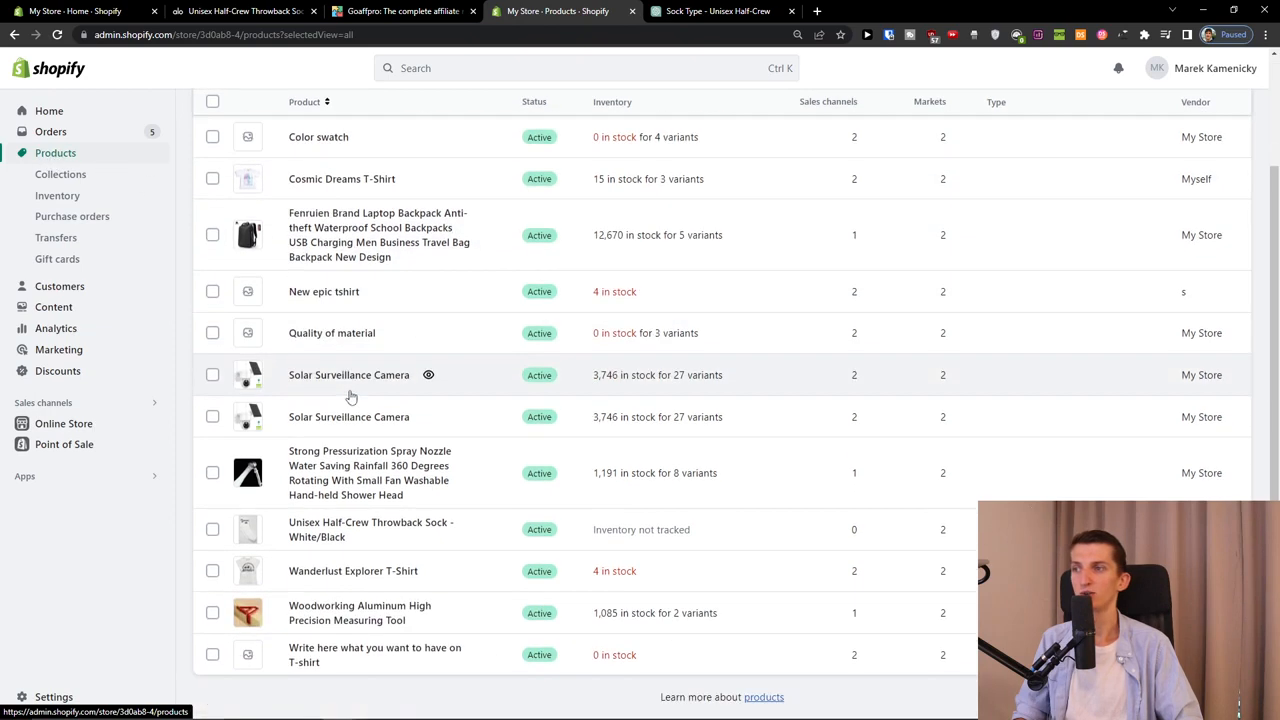
pyautogui.moveTo(491, 535)
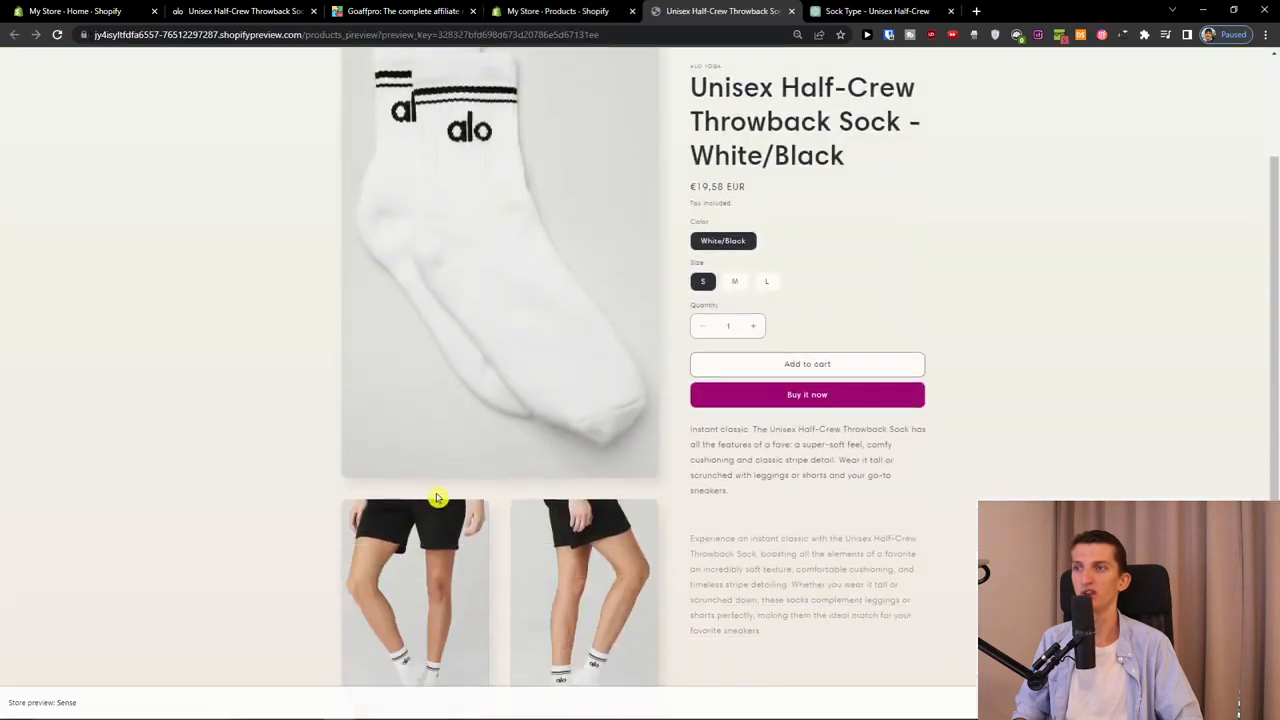
# Preview the throwback sock's storefront page, scrolling past its price, sizes and description
pyautogui.click(435, 498)
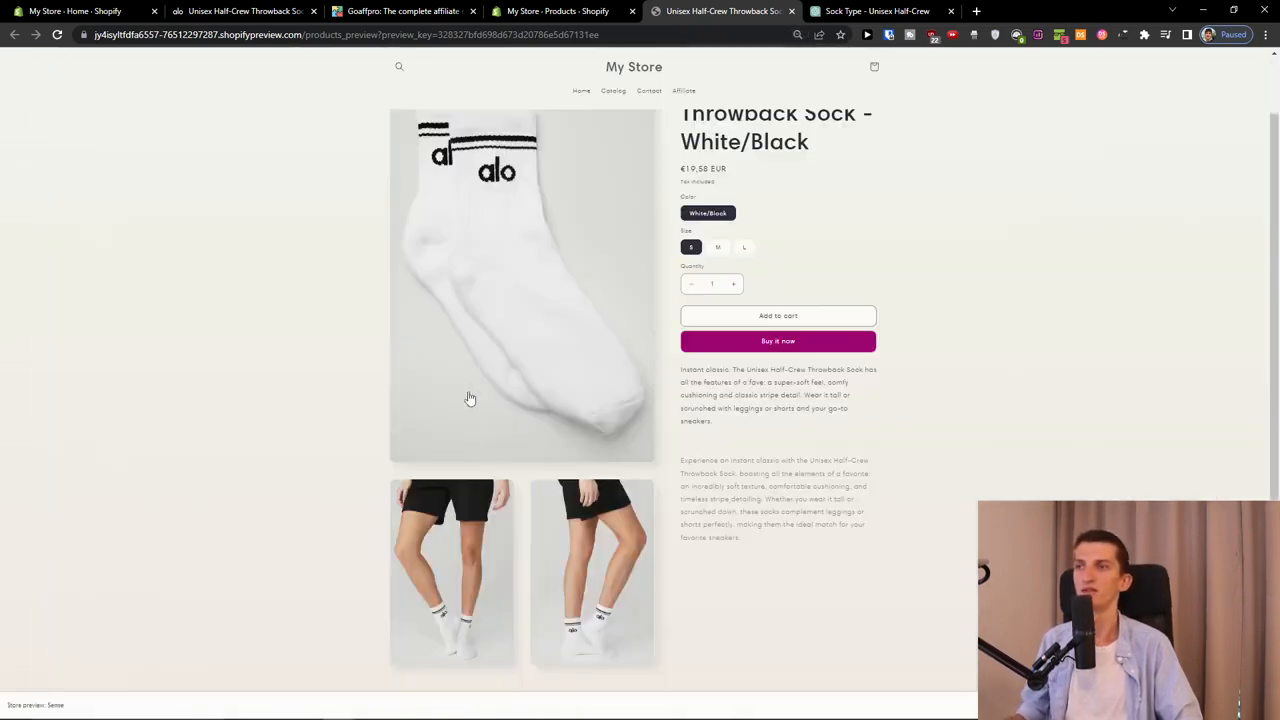
pyautogui.scroll(-3)
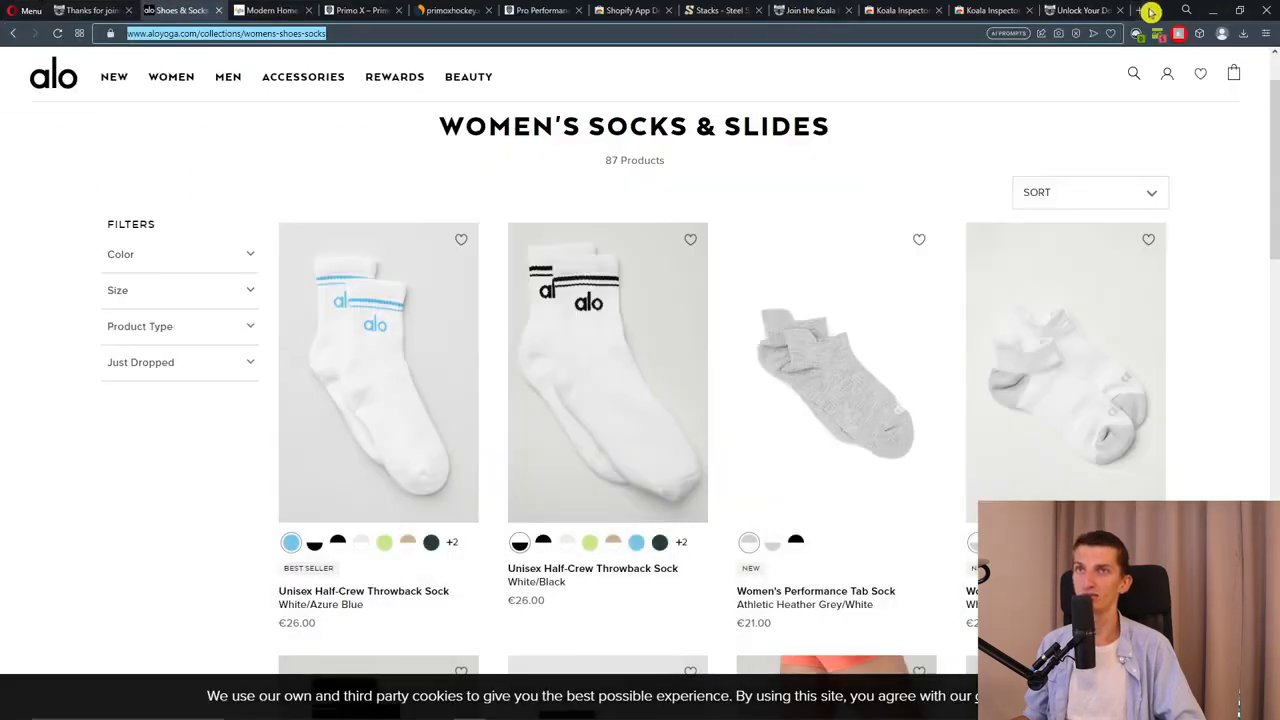
# Open Alo's White/Black Half-Crew Throwback Sock page and launch Koala Inspector on it
pyautogui.click(607, 372)
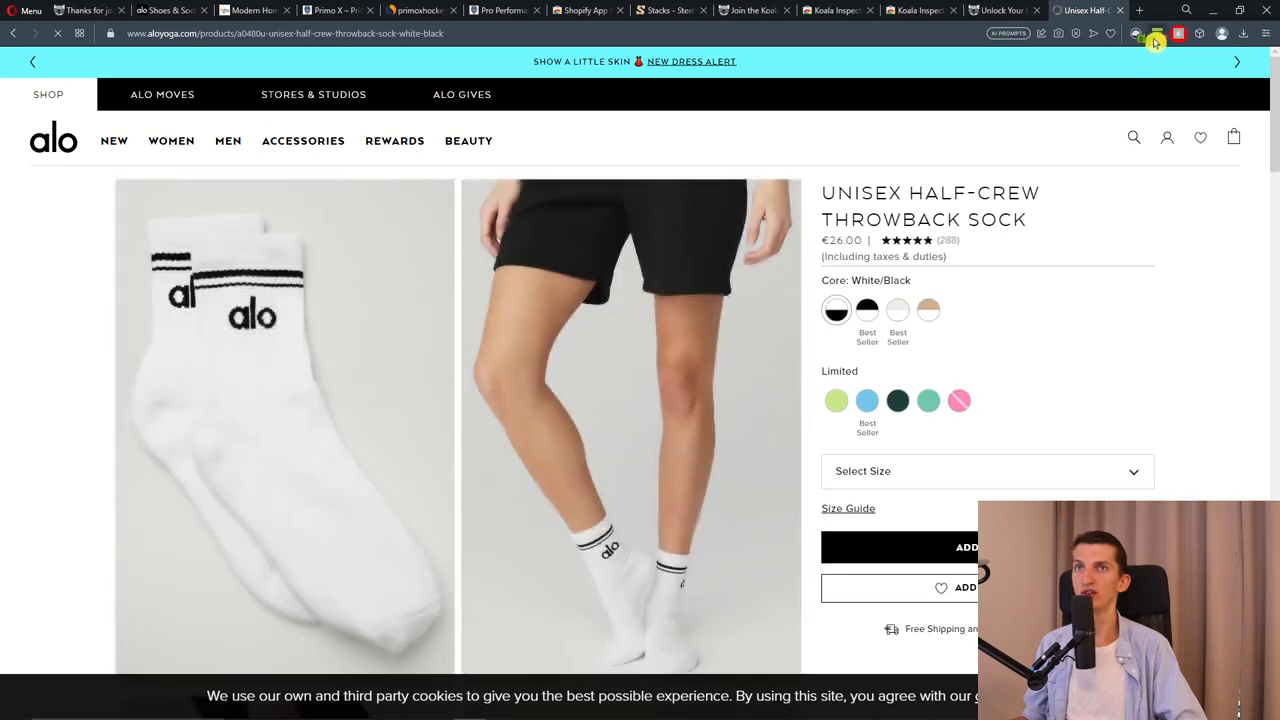
pyautogui.click(1155, 34)
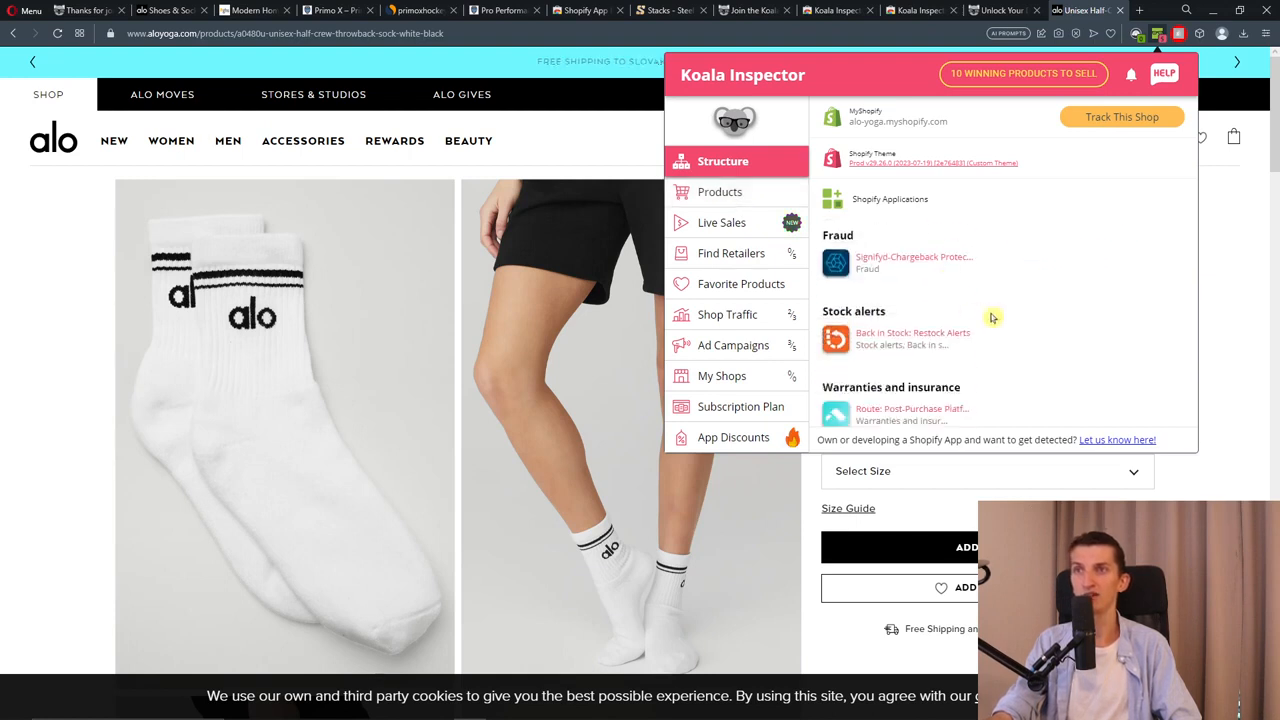
pyautogui.moveTo(896, 273)
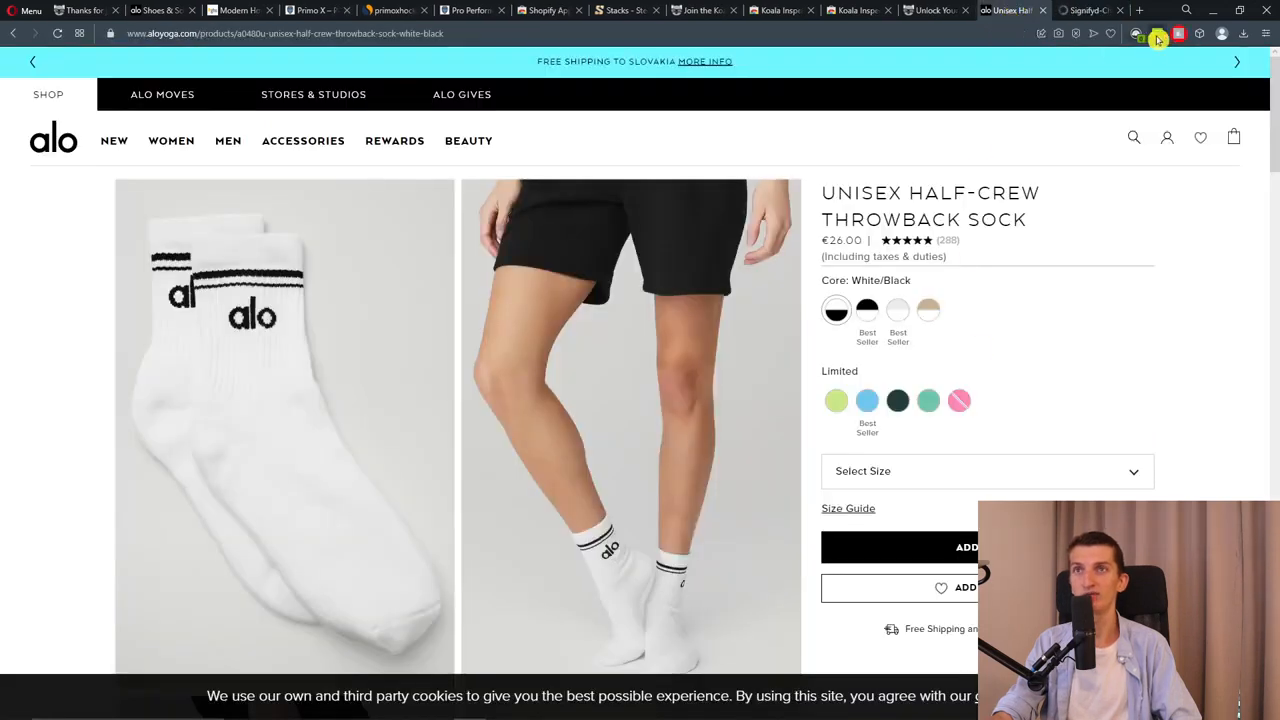
# Review Alo Yoga's product statistics, best sellers and live sales feed in Koala Inspector
pyautogui.click(1157, 36)
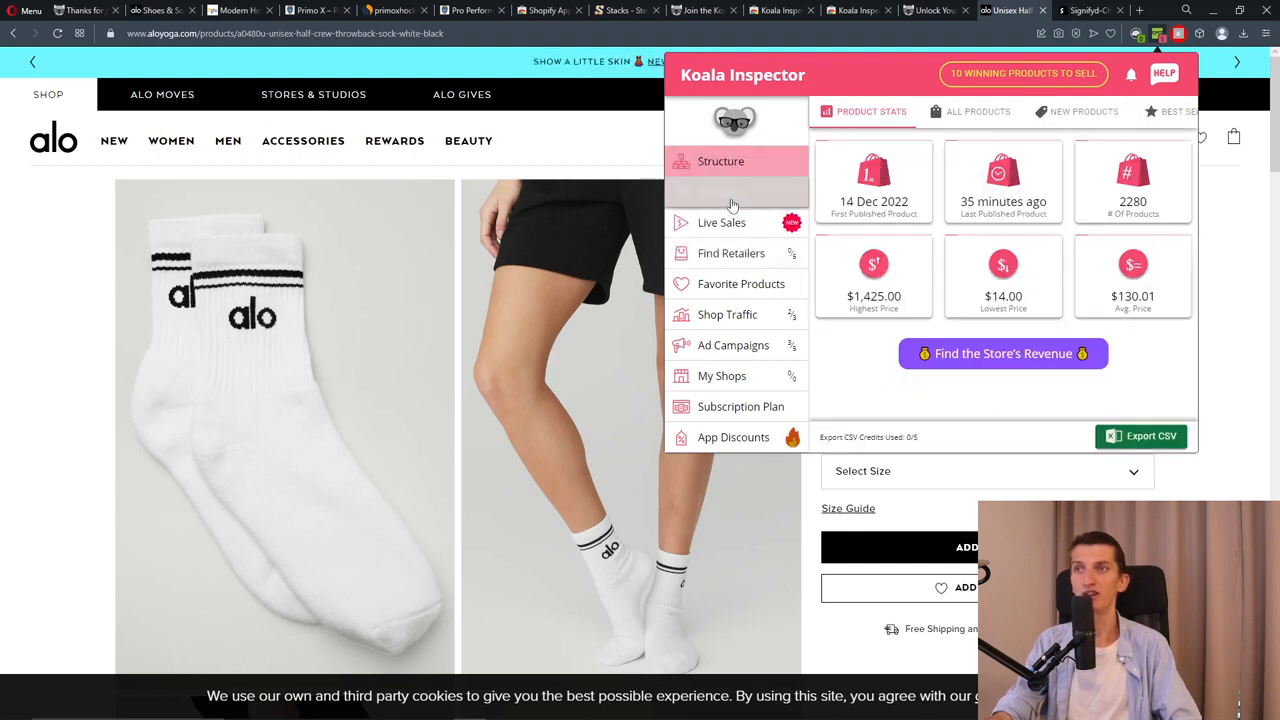
pyautogui.click(721, 191)
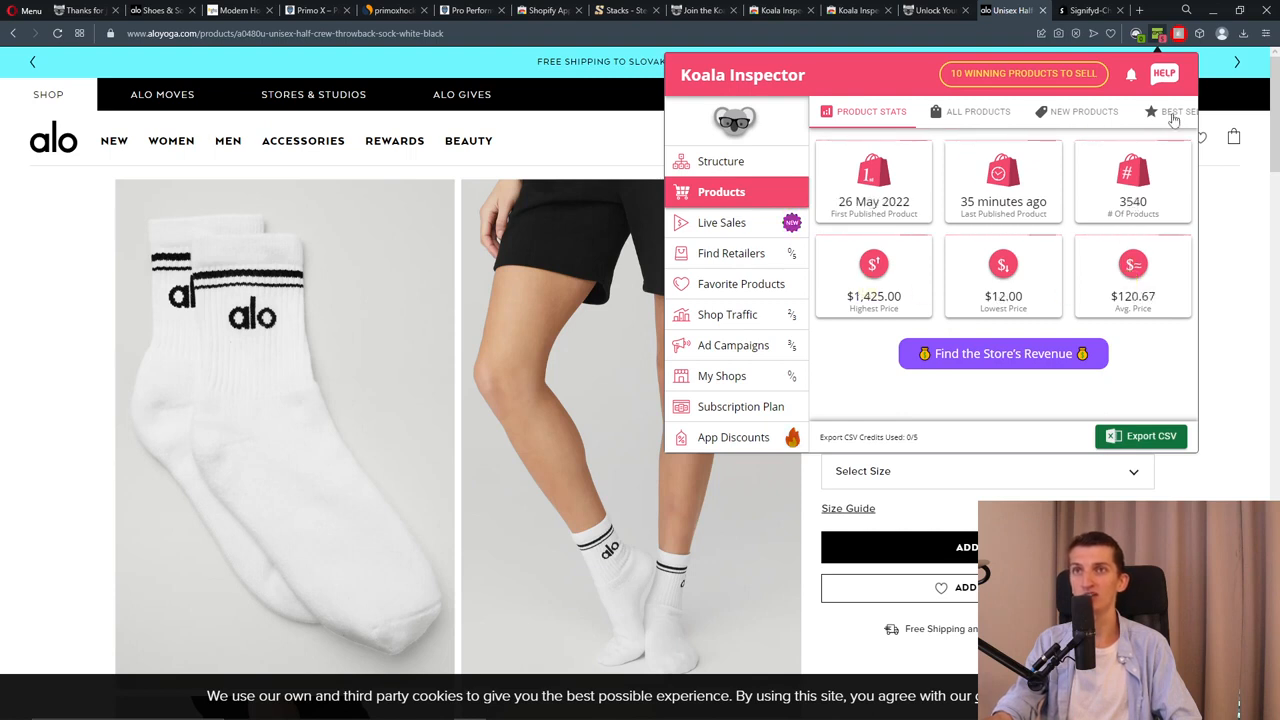
pyautogui.click(1173, 111)
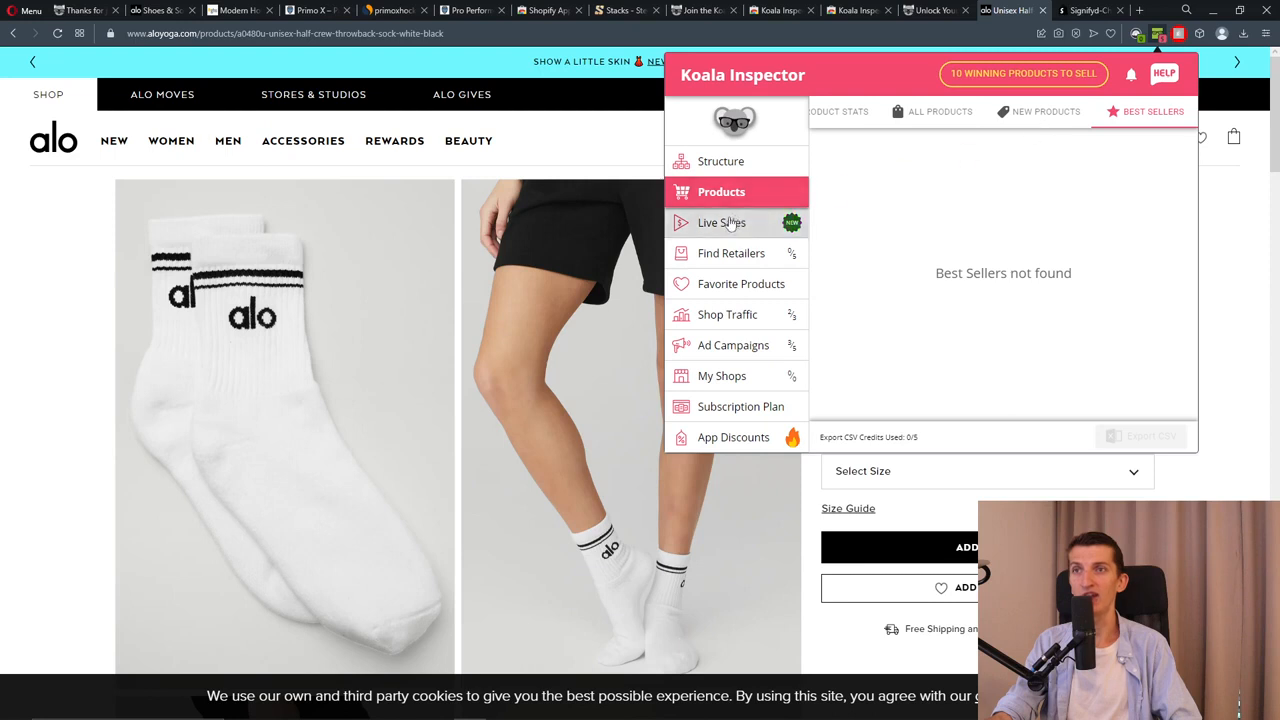
pyautogui.click(722, 222)
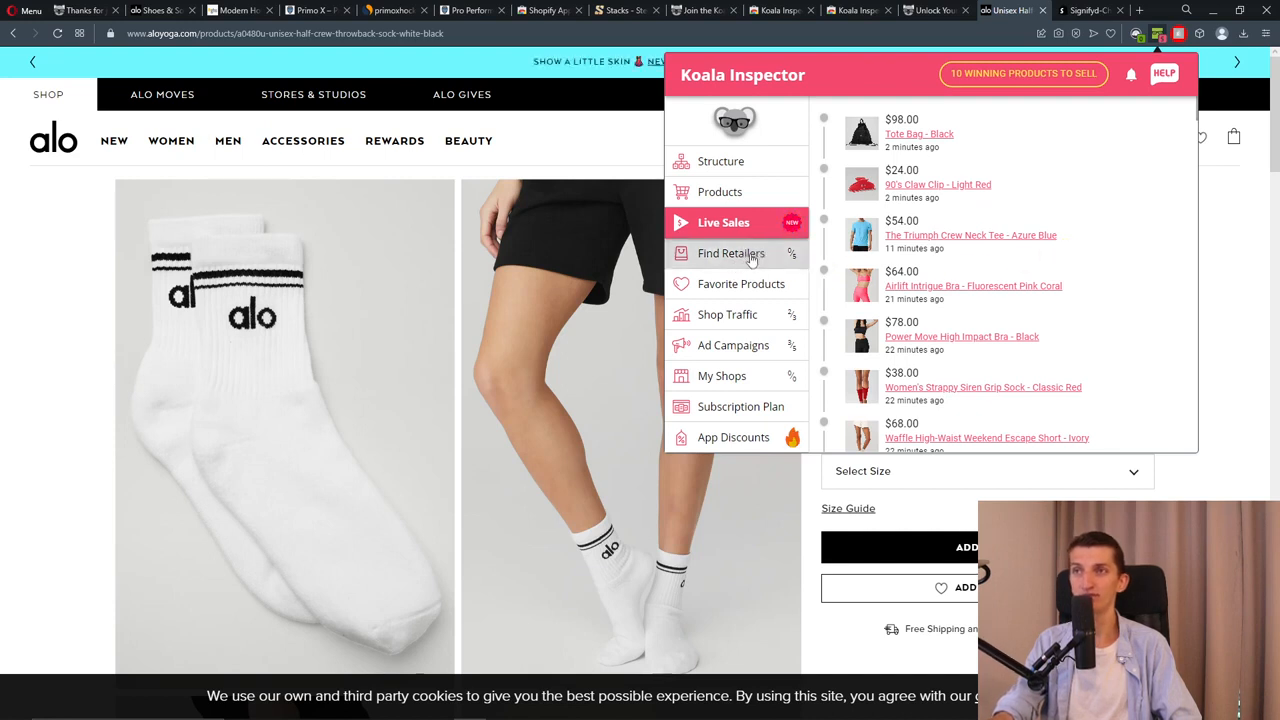
pyautogui.moveTo(772, 314)
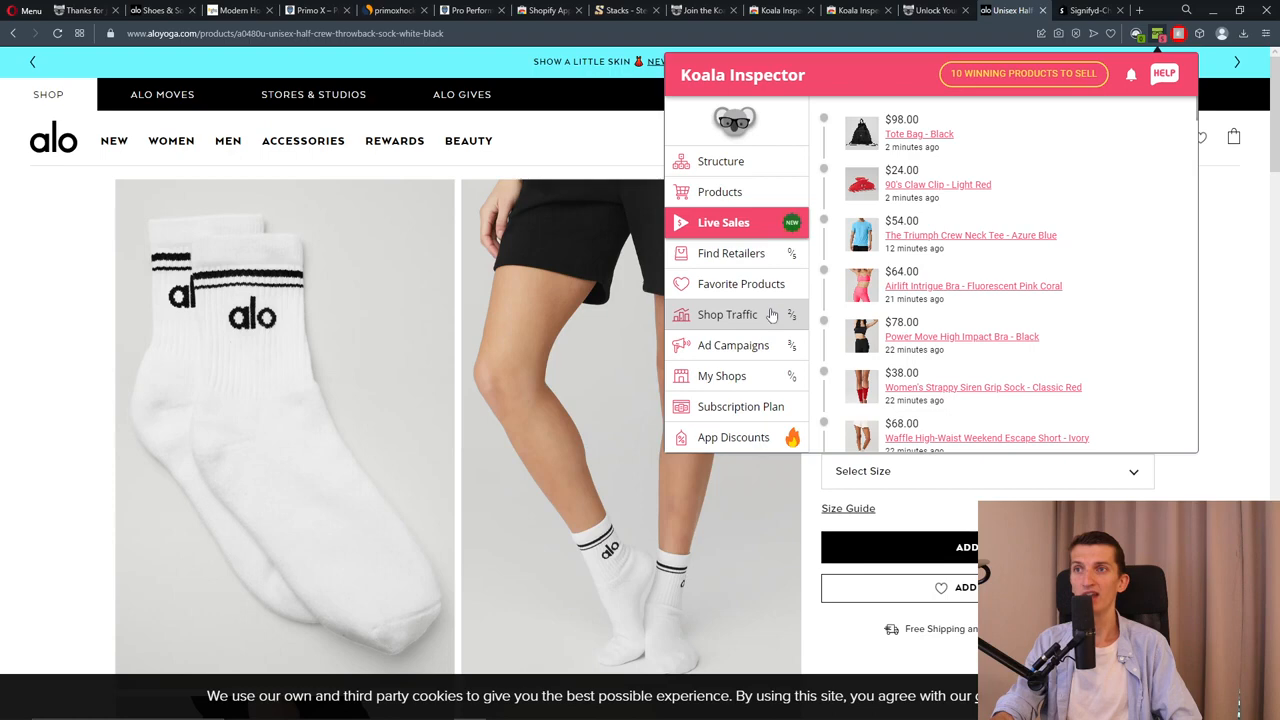
# Show Alo's Google ad campaigns, dismissing the Rank Up overlay along the way
pyautogui.click(733, 345)
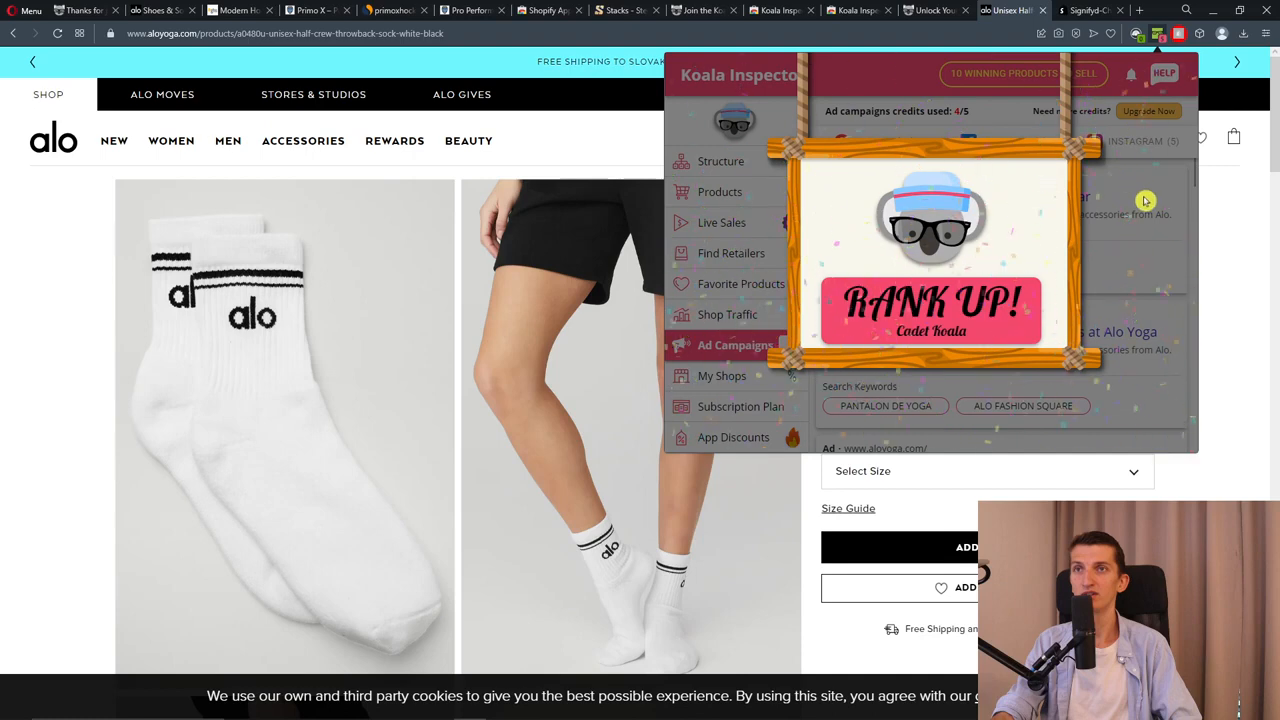
pyautogui.click(1001, 141)
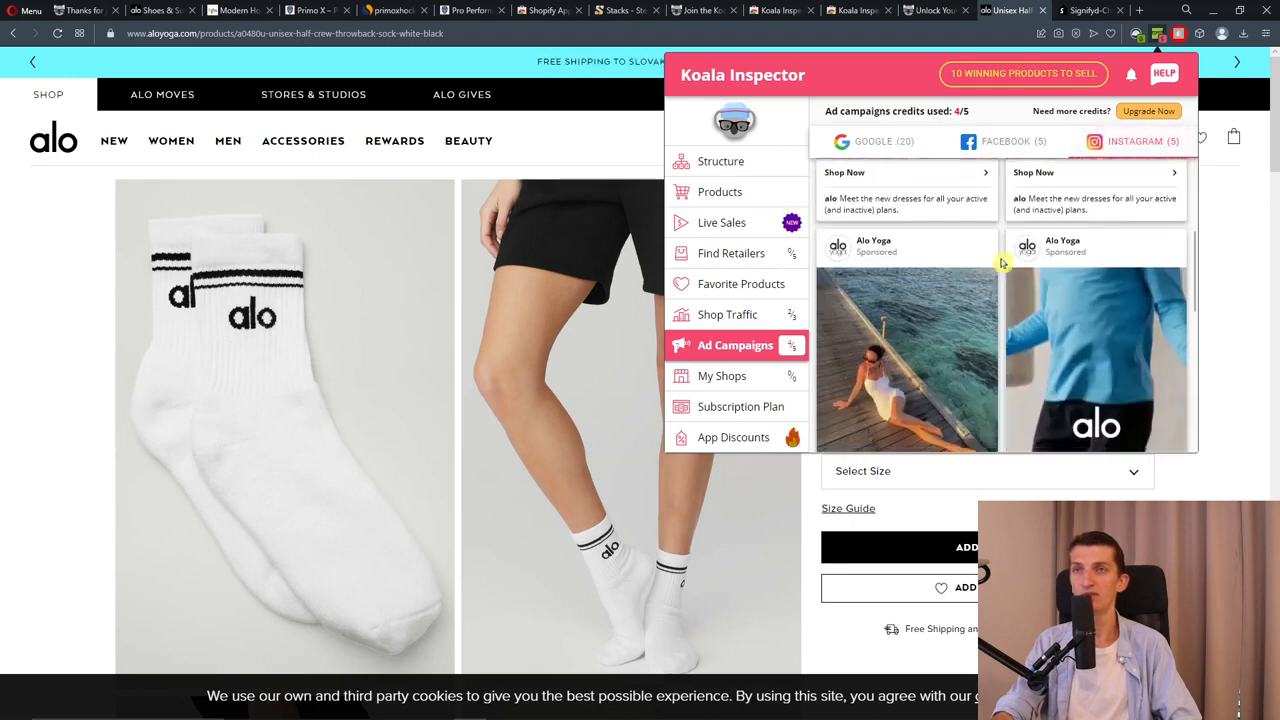
pyautogui.click(872, 141)
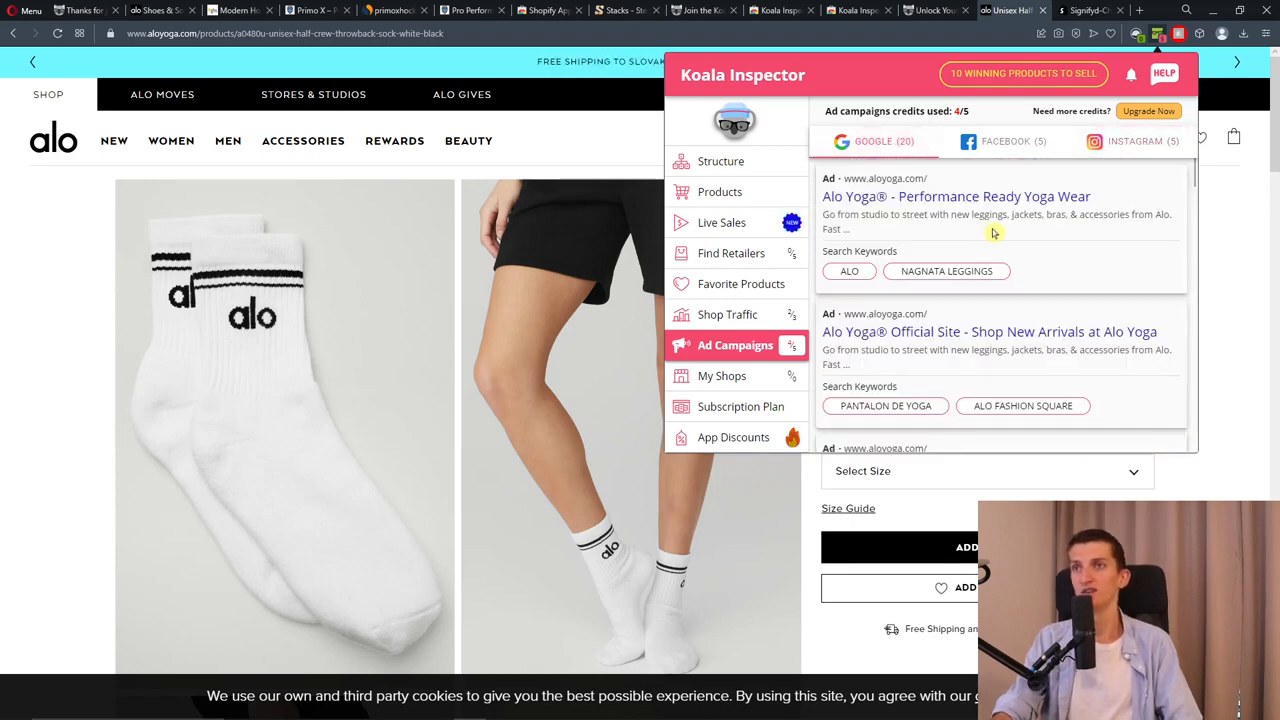
# Scroll the Primo X Pro Performance Socks page ($5.97), then switch to Steel Supplements Stacks
pyautogui.scroll(-3)
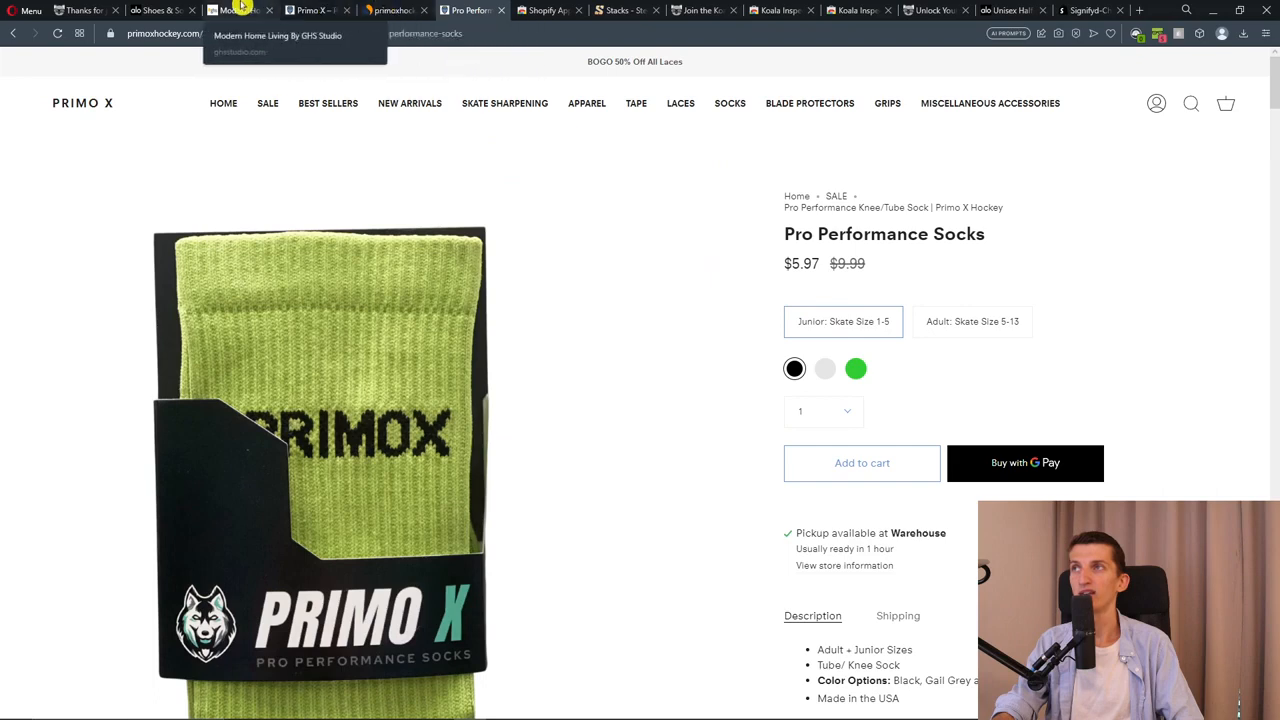
pyautogui.moveTo(578, 11)
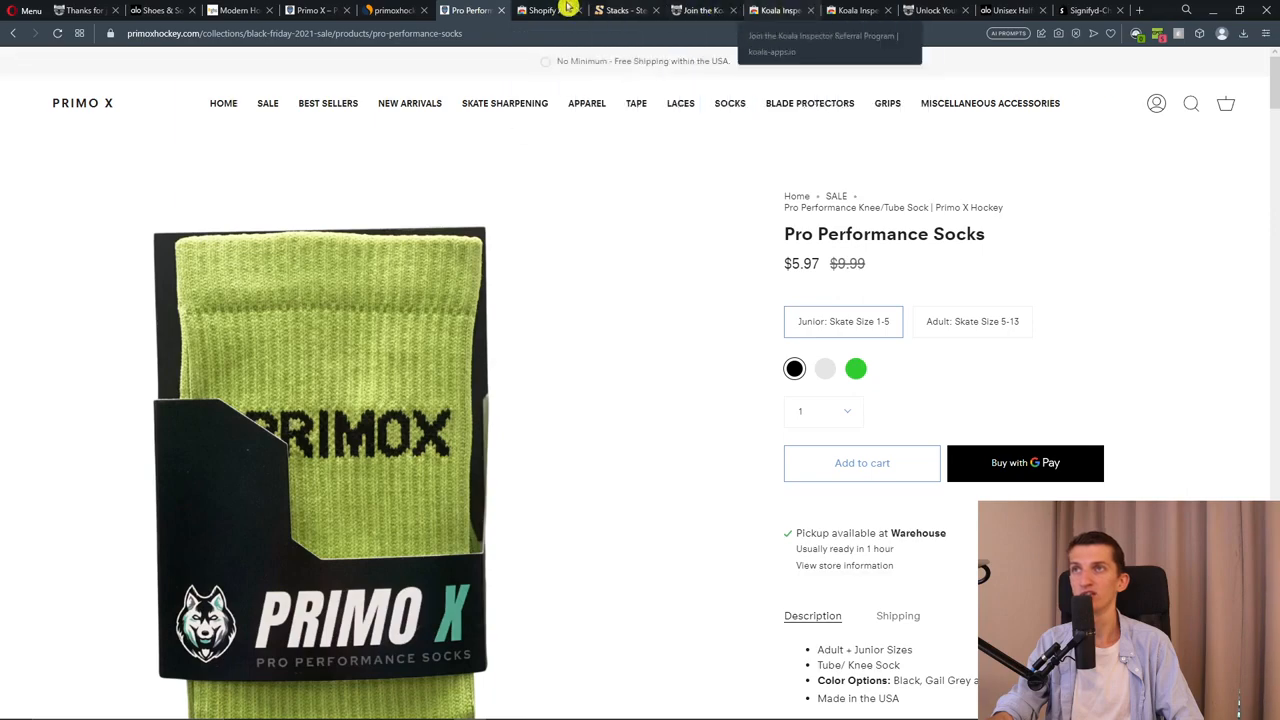
pyautogui.click(240, 12)
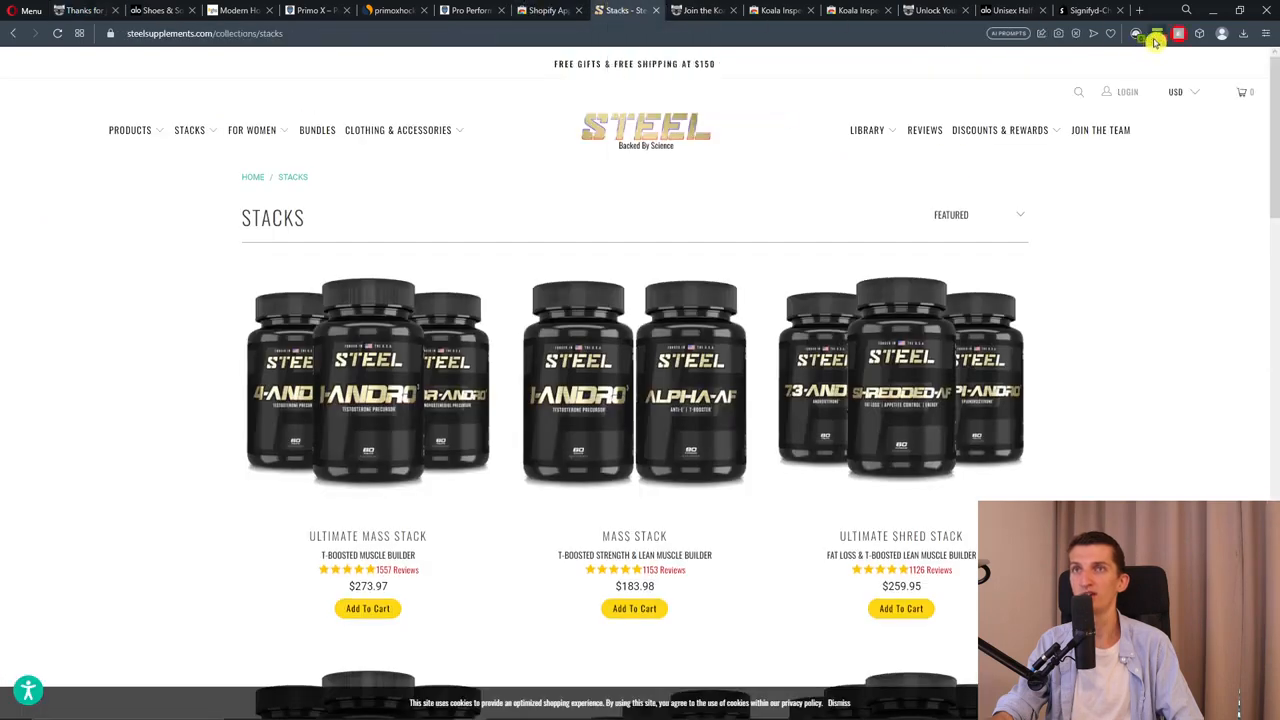
# Scroll through Steel Supplements' Shop Traffic data, then its Google ad campaigns in Koala Inspector
pyautogui.click(1153, 36)
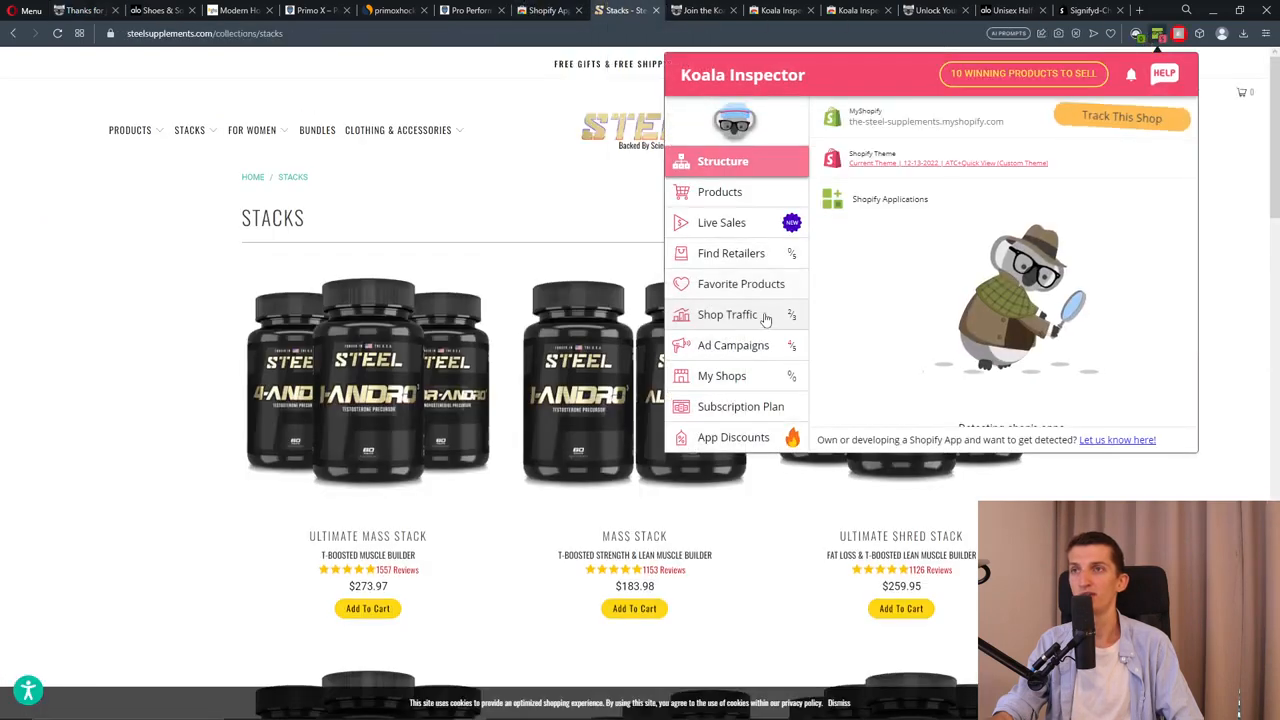
pyautogui.click(727, 314)
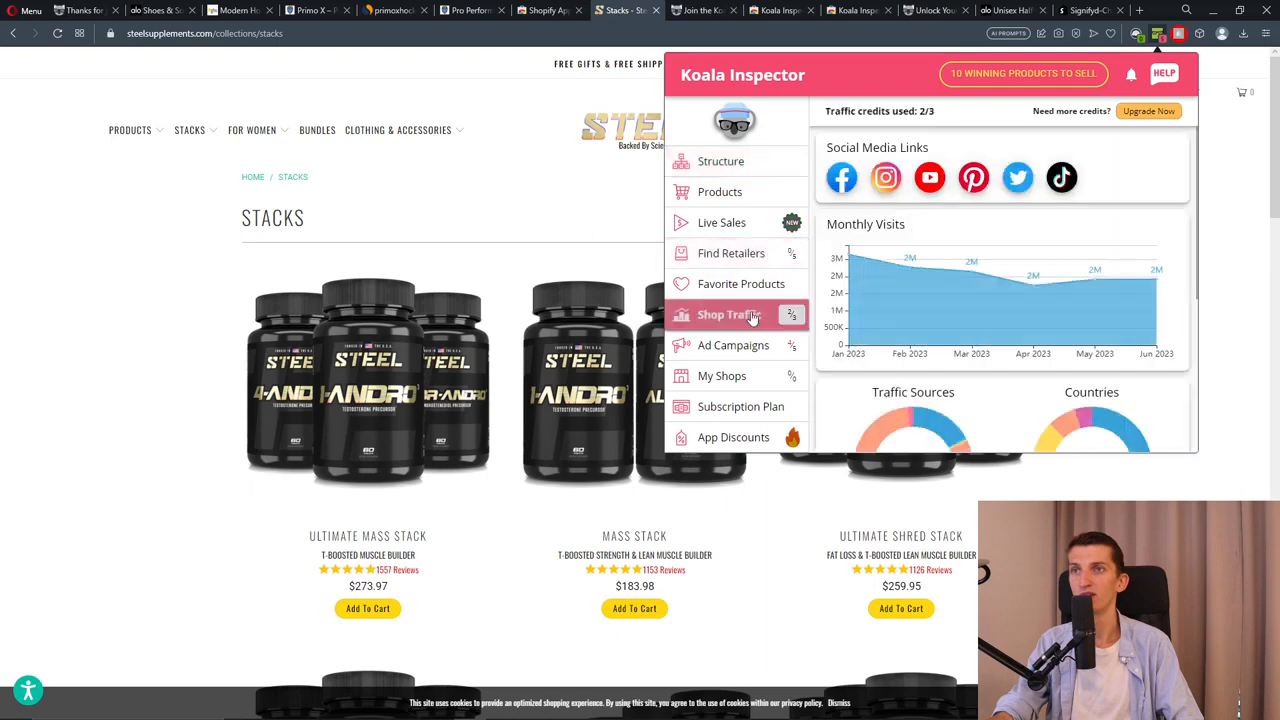
pyautogui.scroll(-3)
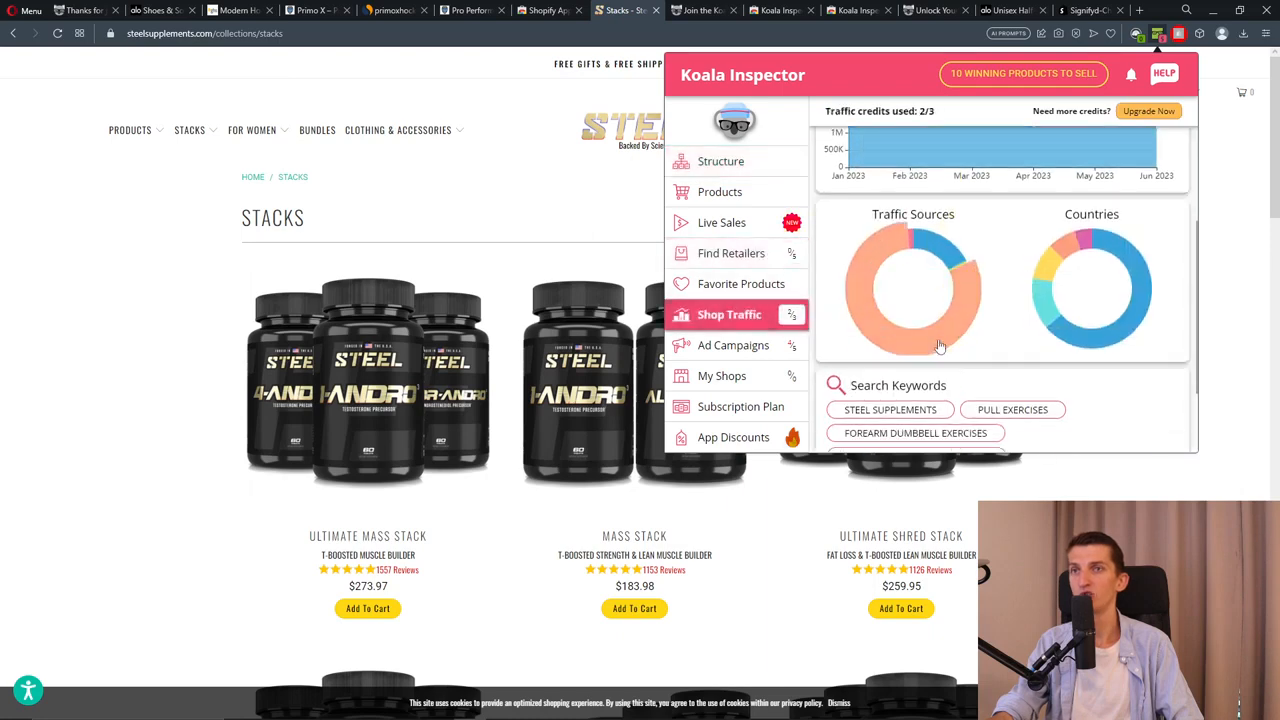
pyautogui.click(733, 345)
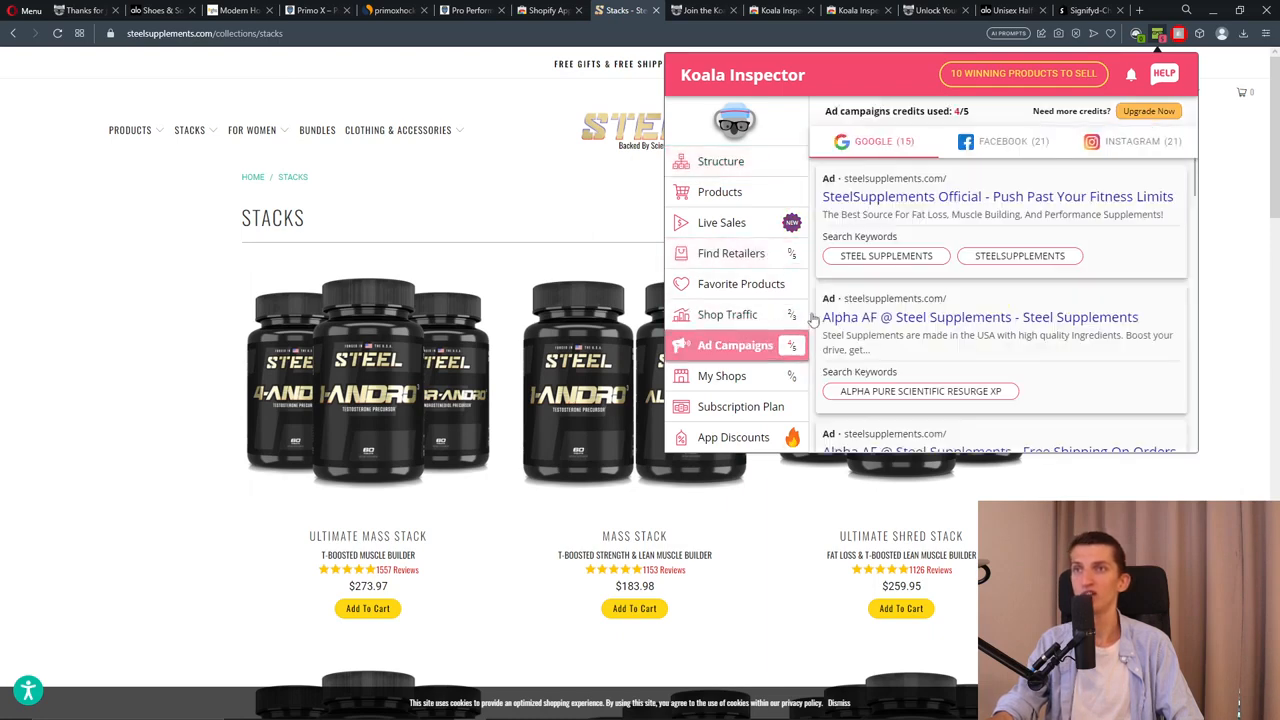
pyautogui.scroll(-3)
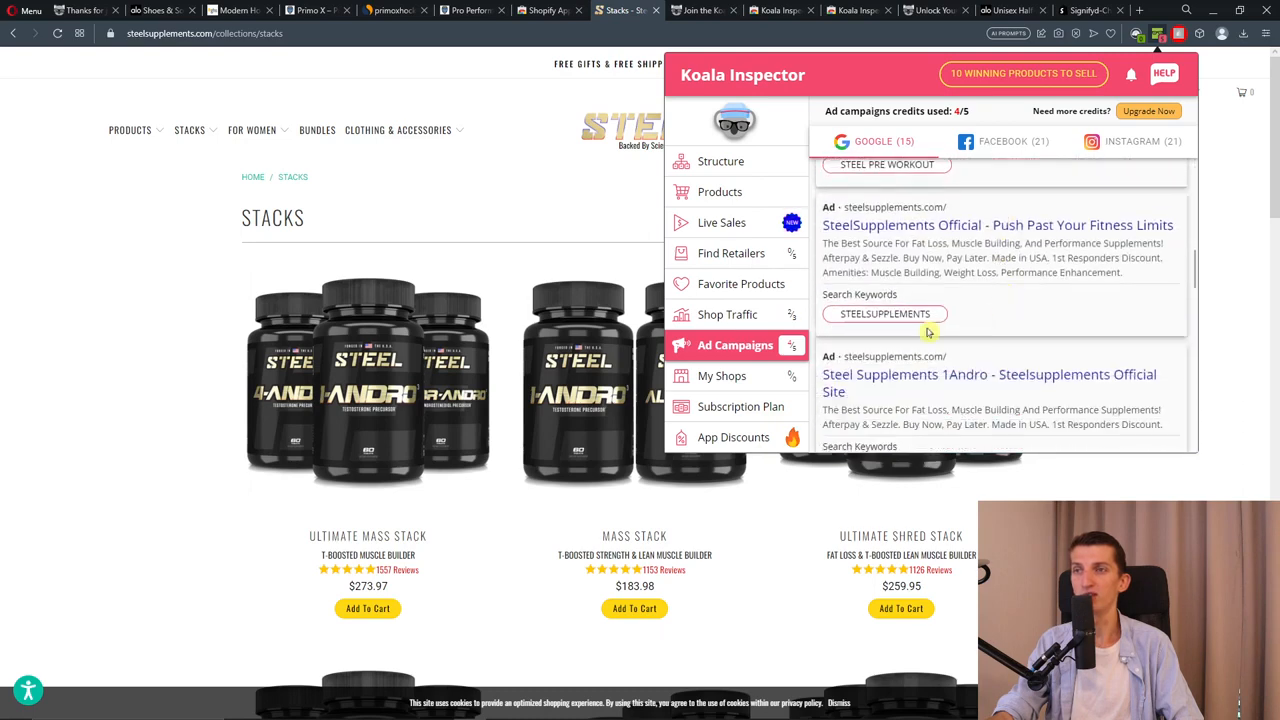
pyautogui.moveTo(726, 376)
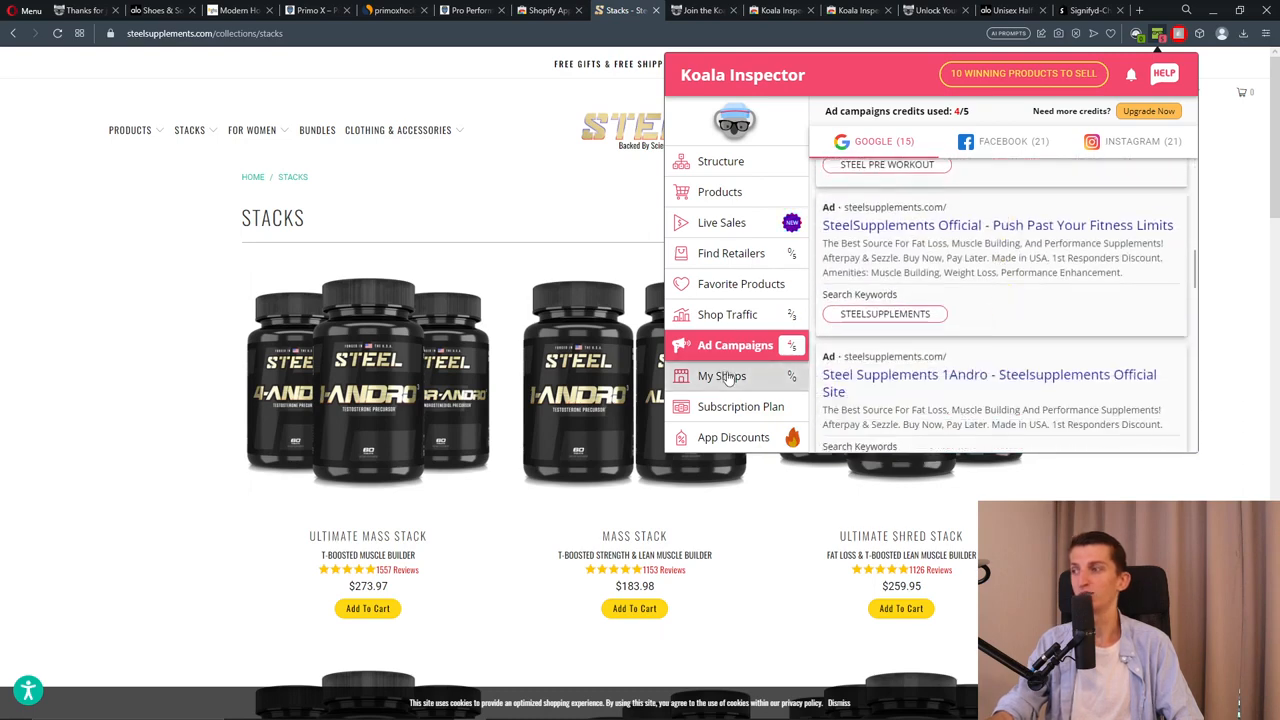